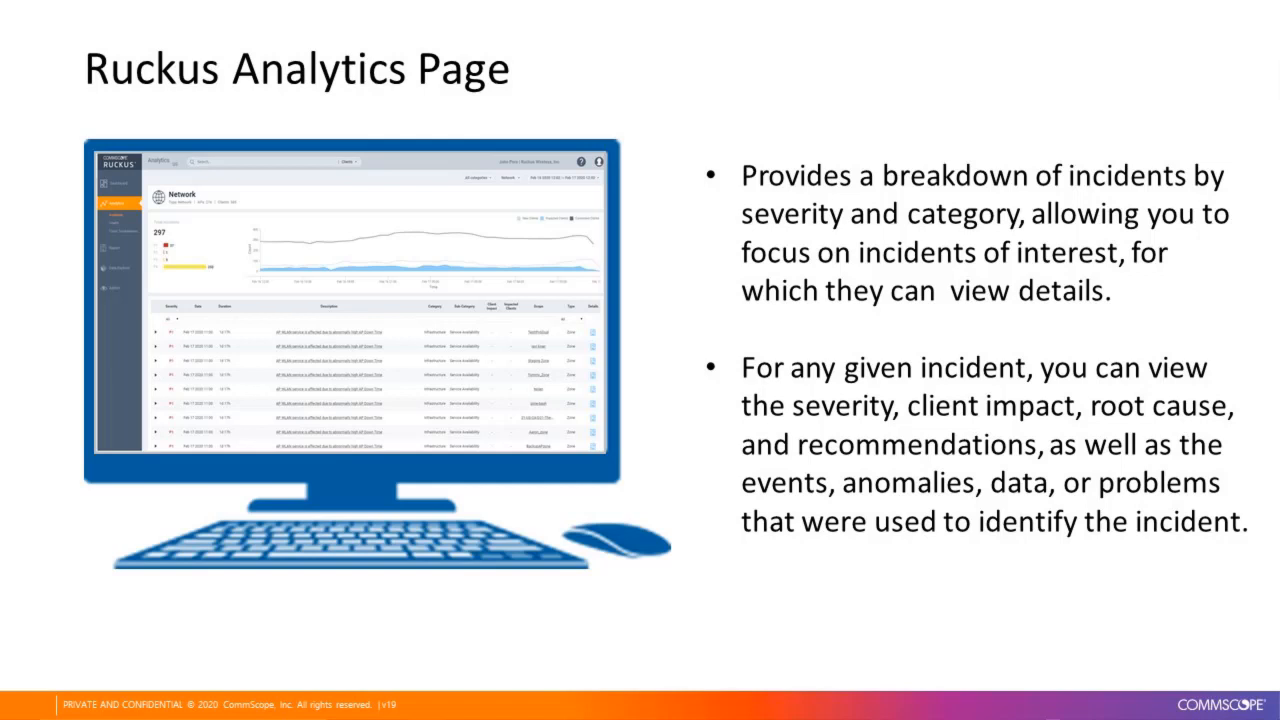
# Step: Advance past the introductory slide to reach the live Ruckus Analytics dashboard
pyautogui.press('Right')
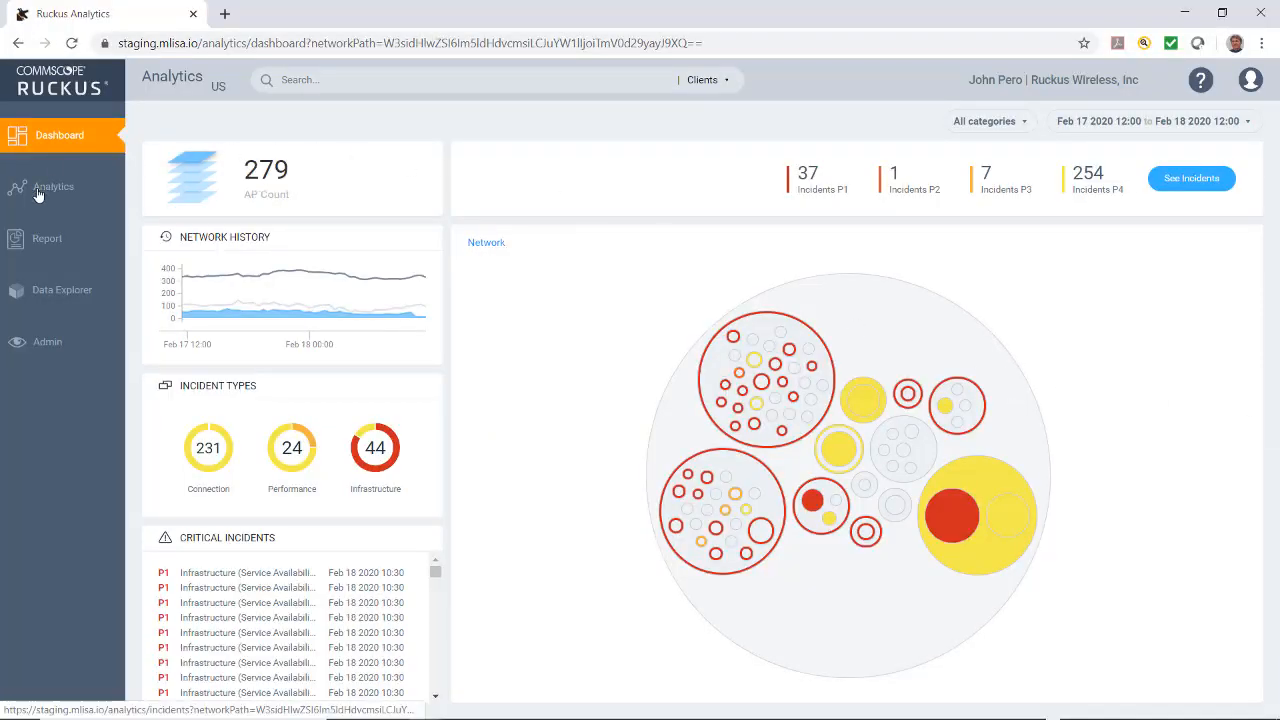
# Step: Open the network incidents list and review the date range presets without changing the last-24-hours range
pyautogui.click(52, 188)
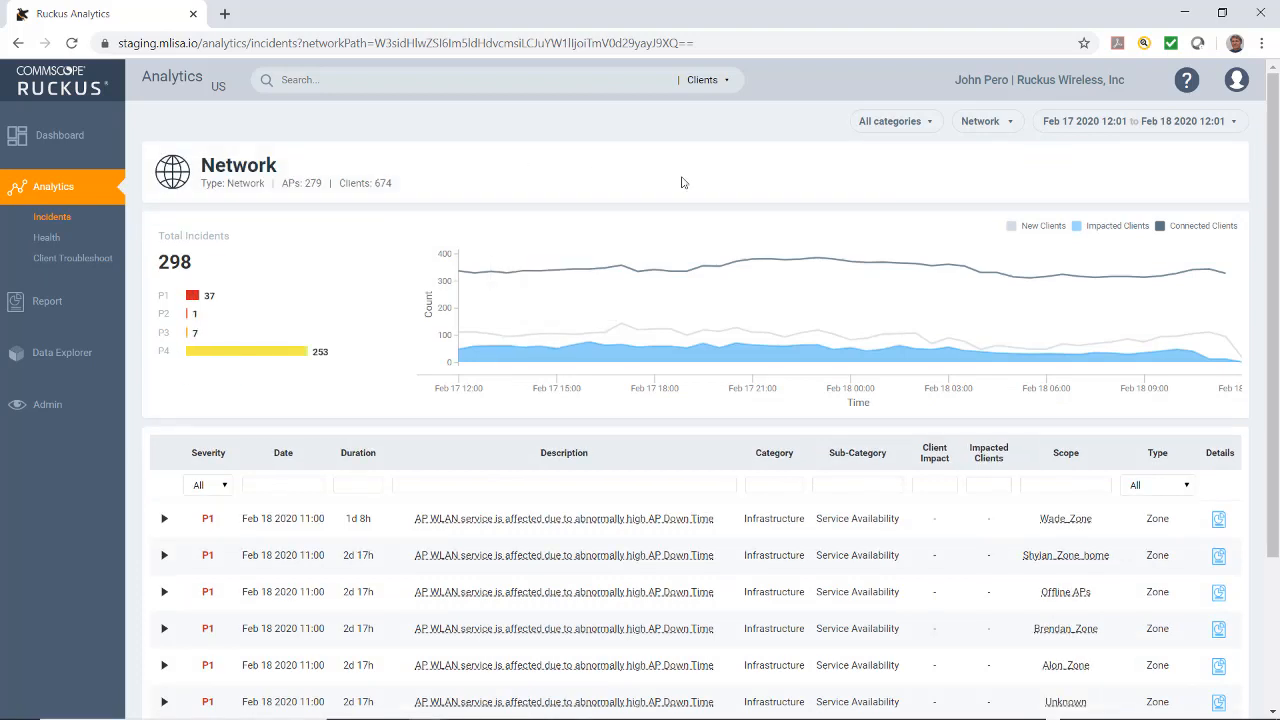
pyautogui.moveTo(1220, 128)
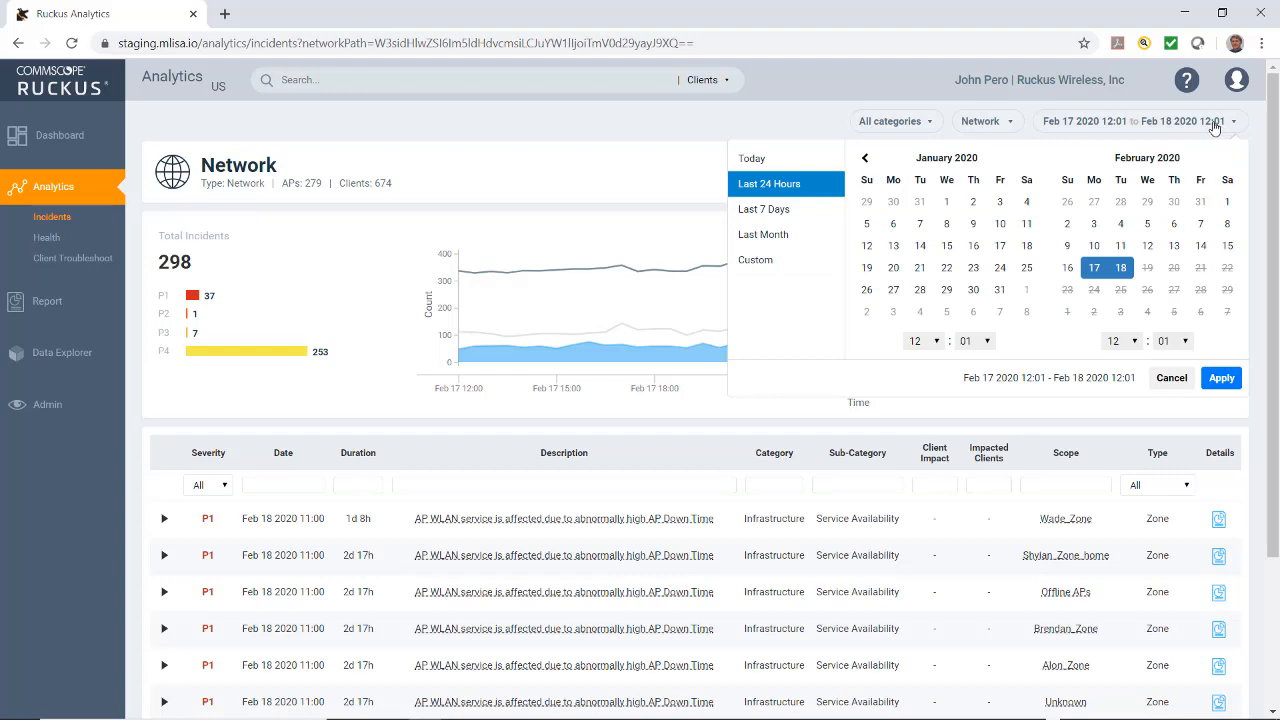
pyautogui.moveTo(784, 186)
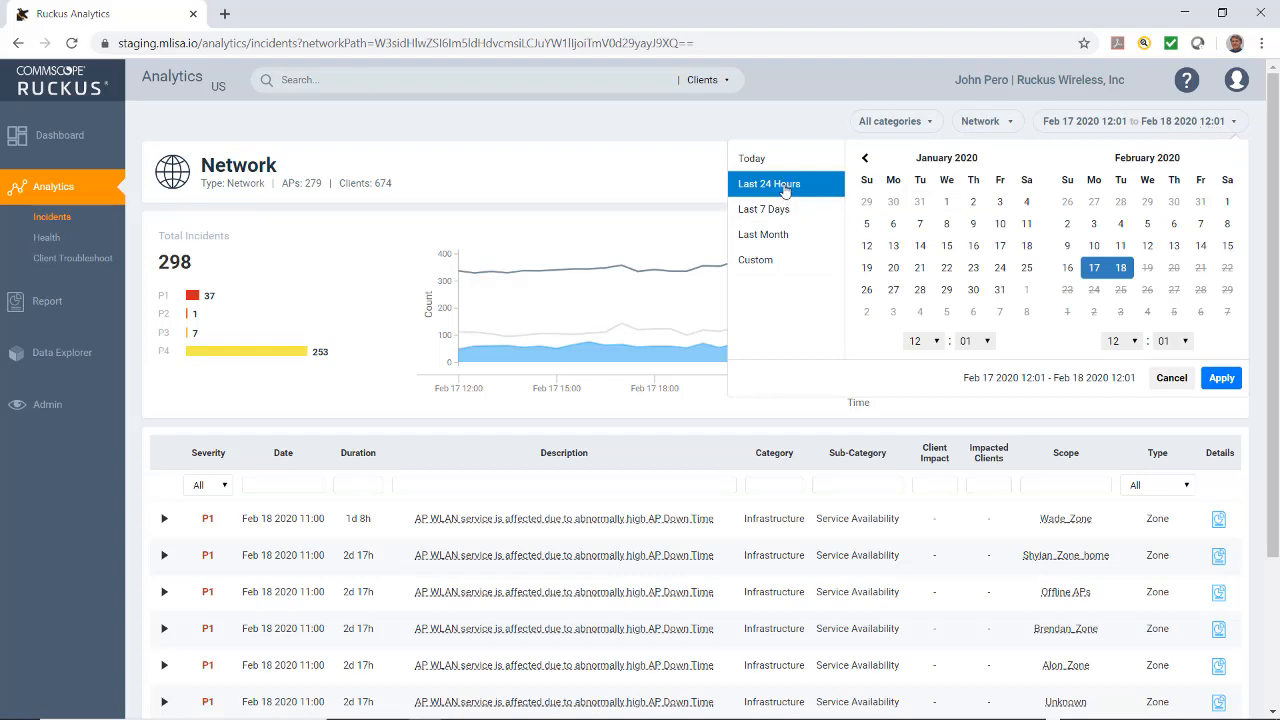
pyautogui.moveTo(772, 188)
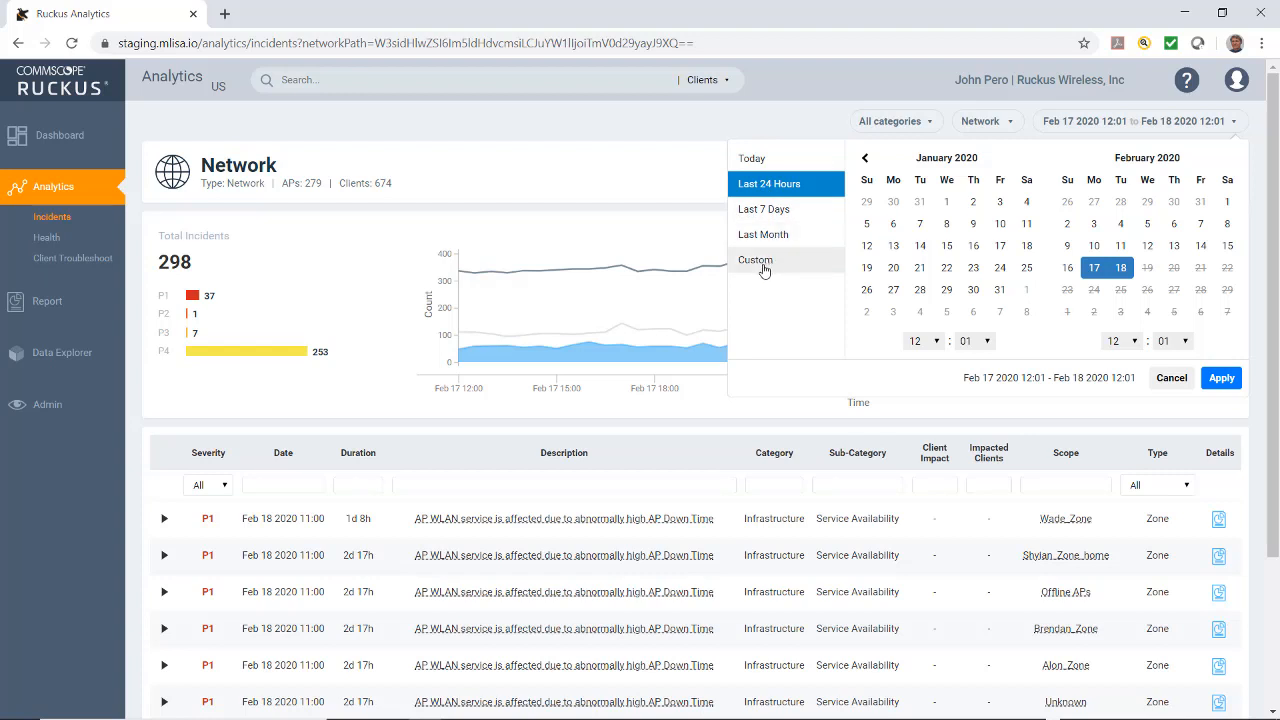
pyautogui.moveTo(744, 264)
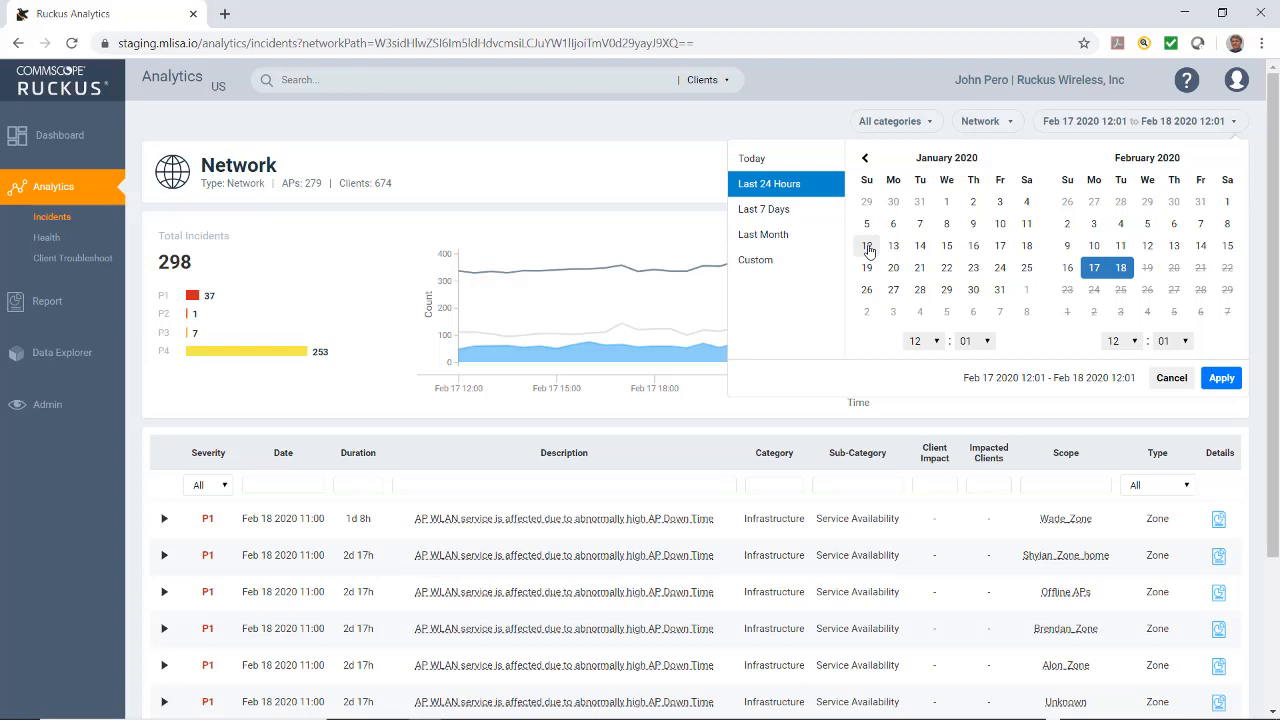
pyautogui.click(1220, 378)
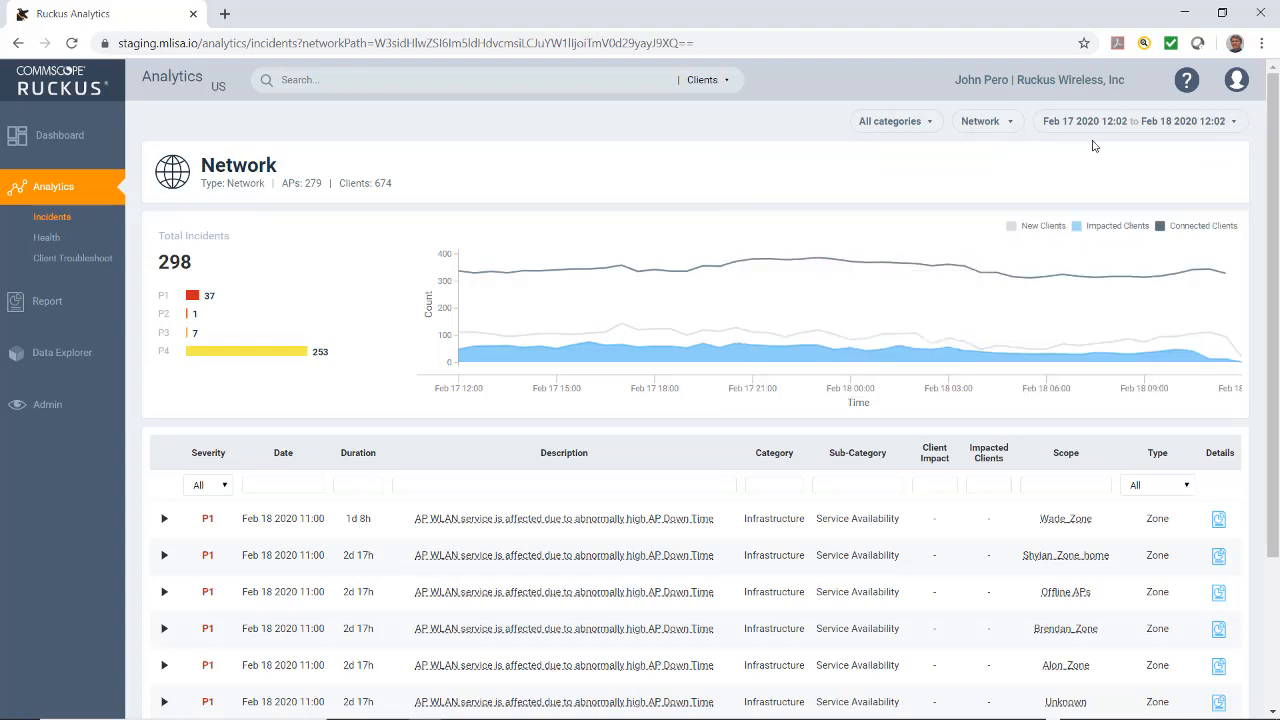
pyautogui.click(1138, 122)
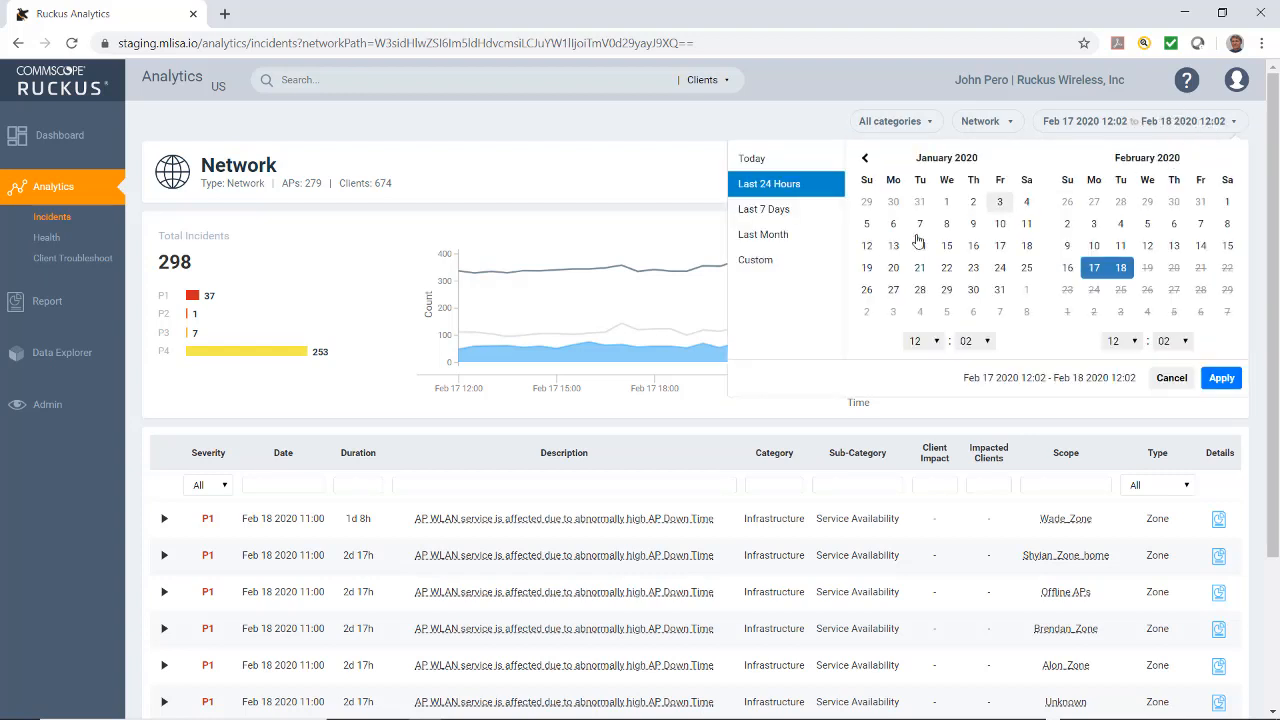
pyautogui.moveTo(756, 204)
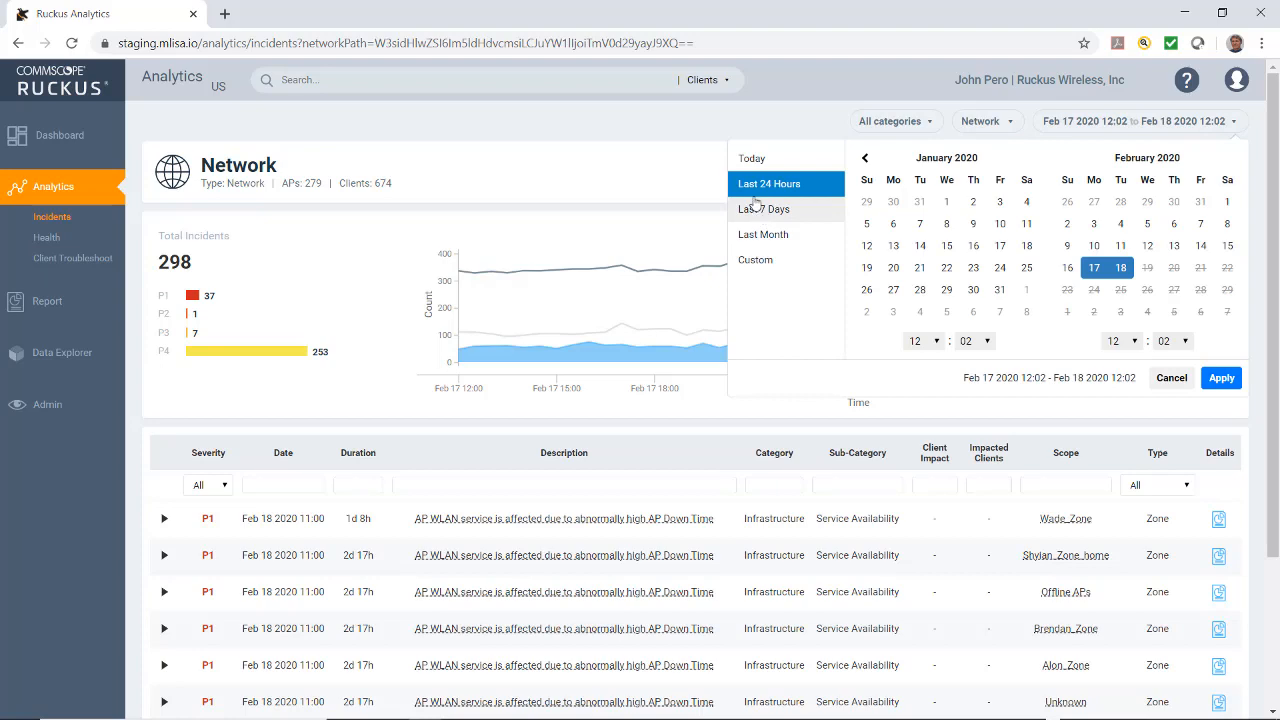
pyautogui.click(1222, 378)
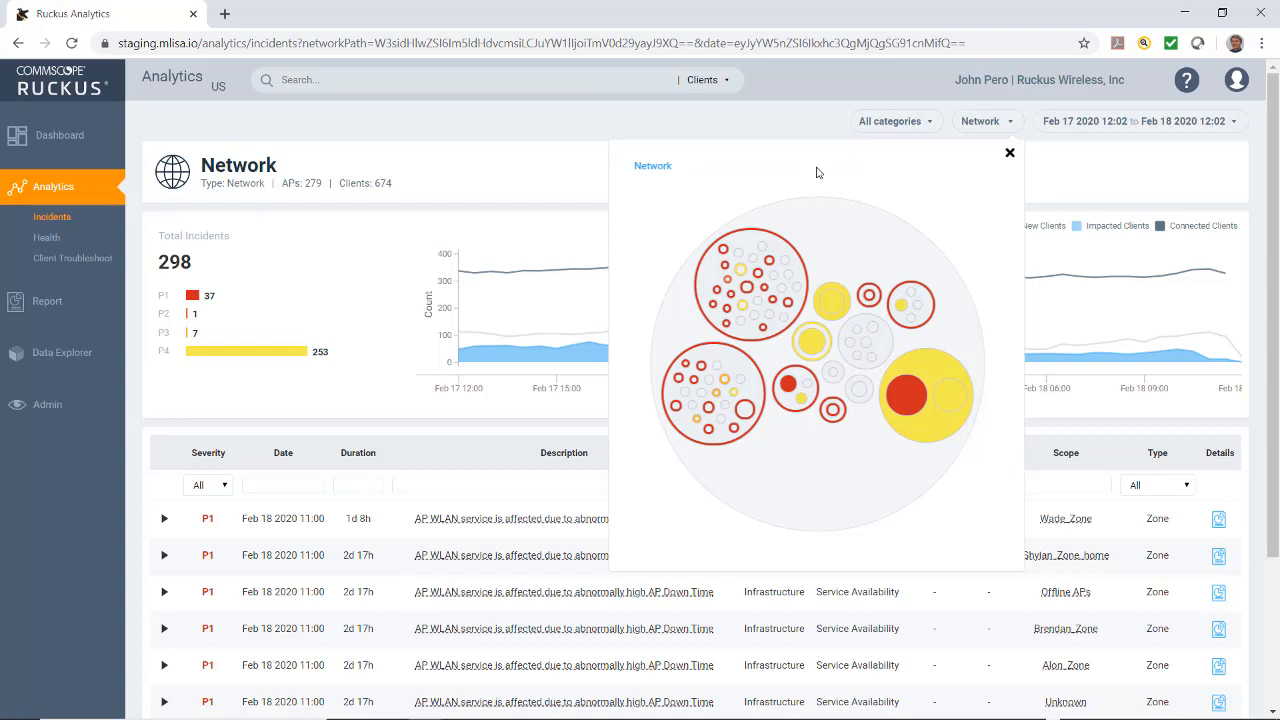
pyautogui.moveTo(672, 206)
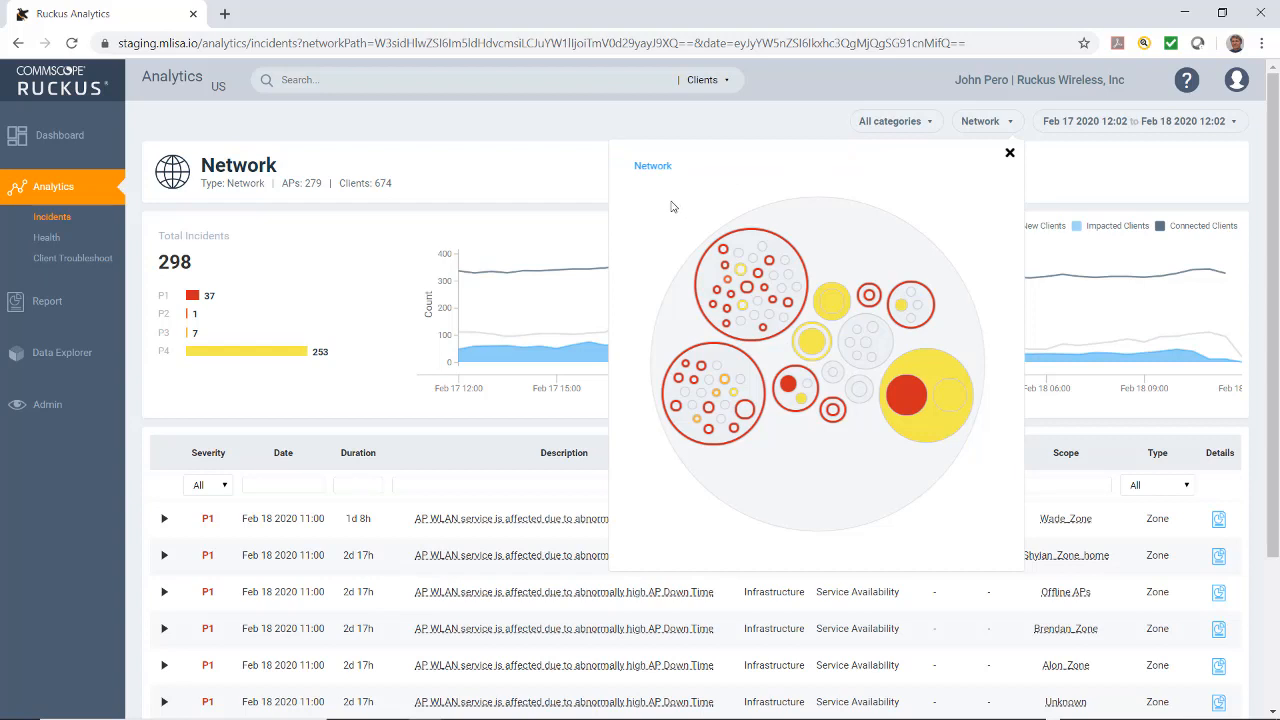
pyautogui.moveTo(660, 220)
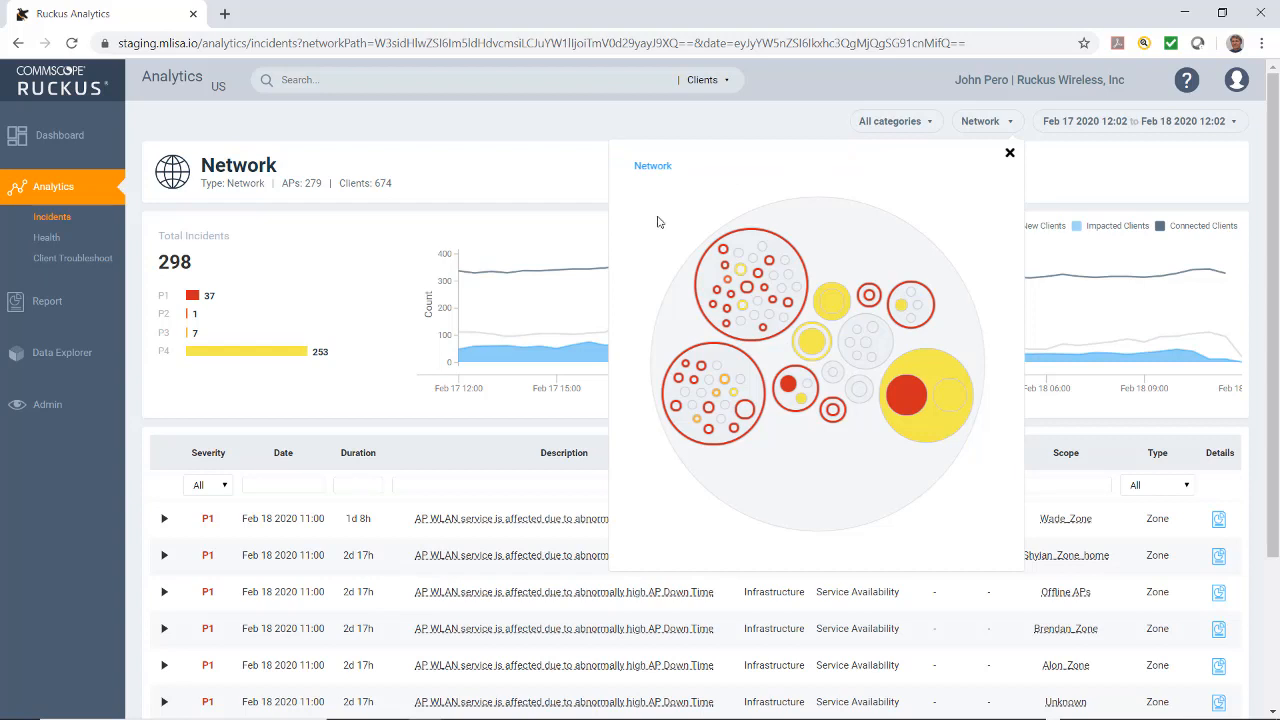
pyautogui.moveTo(908, 304)
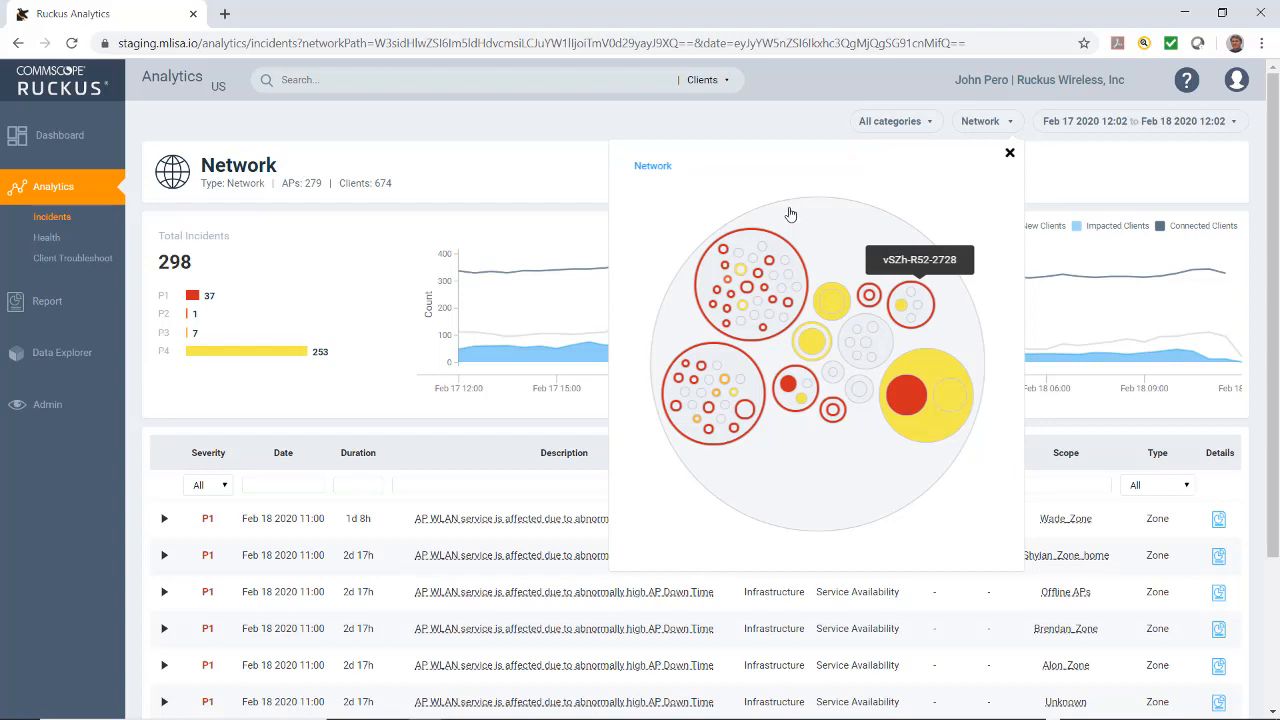
pyautogui.moveTo(726, 392)
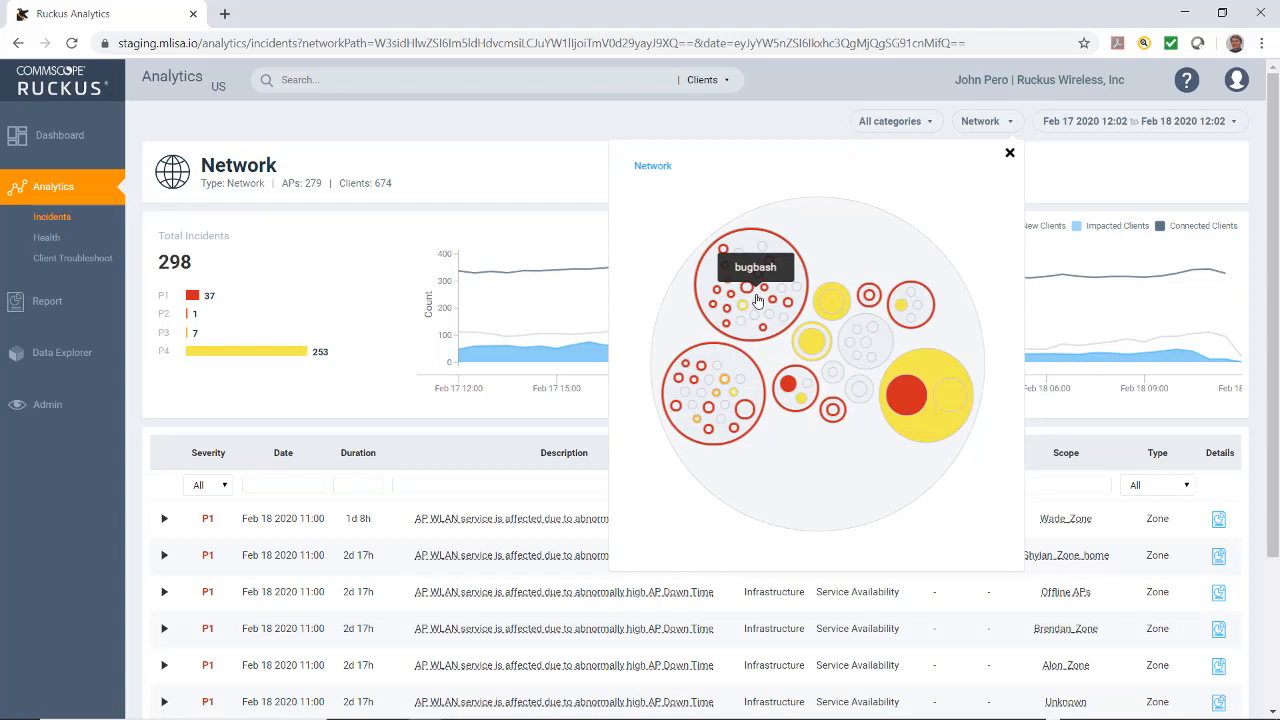
pyautogui.moveTo(716, 392)
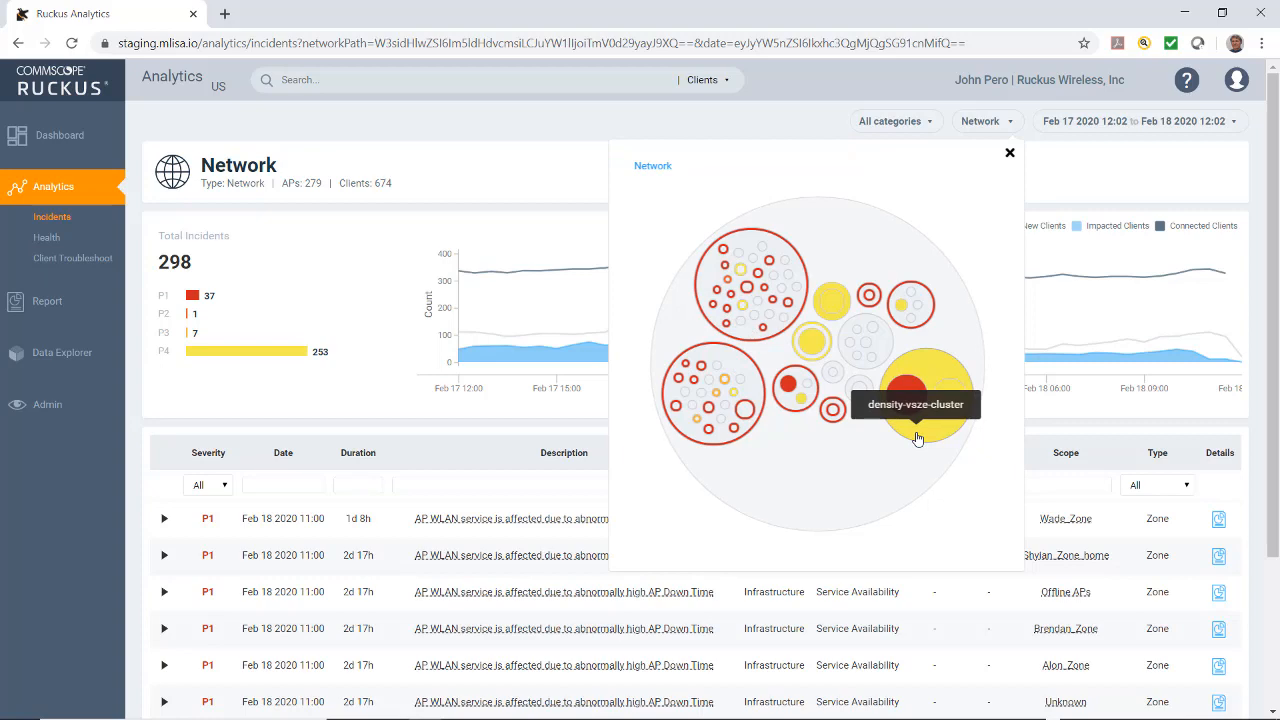
# Step: Drill into the density-vsze-cluster incidents, then return to the whole-network level with the hierarchy chart closed
pyautogui.click(924, 390)
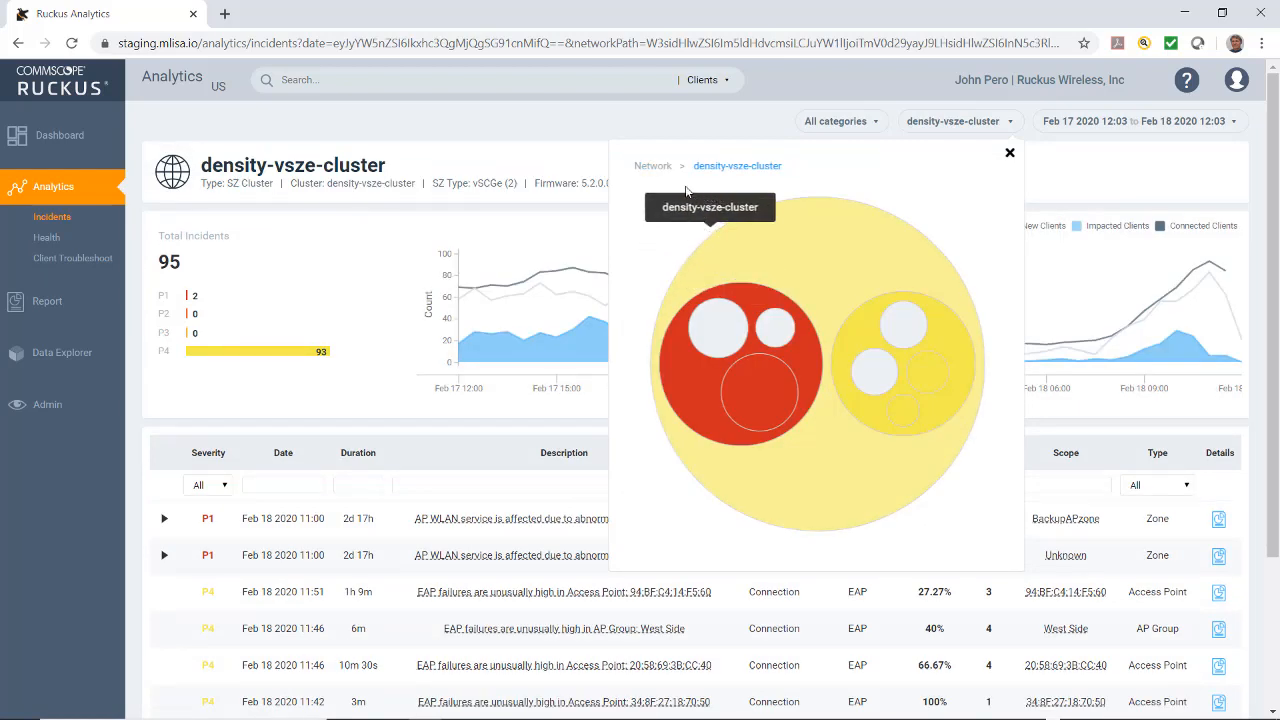
pyautogui.moveTo(736, 178)
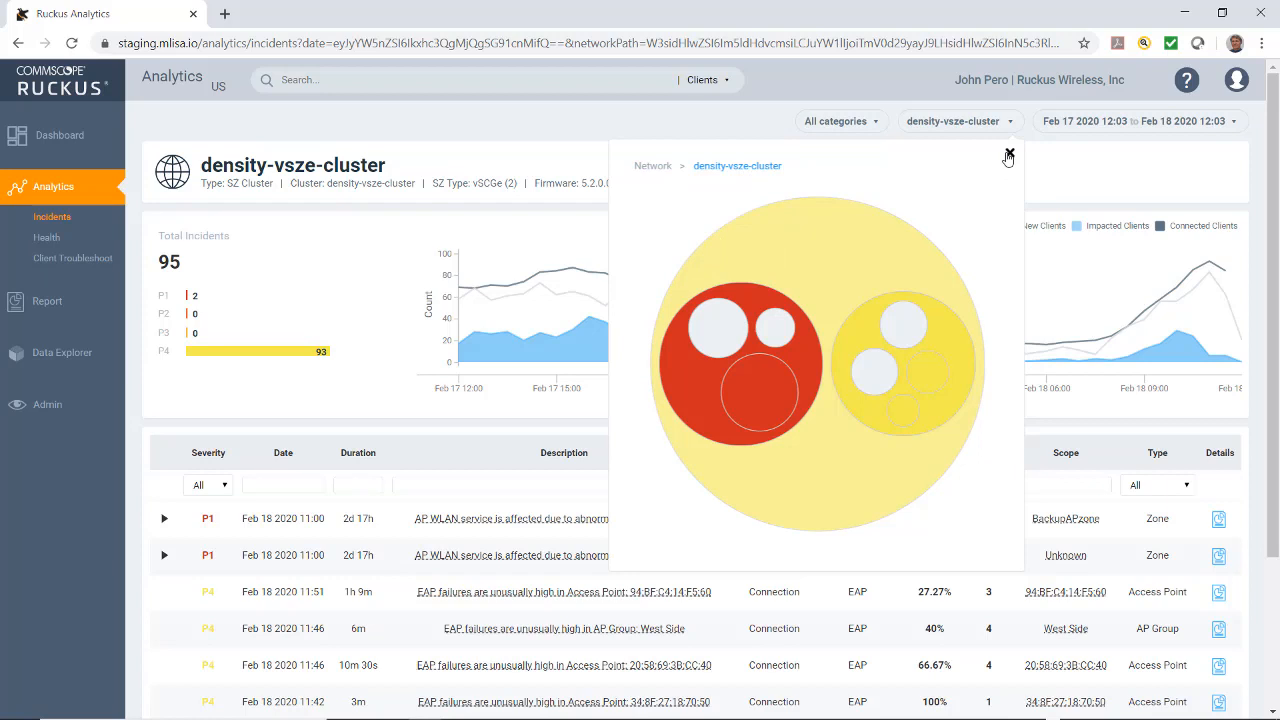
pyautogui.click(1008, 156)
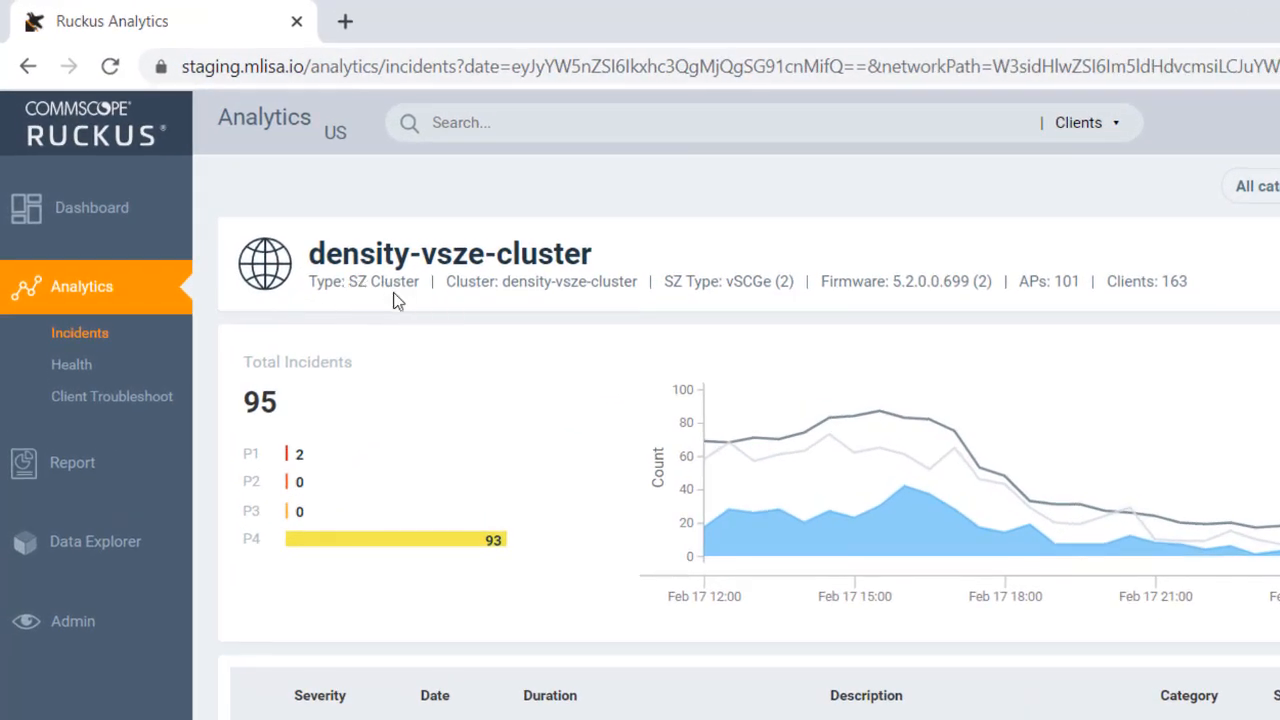
pyautogui.moveTo(544, 282)
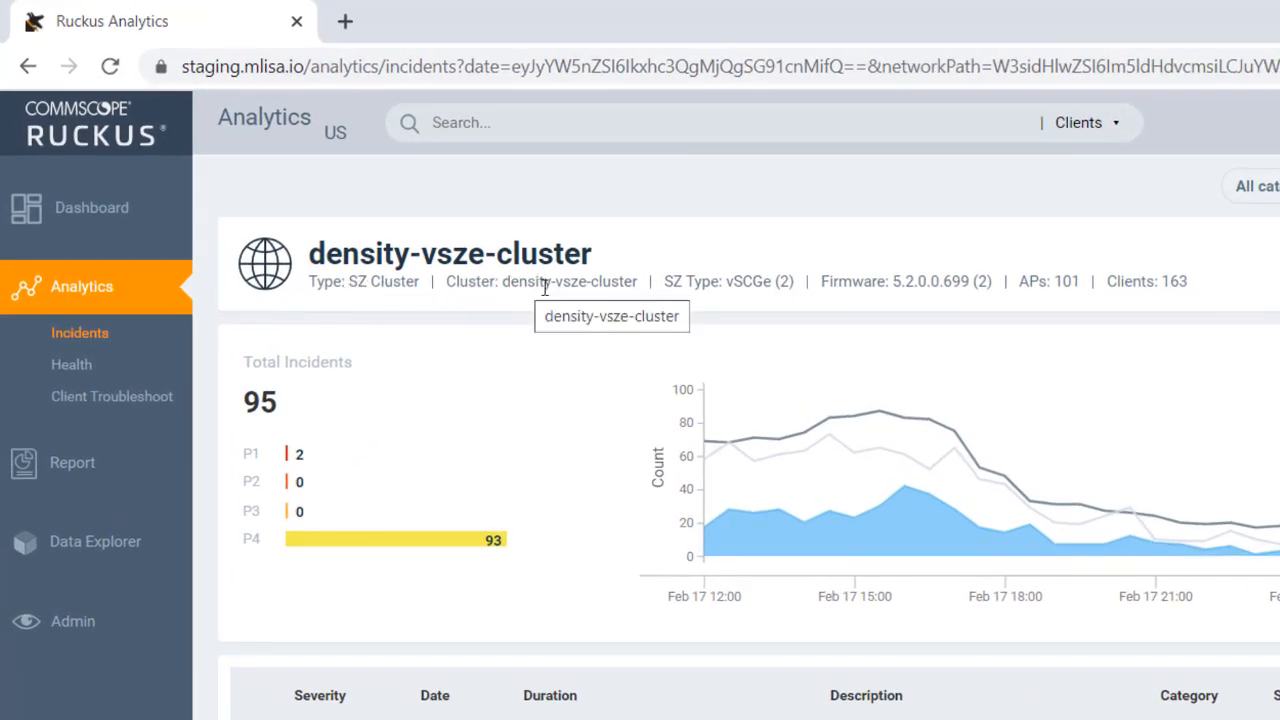
pyautogui.moveTo(730, 312)
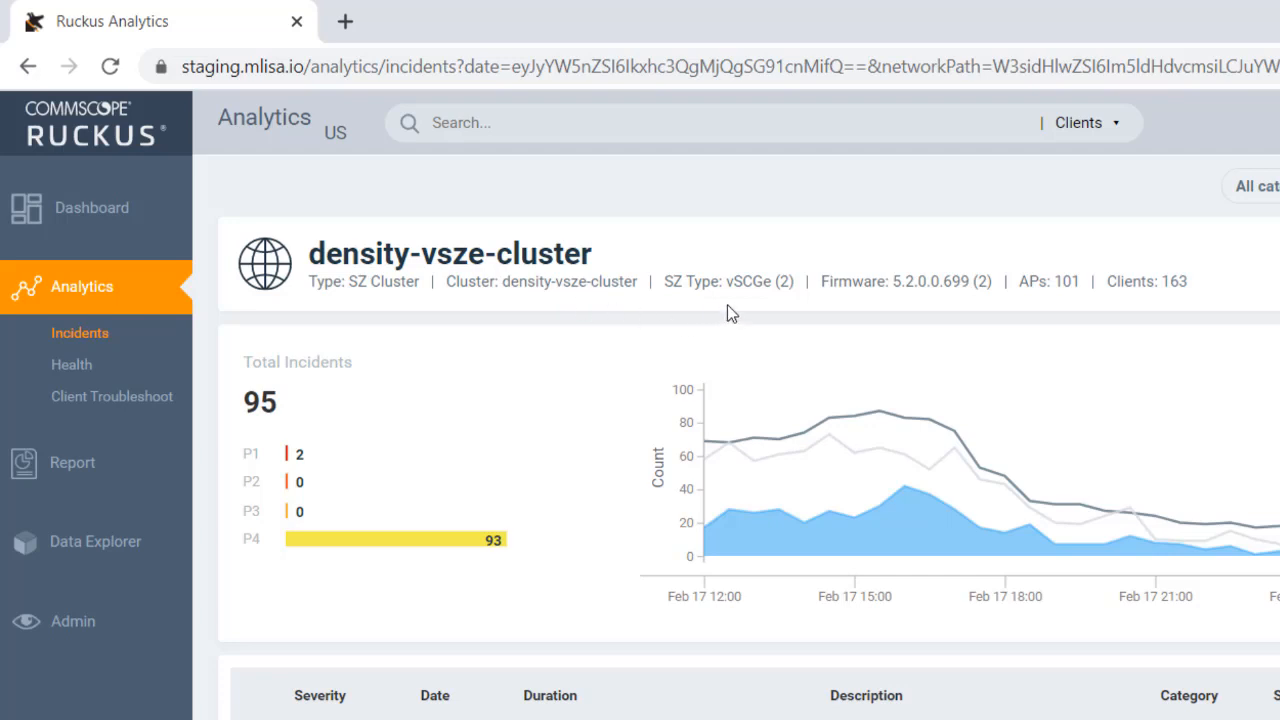
pyautogui.moveTo(1064, 304)
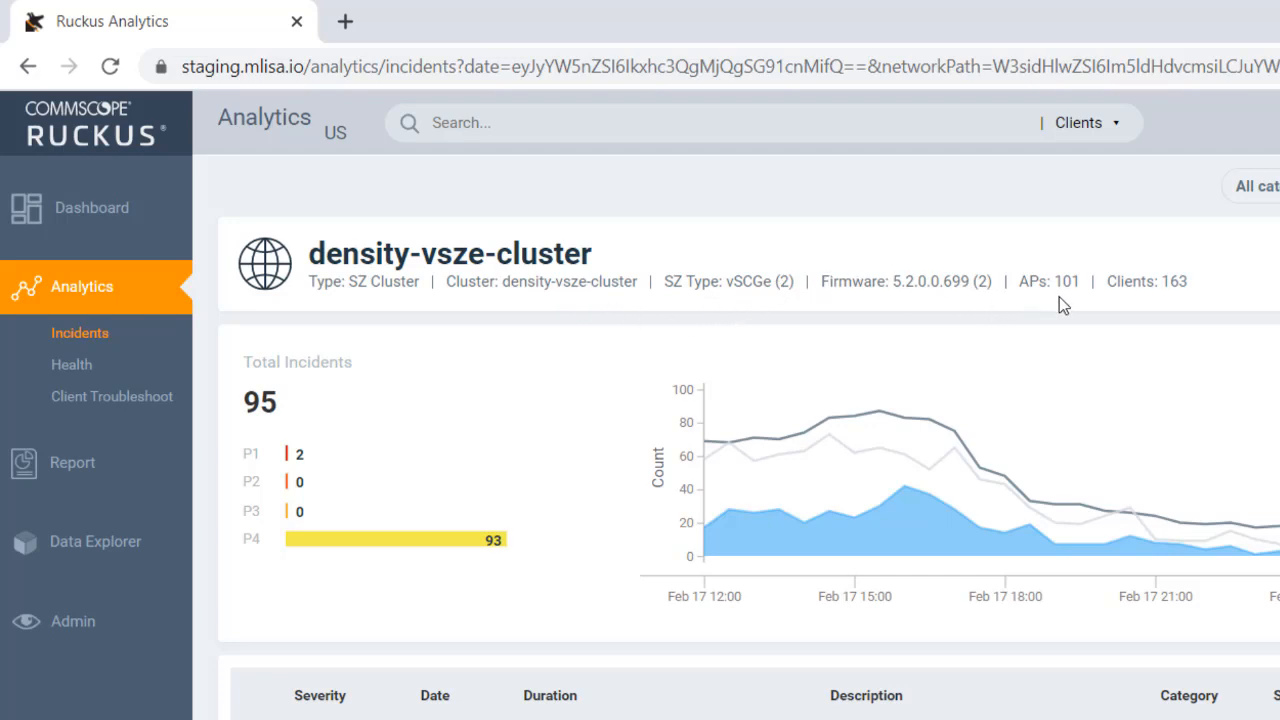
pyautogui.moveTo(1192, 308)
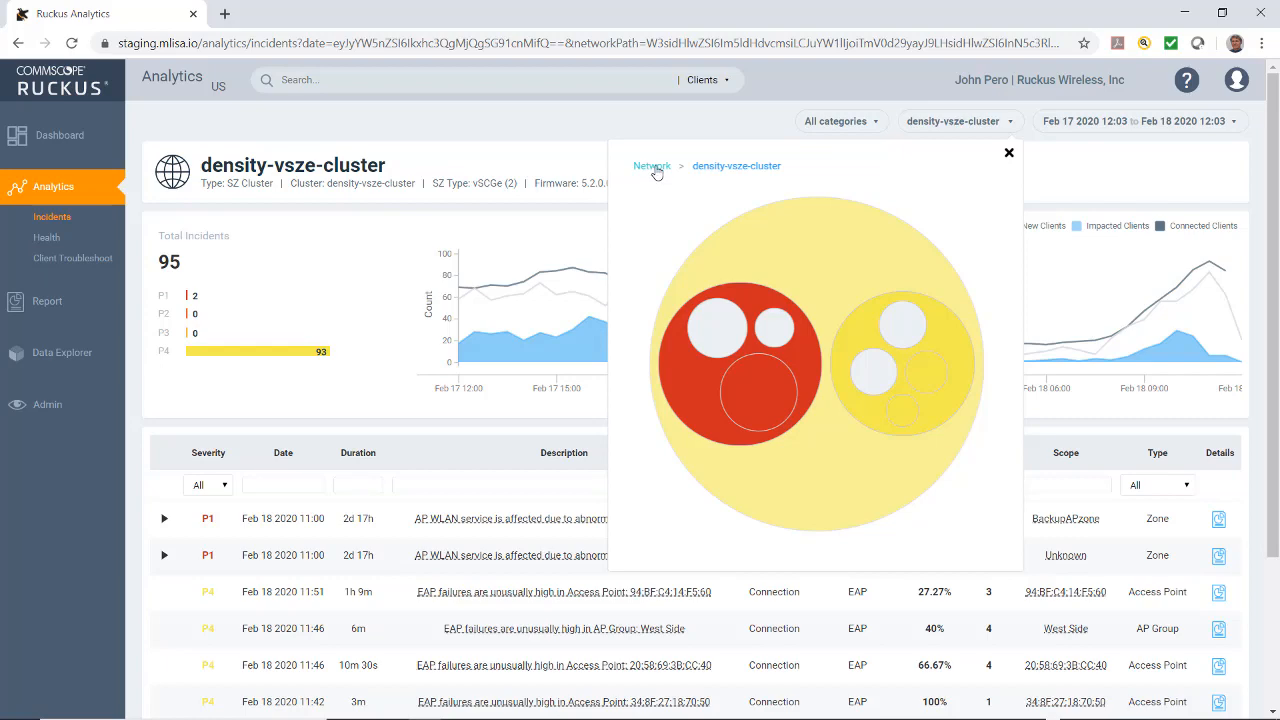
pyautogui.click(652, 164)
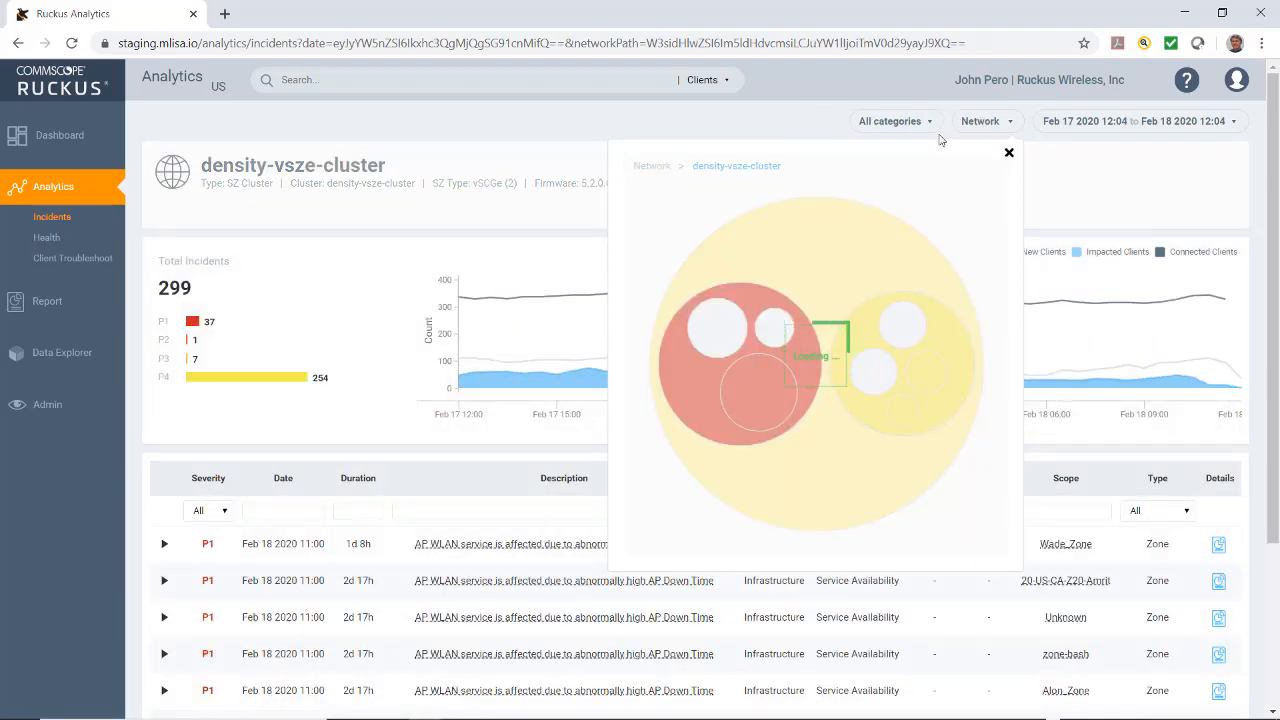
pyautogui.click(1008, 152)
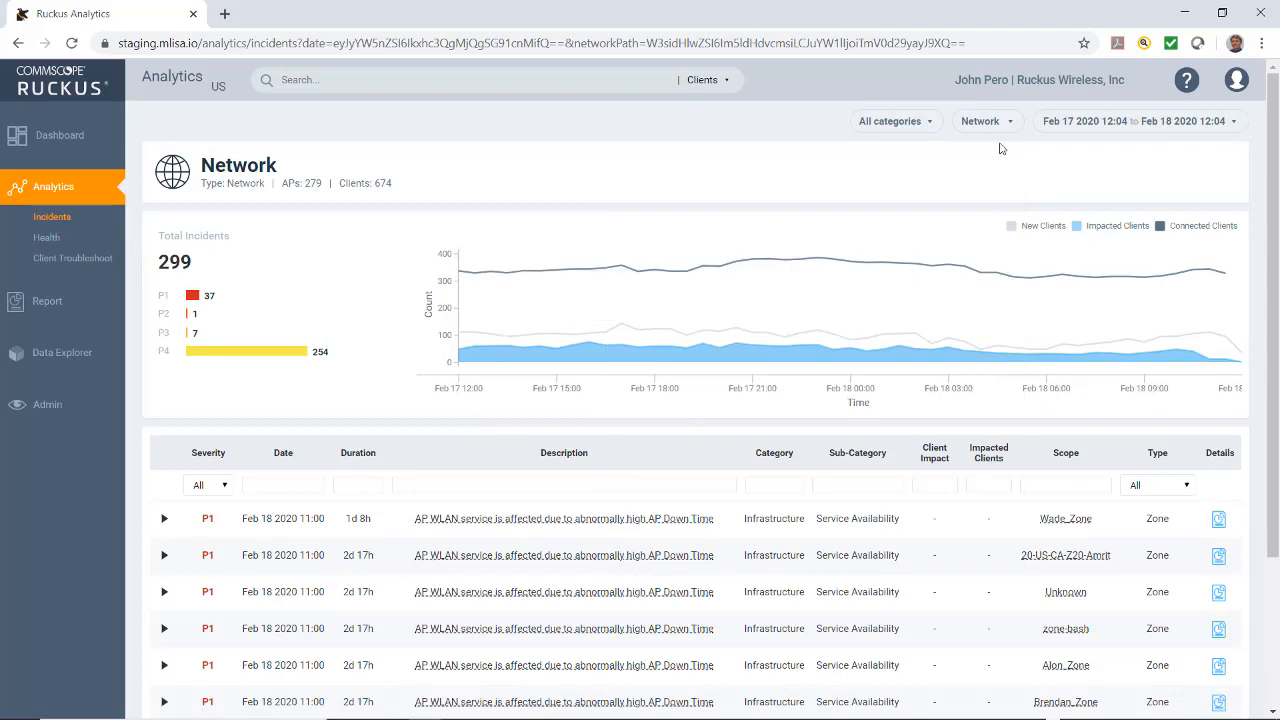
# Step: Filter the incident list to Performance incidents only, showing 24 incidents
pyautogui.click(896, 122)
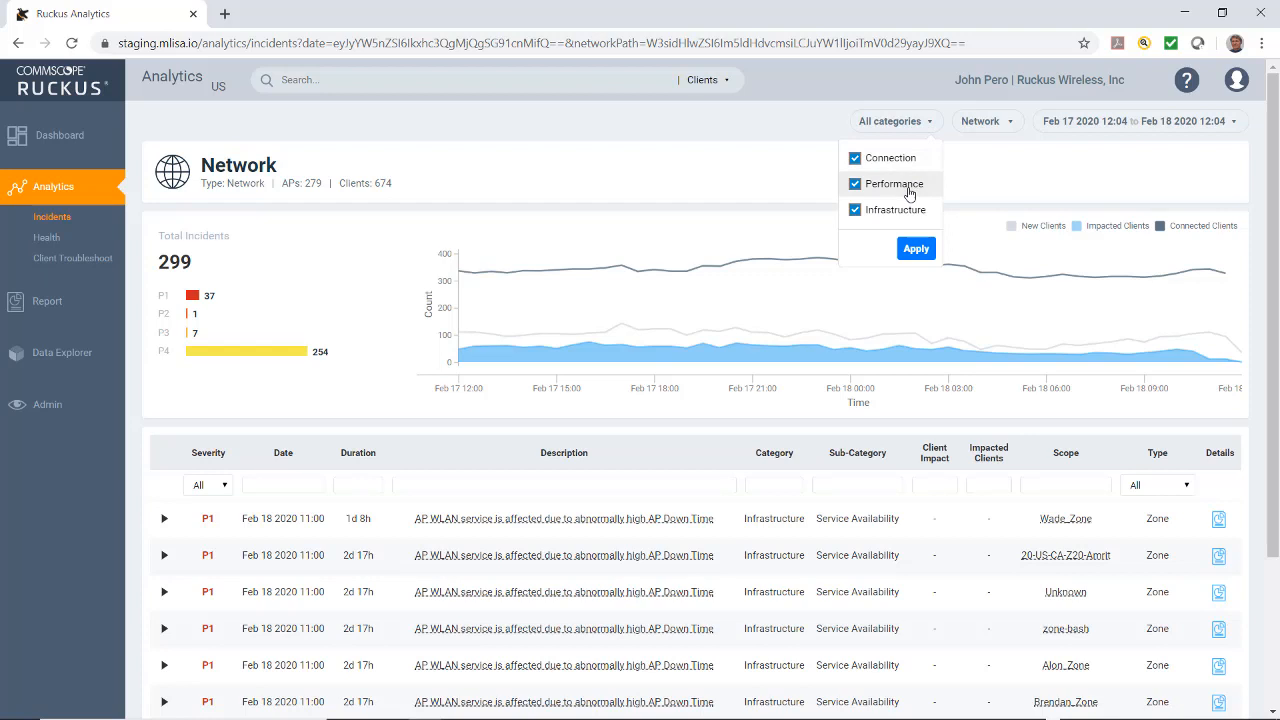
pyautogui.moveTo(836, 184)
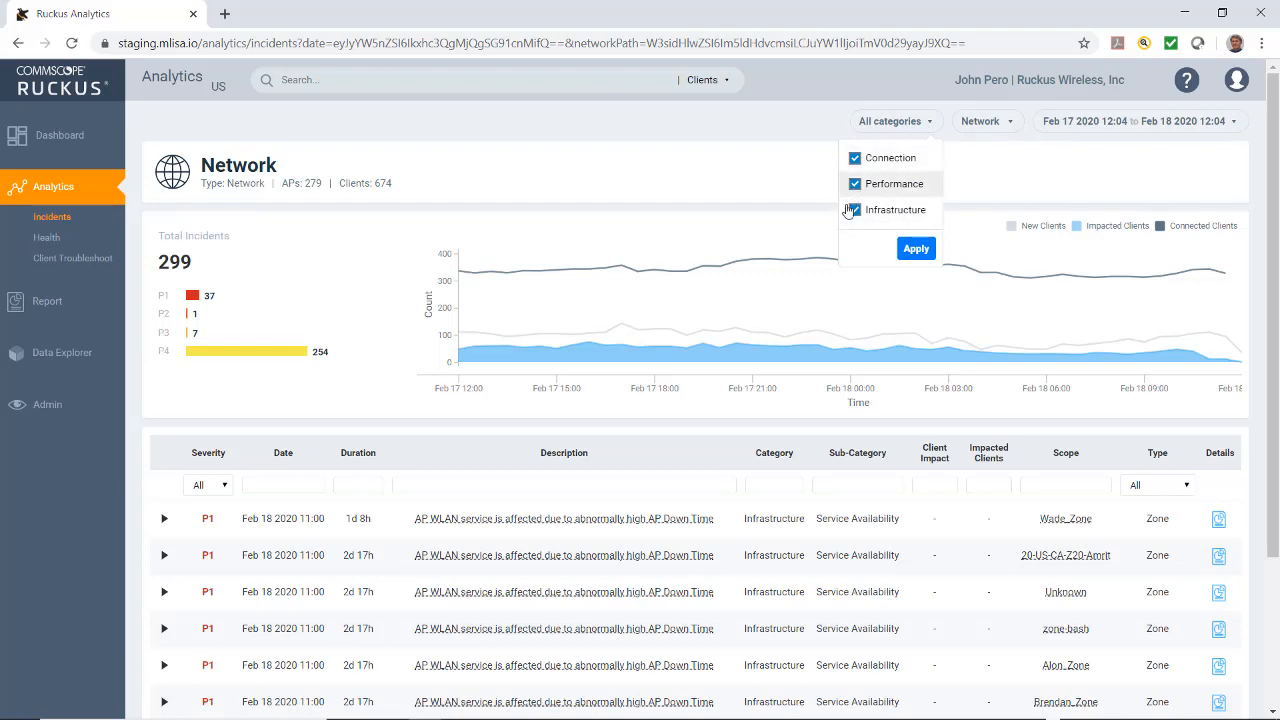
pyautogui.moveTo(856, 188)
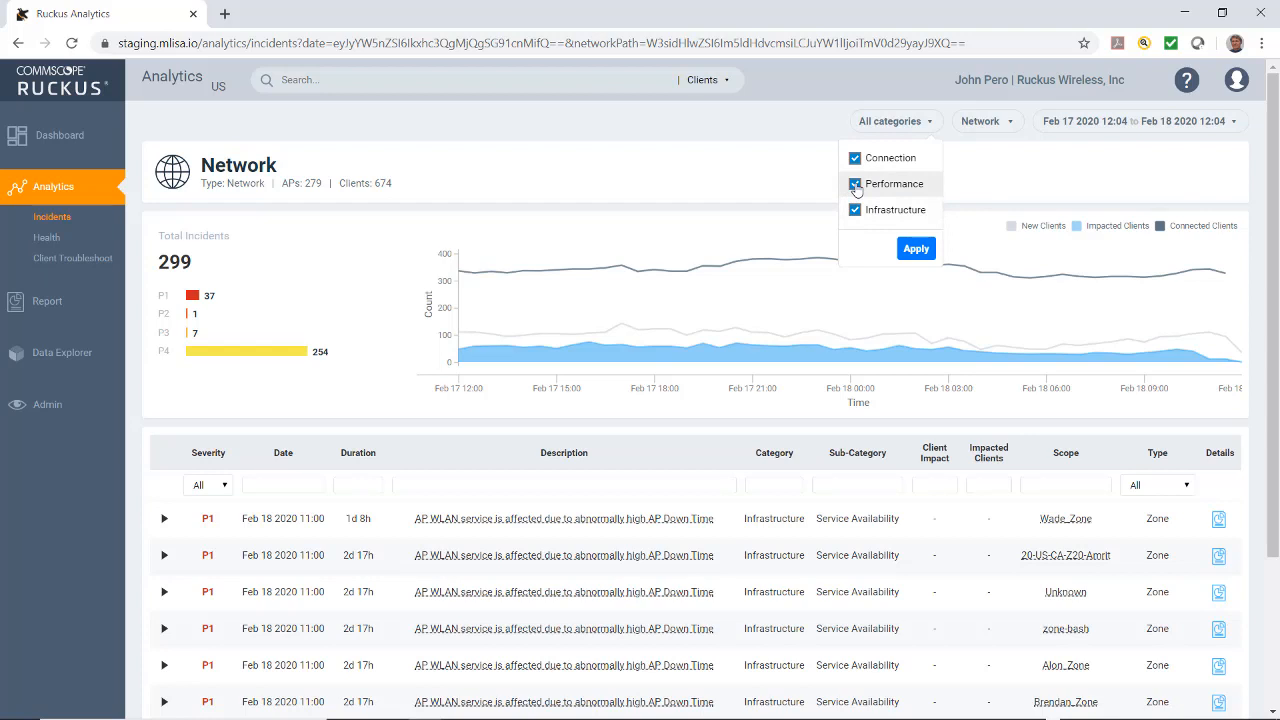
pyautogui.click(856, 156)
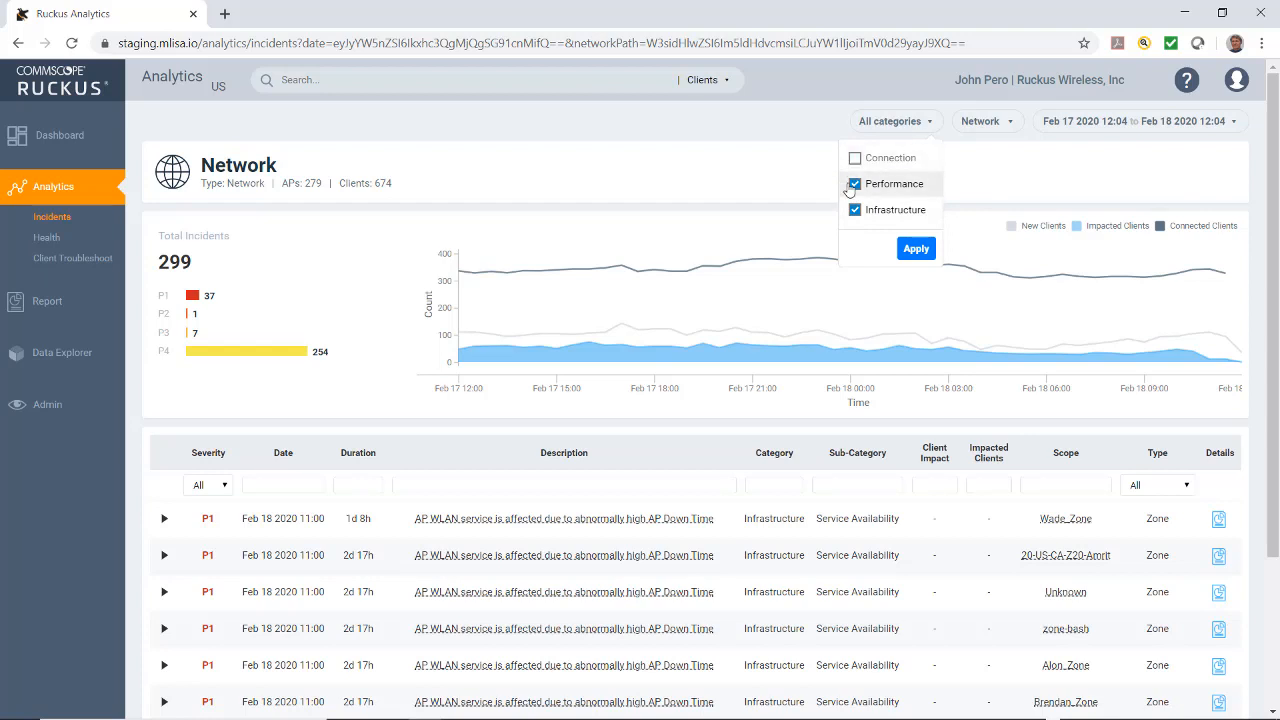
pyautogui.click(854, 210)
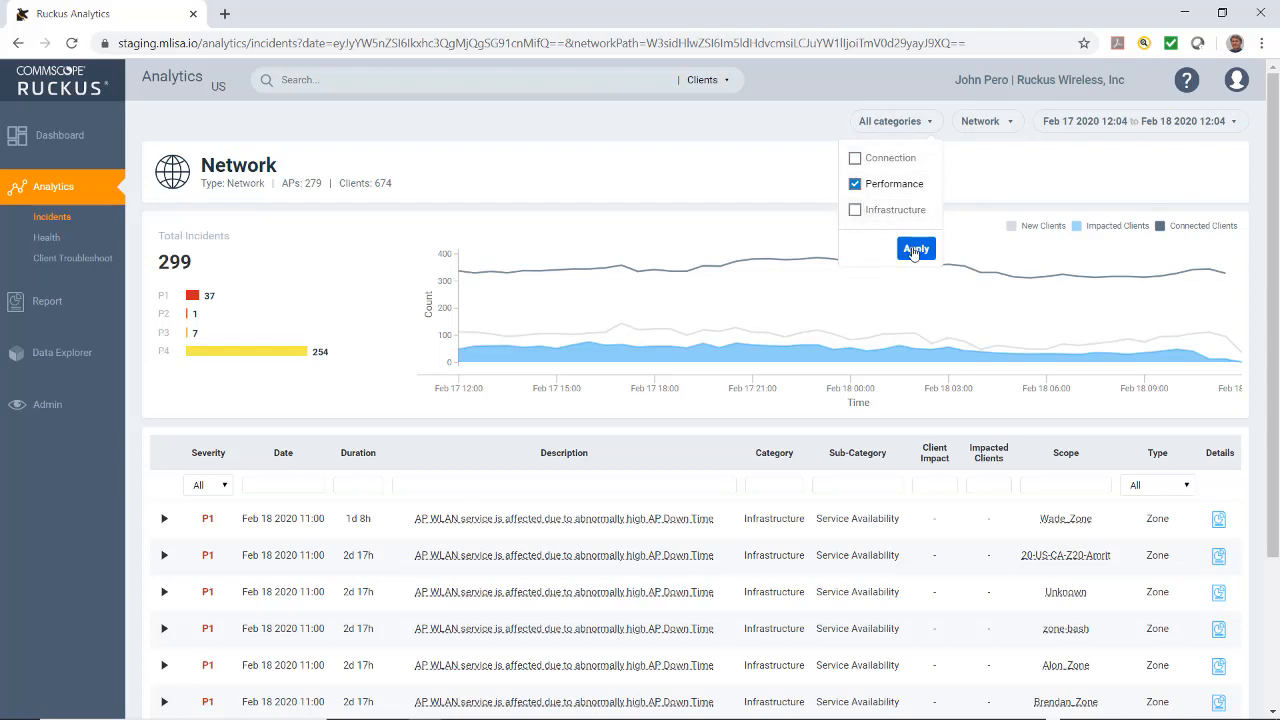
pyautogui.click(916, 248)
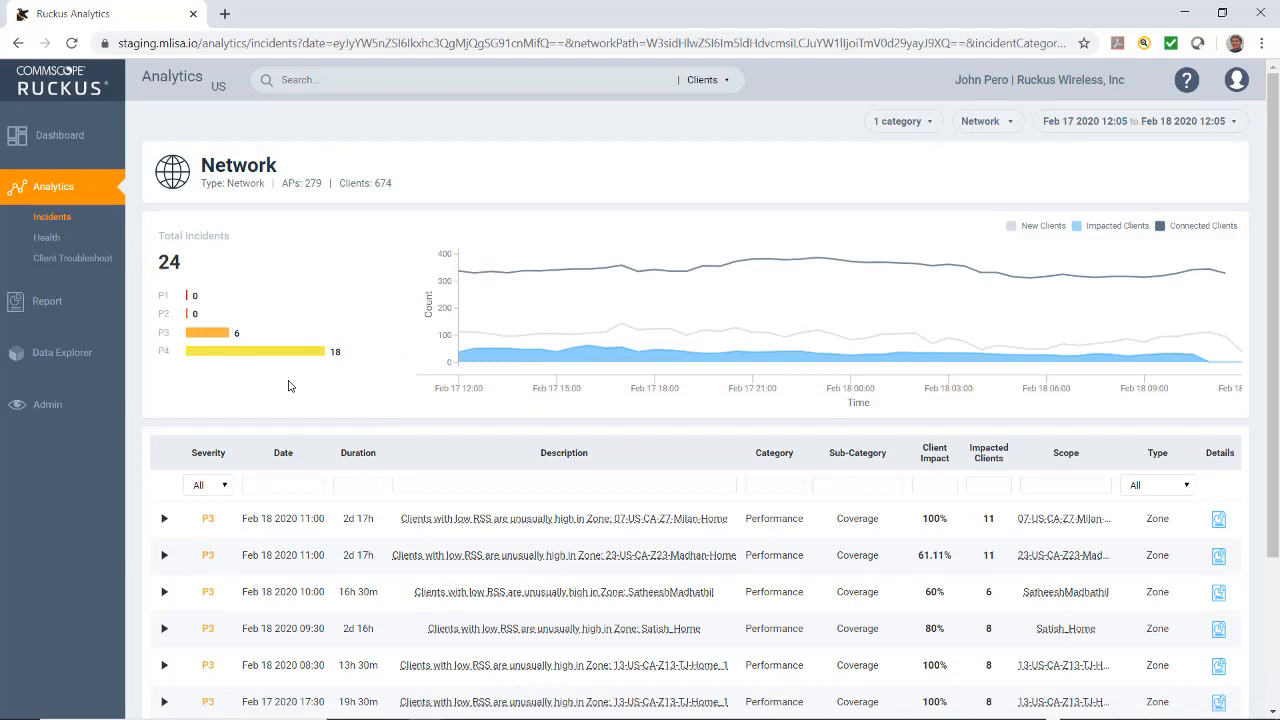
pyautogui.moveTo(280, 292)
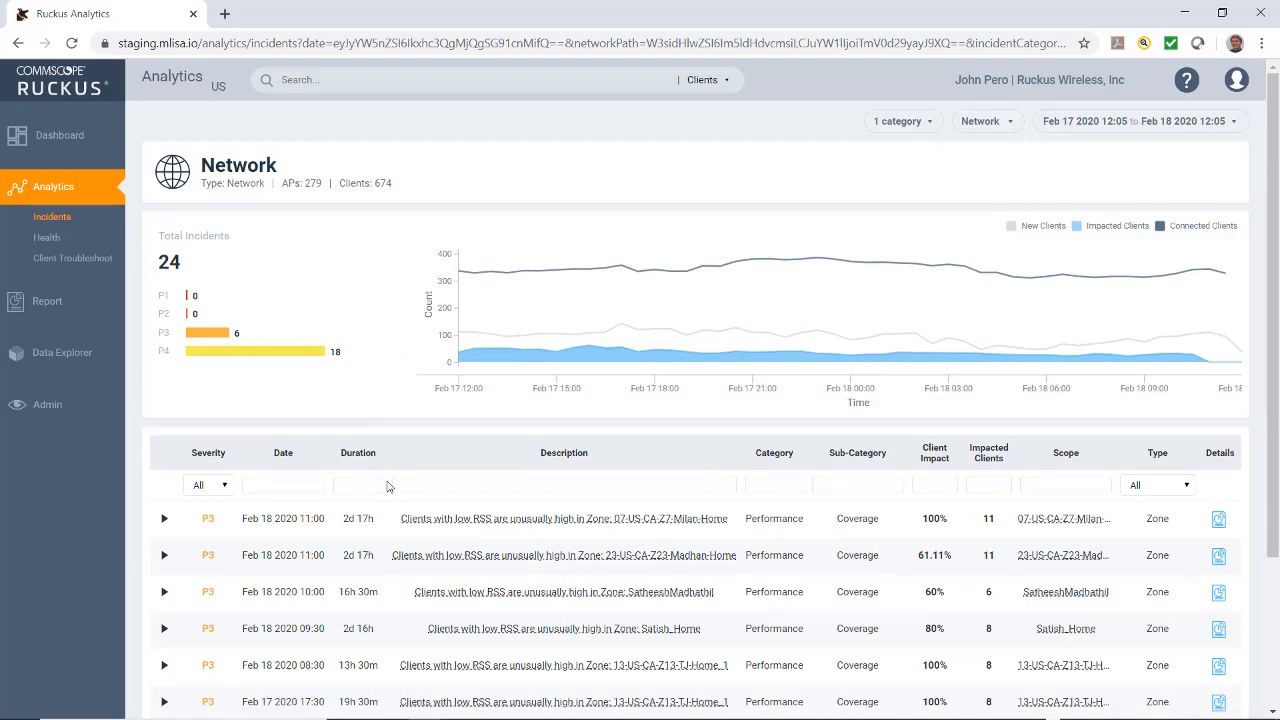
pyautogui.scroll(-3)
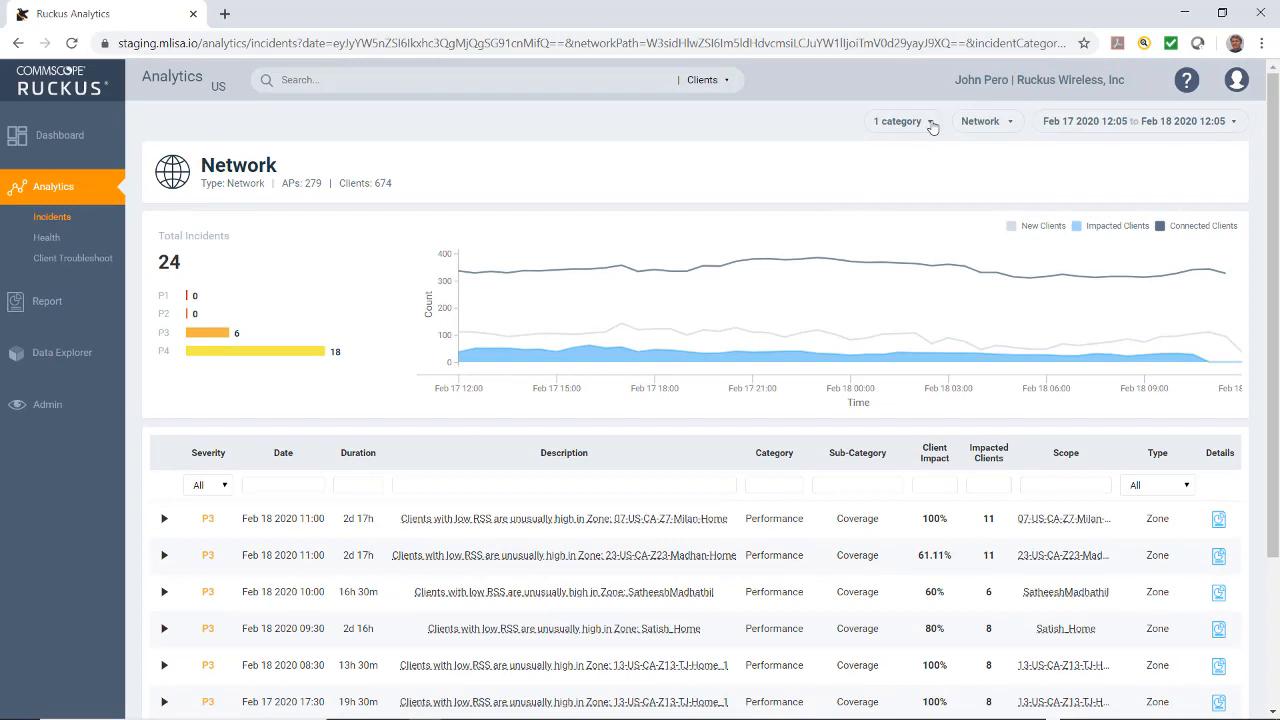
# Step: Restore all three categories (Connection, Performance, Infrastructure), bringing the list back to 299 incidents
pyautogui.click(900, 122)
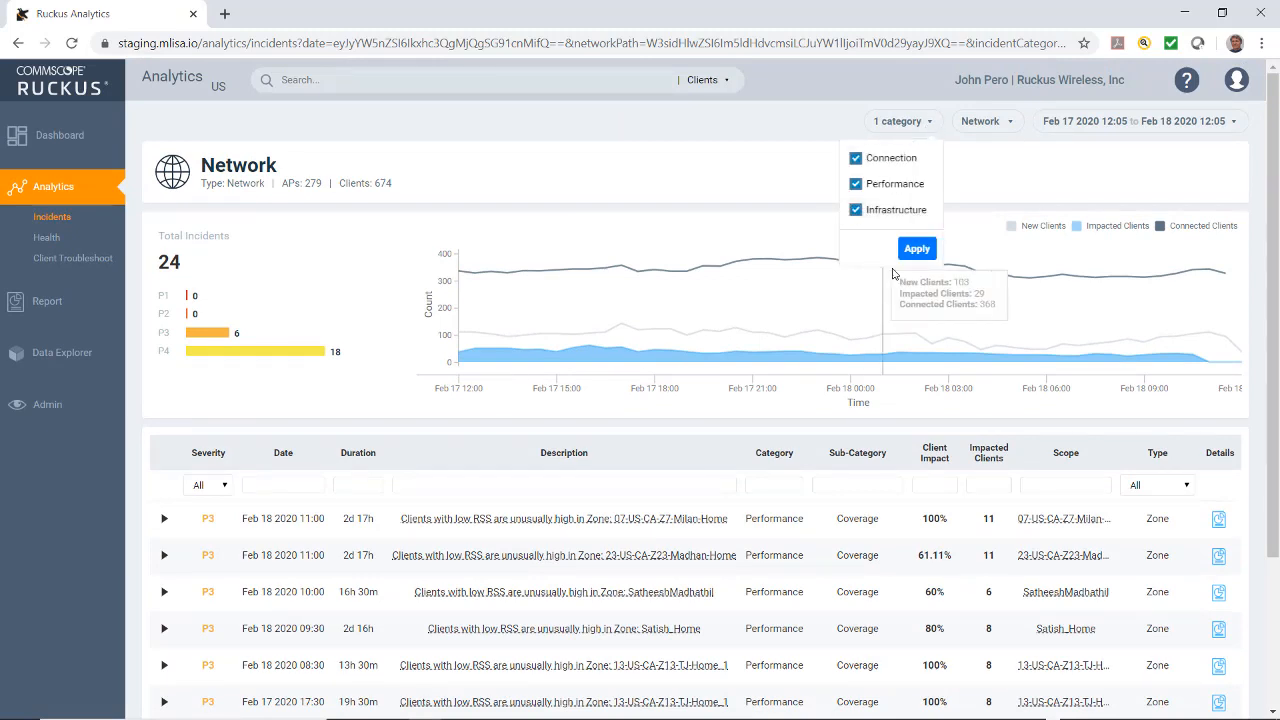
pyautogui.click(916, 248)
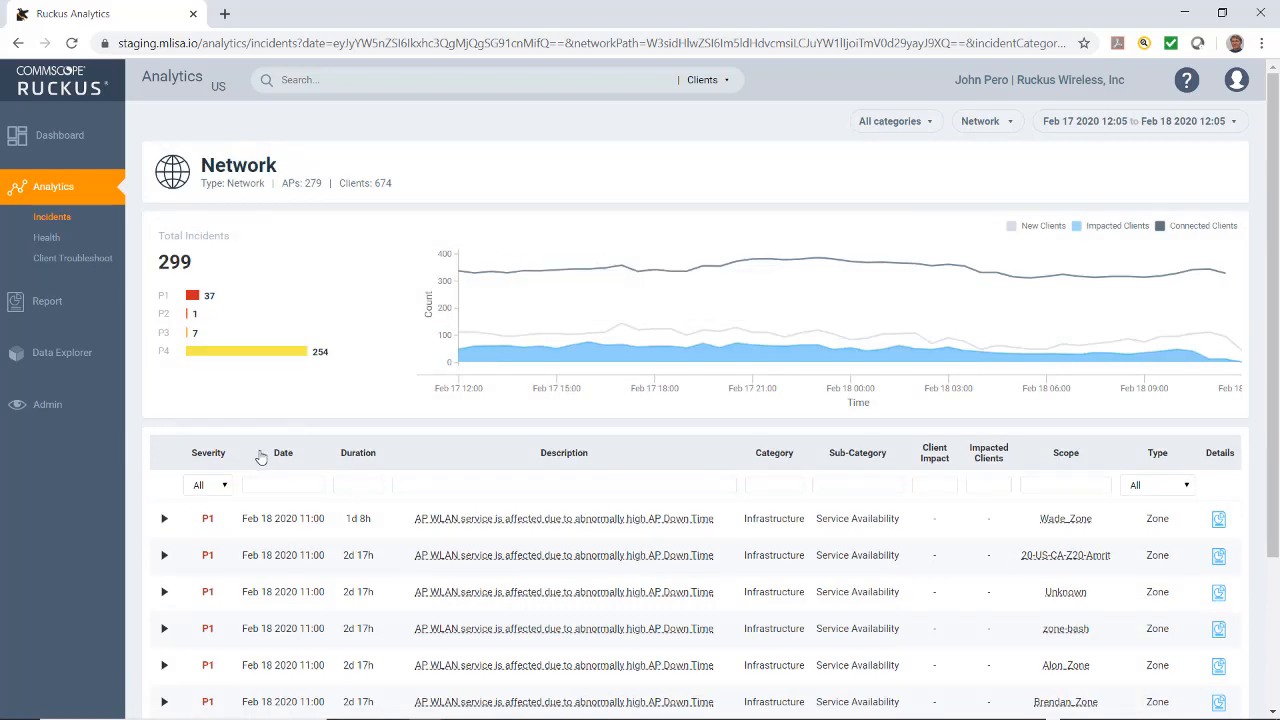
pyautogui.moveTo(284, 436)
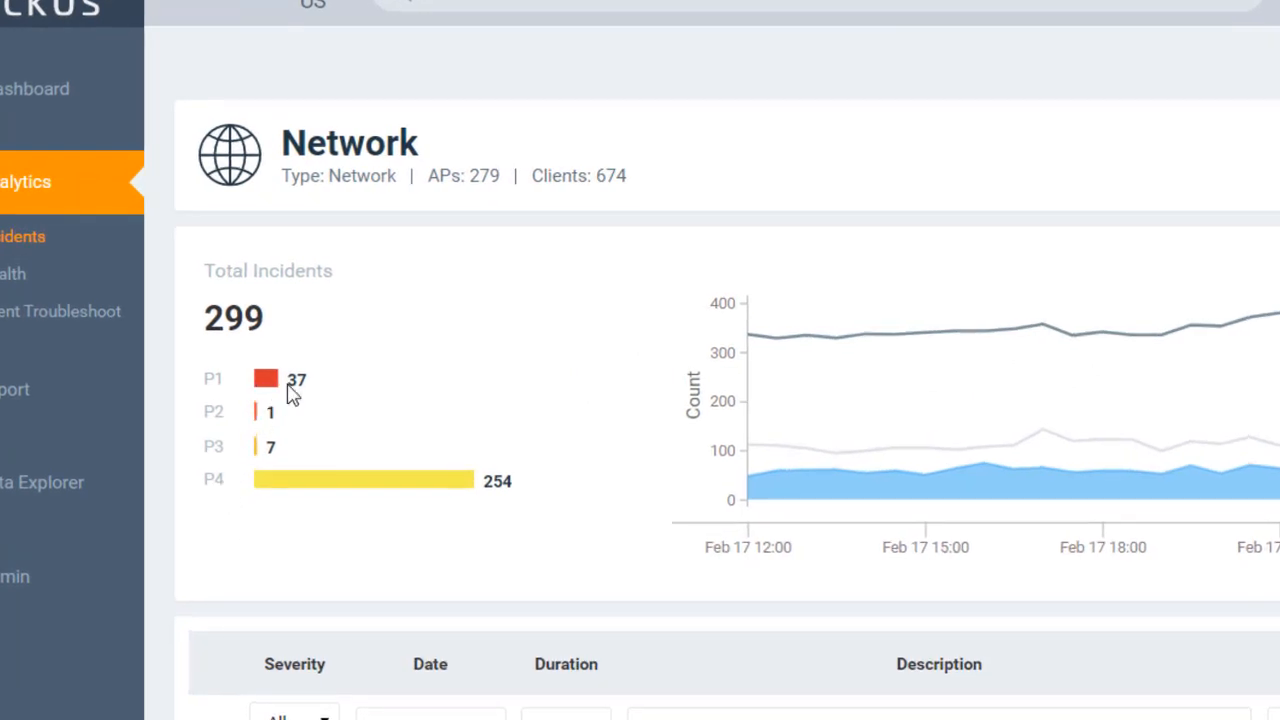
pyautogui.moveTo(252, 476)
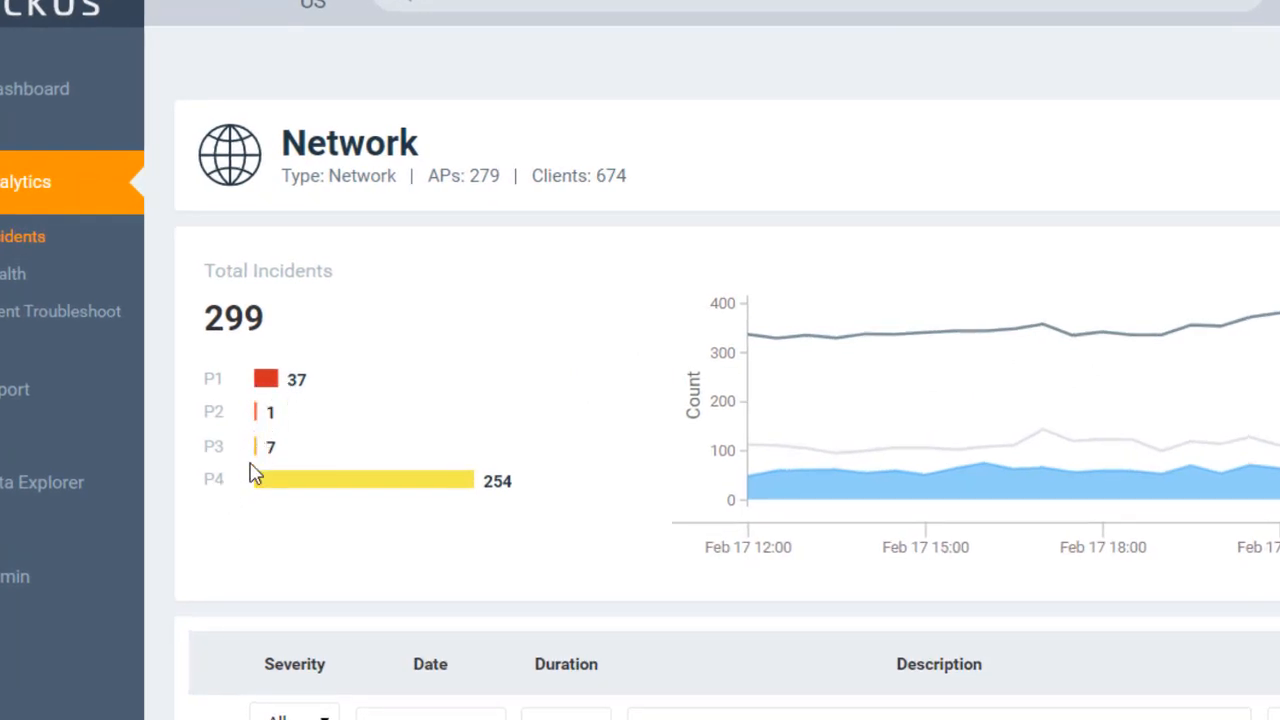
pyautogui.moveTo(240, 502)
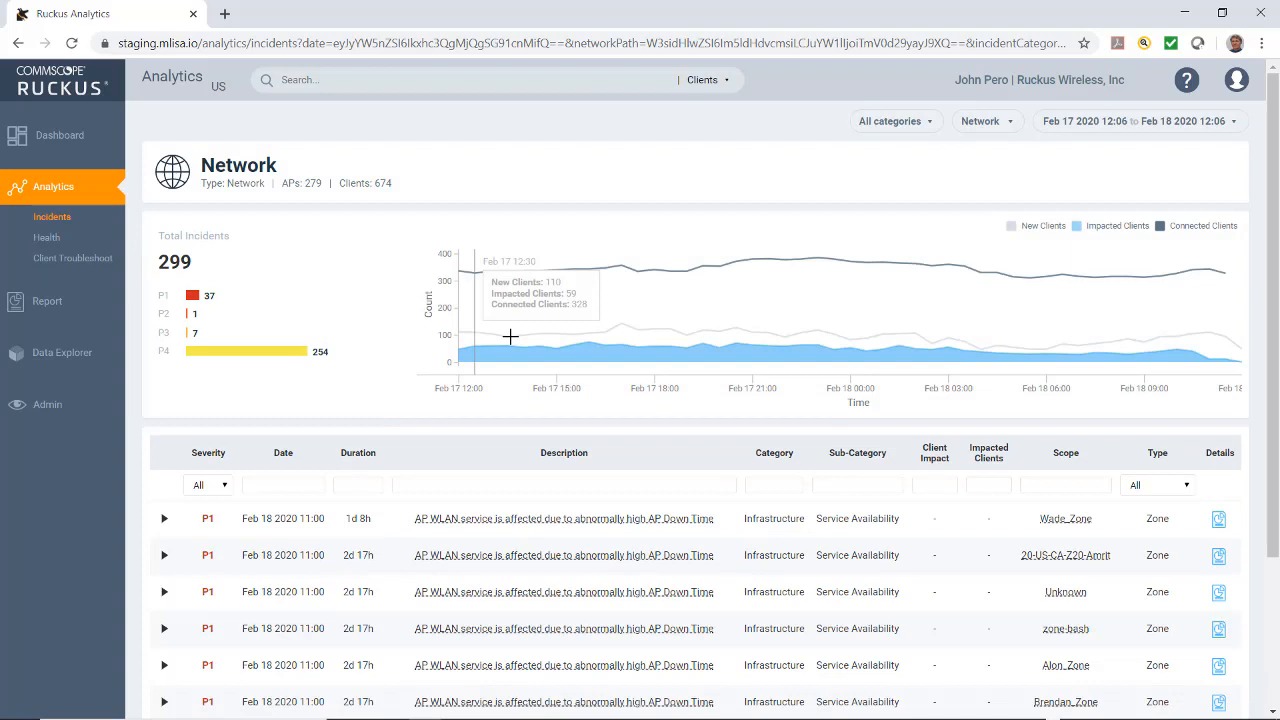
pyautogui.moveTo(548, 348)
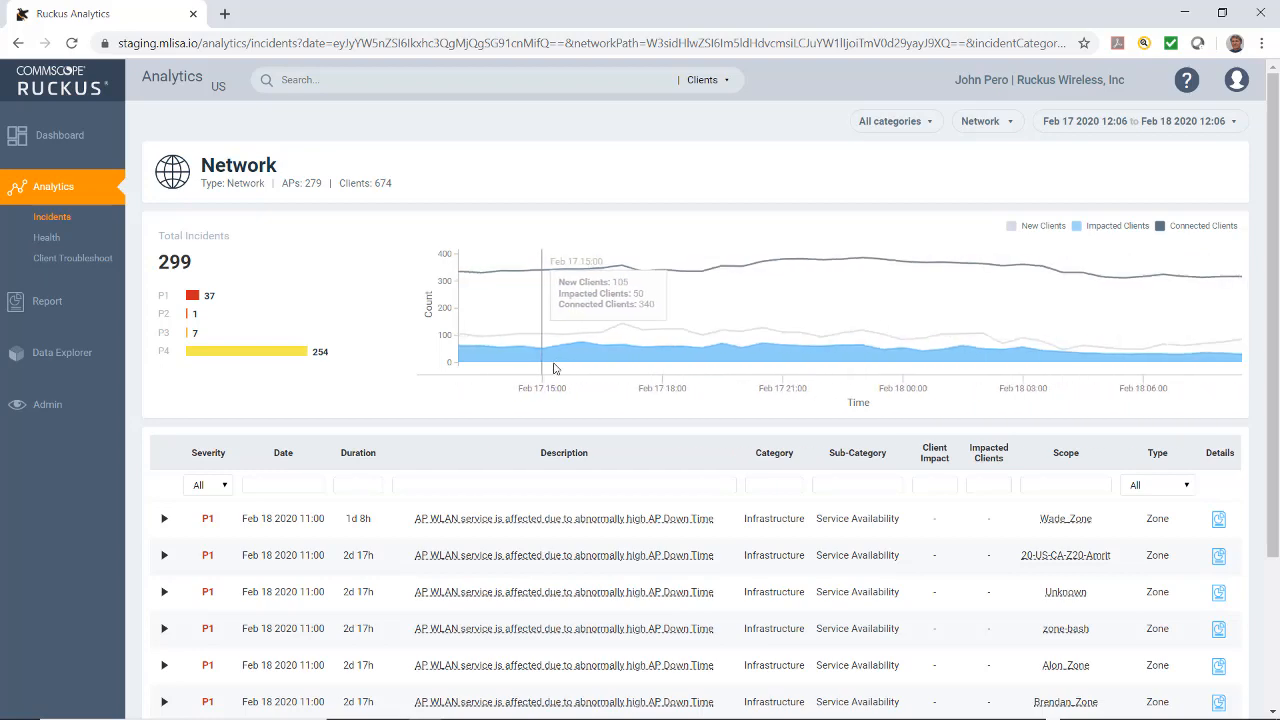
pyautogui.moveTo(1006, 238)
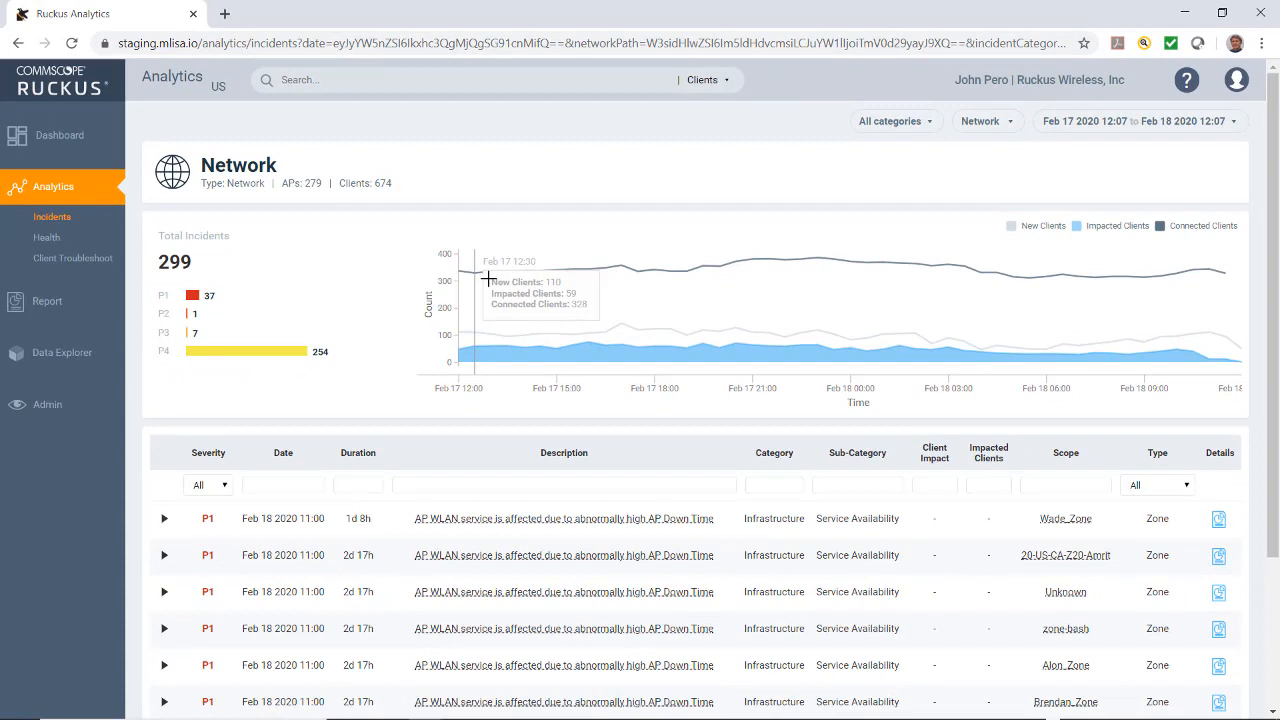
pyautogui.moveTo(500, 324)
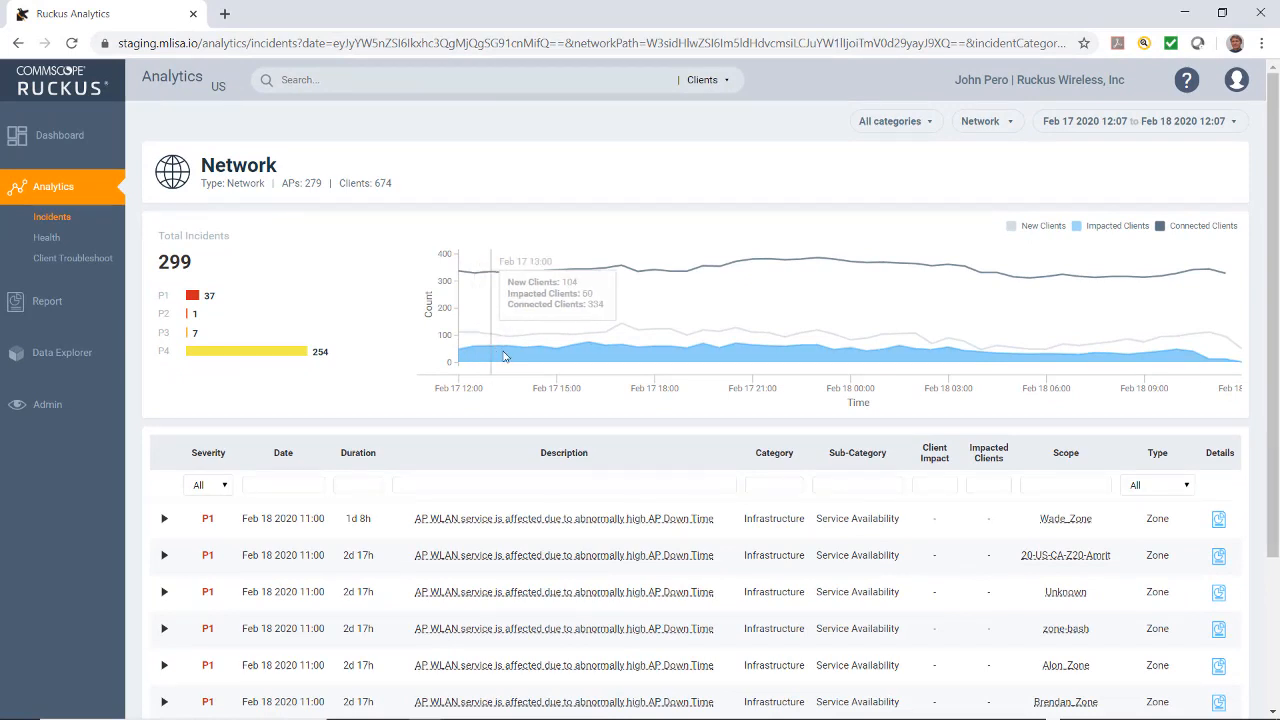
pyautogui.moveTo(576, 356)
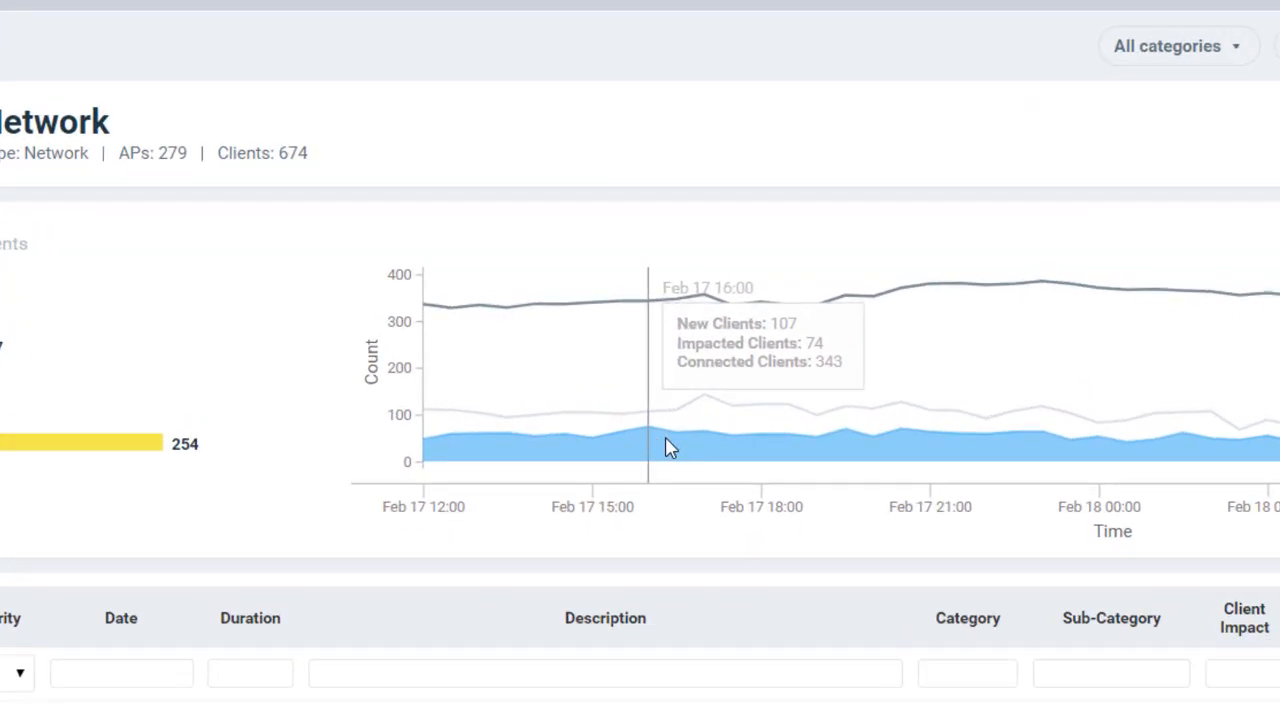
pyautogui.moveTo(686, 448)
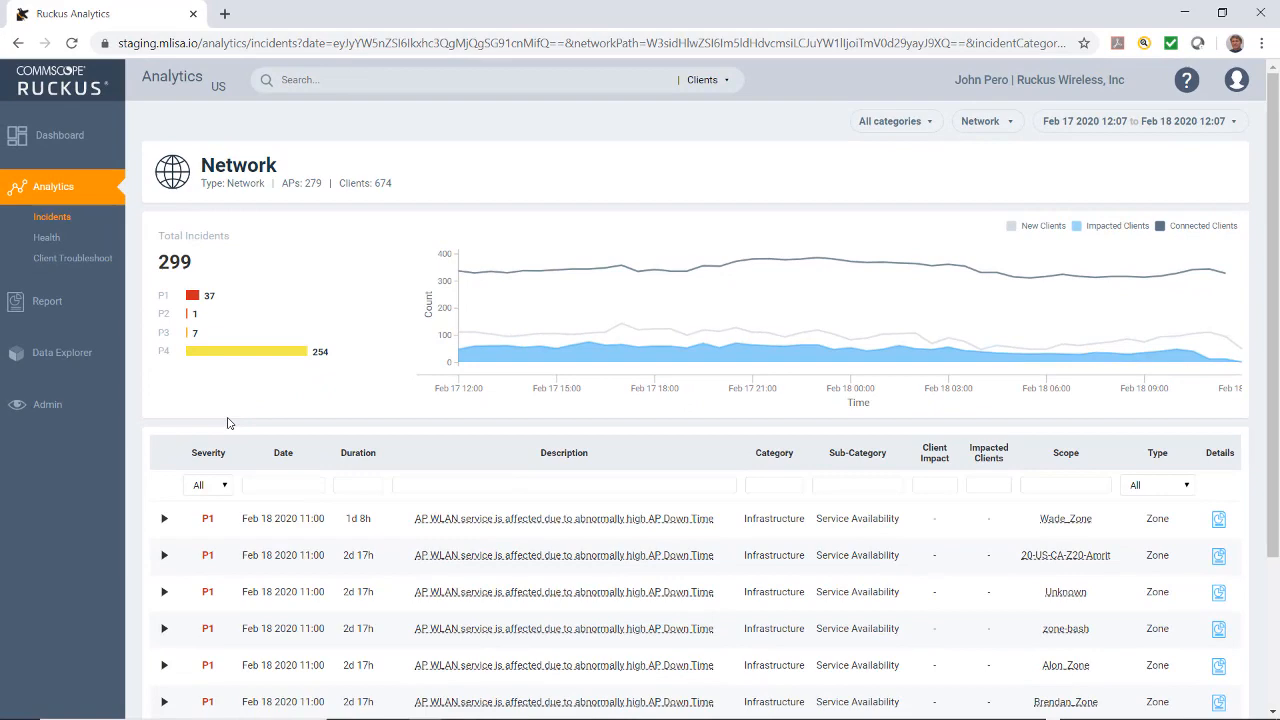
pyautogui.scroll(-3)
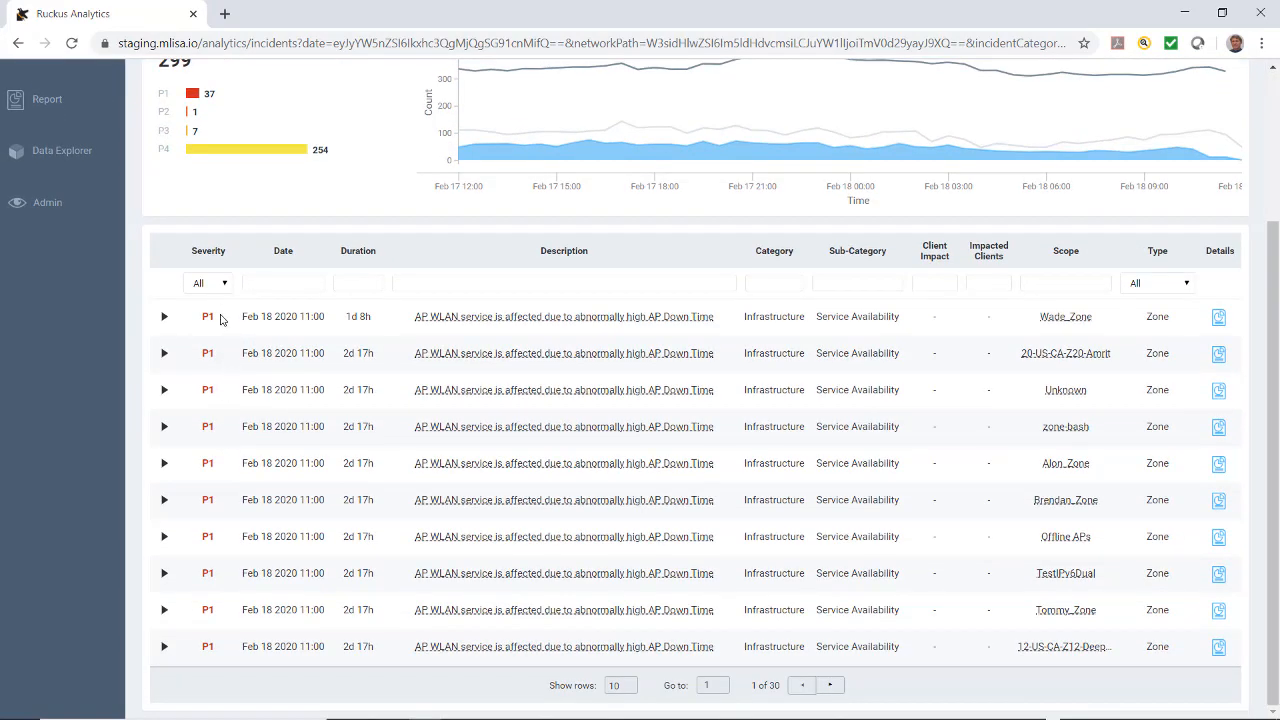
pyautogui.moveTo(216, 288)
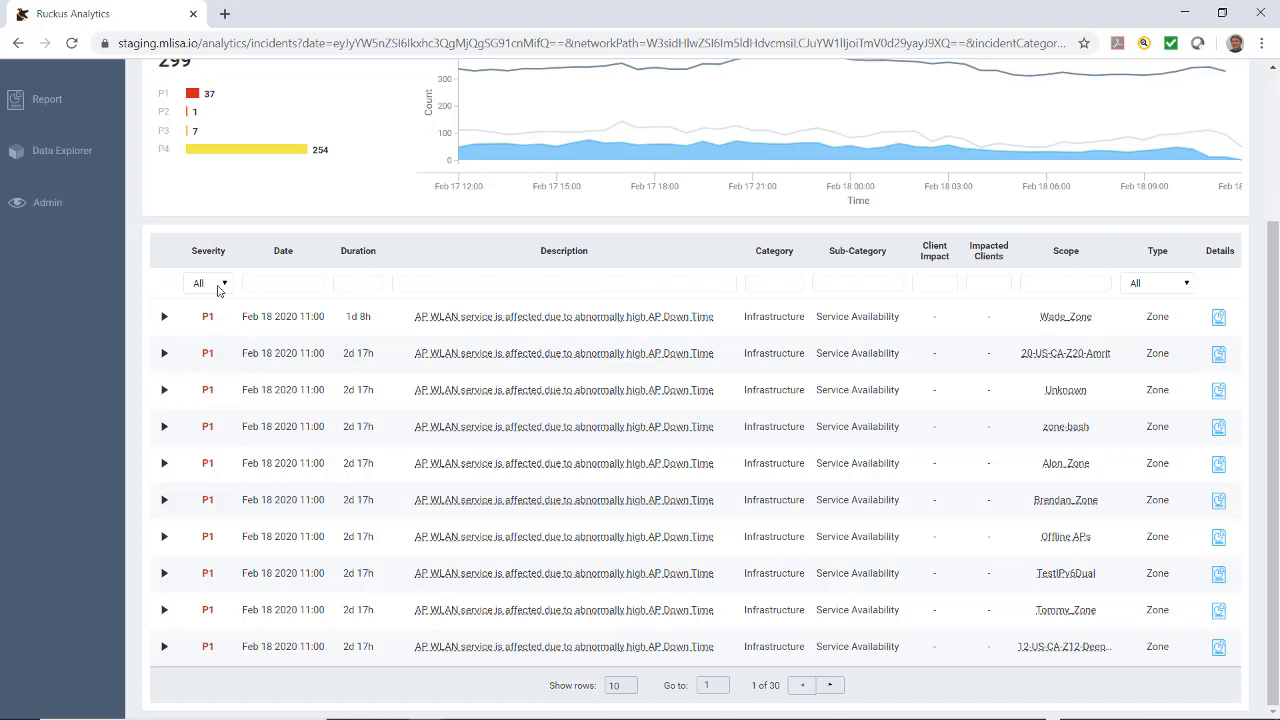
# Step: Filter the incident table's Severity column to P4 incidents only
pyautogui.click(222, 284)
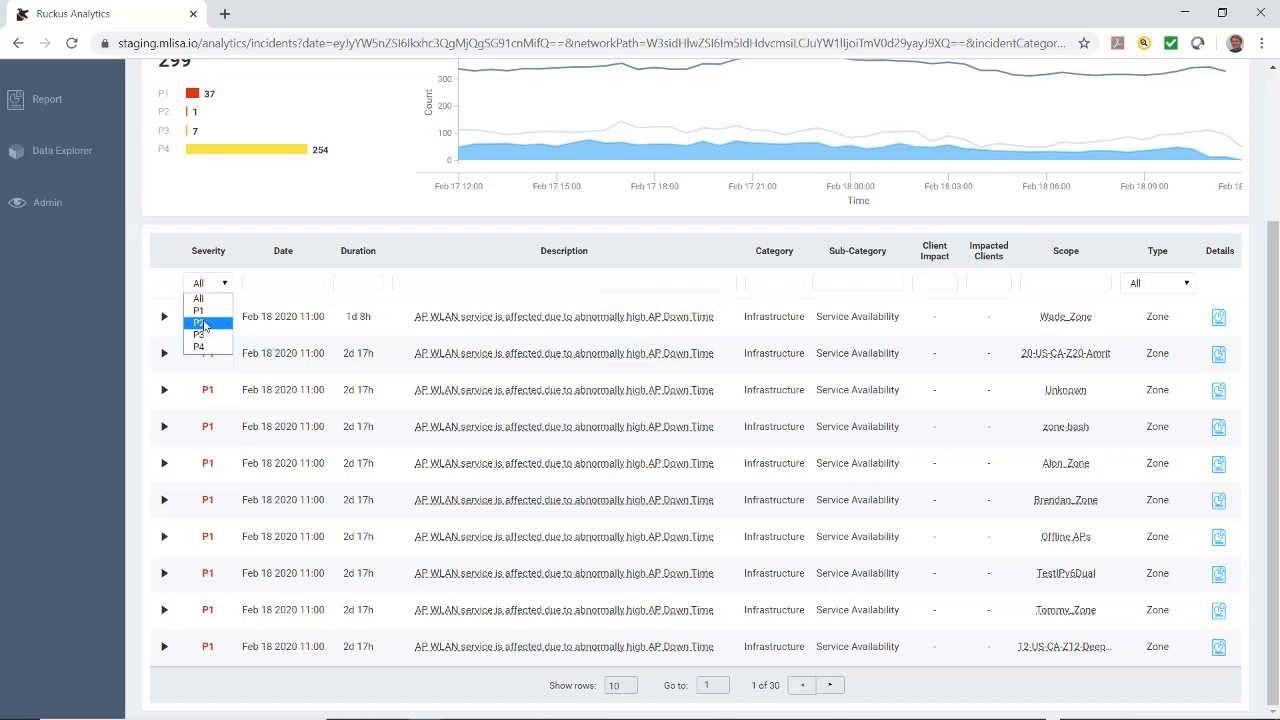
pyautogui.moveTo(204, 348)
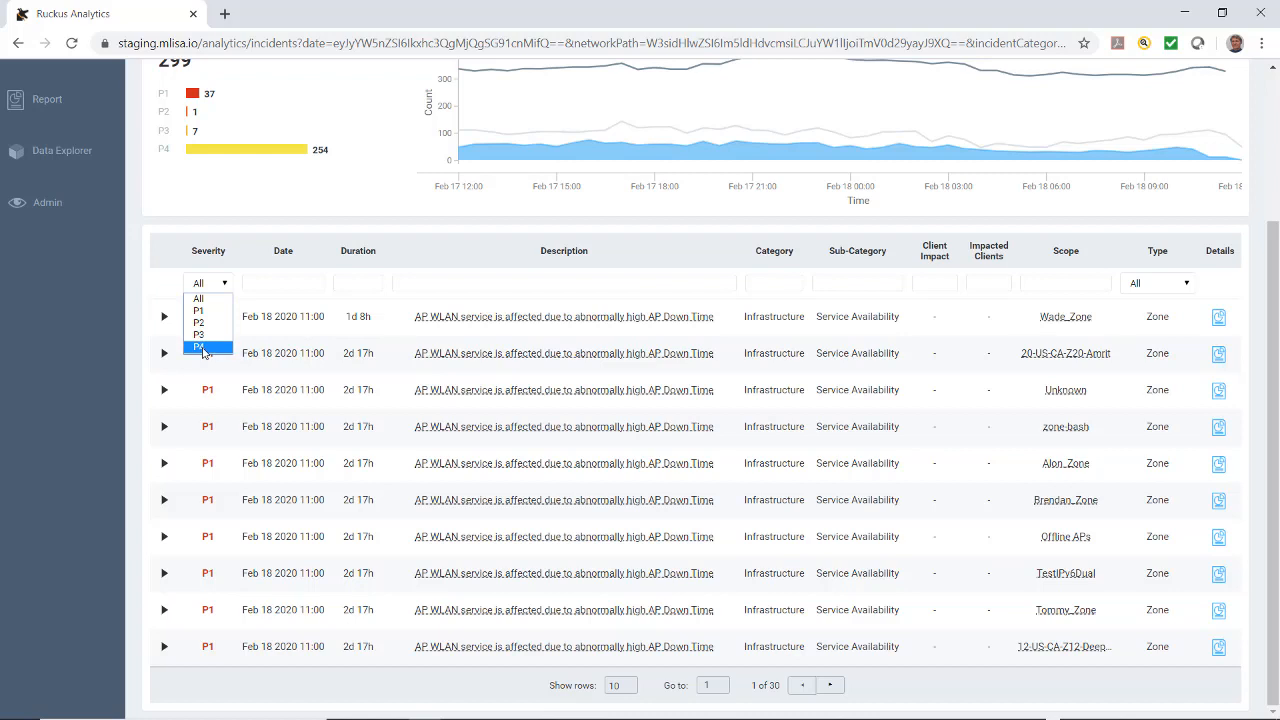
pyautogui.click(204, 346)
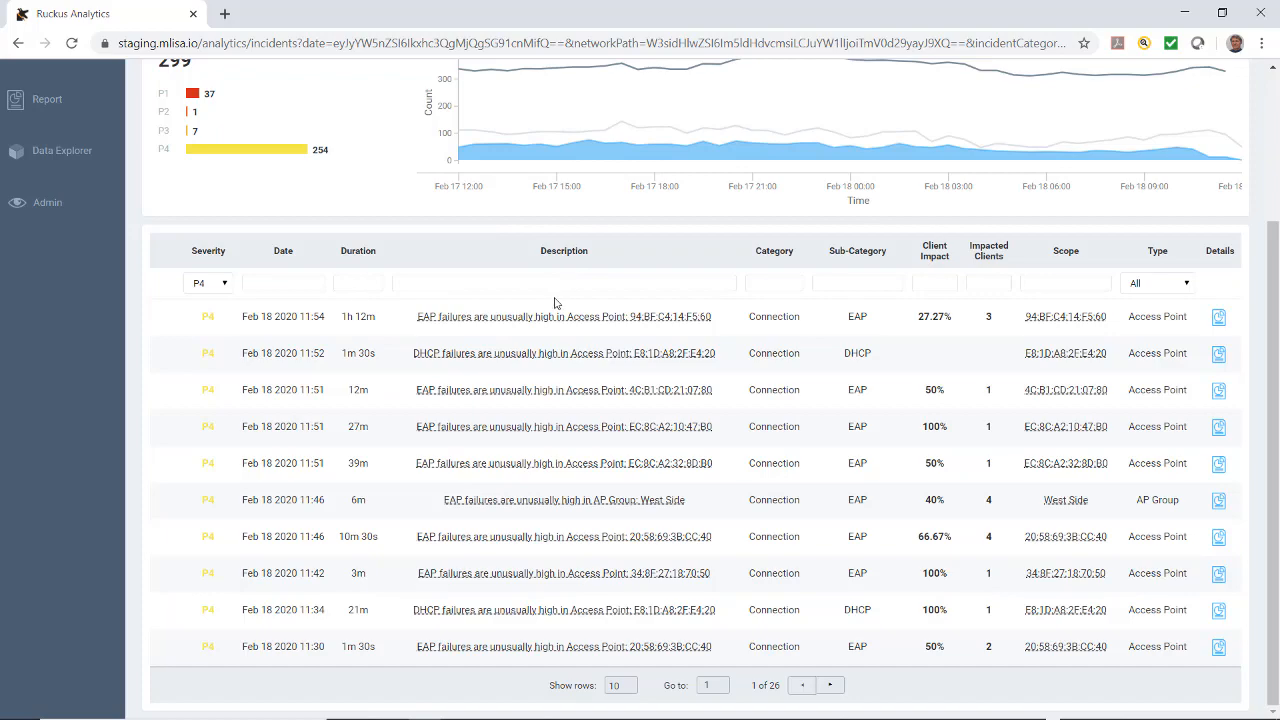
pyautogui.moveTo(536, 316)
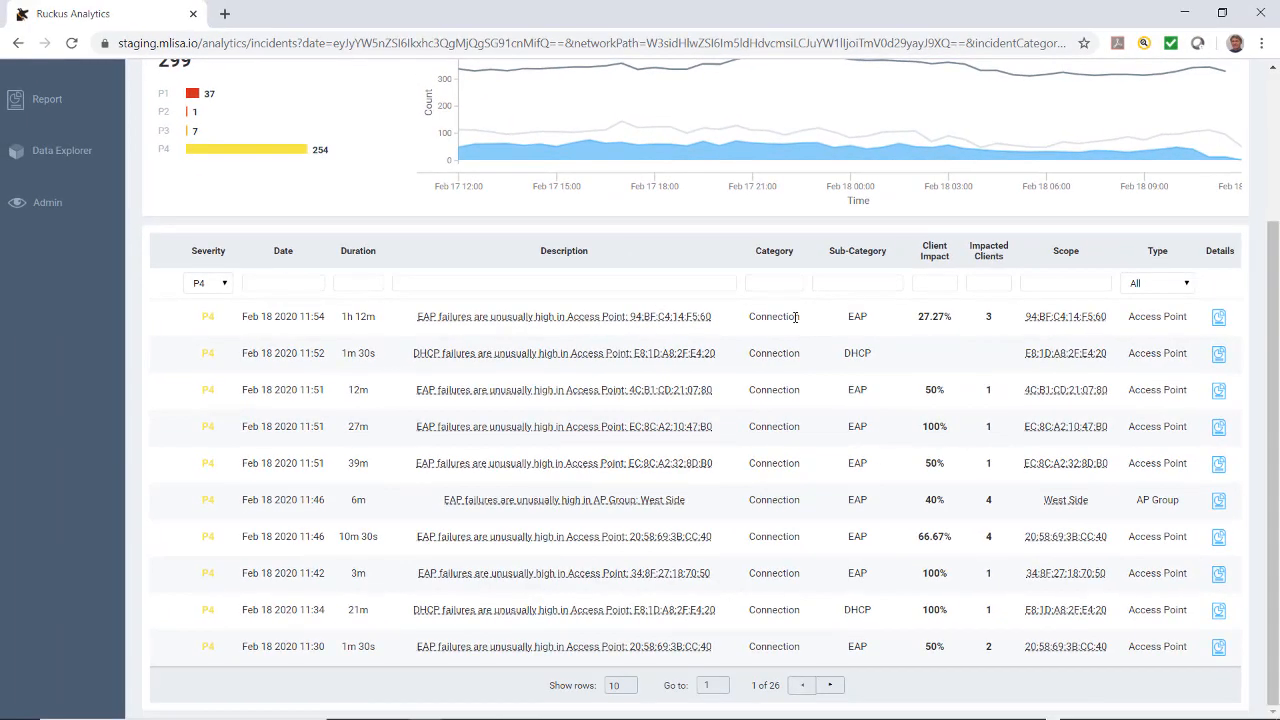
pyautogui.moveTo(810, 330)
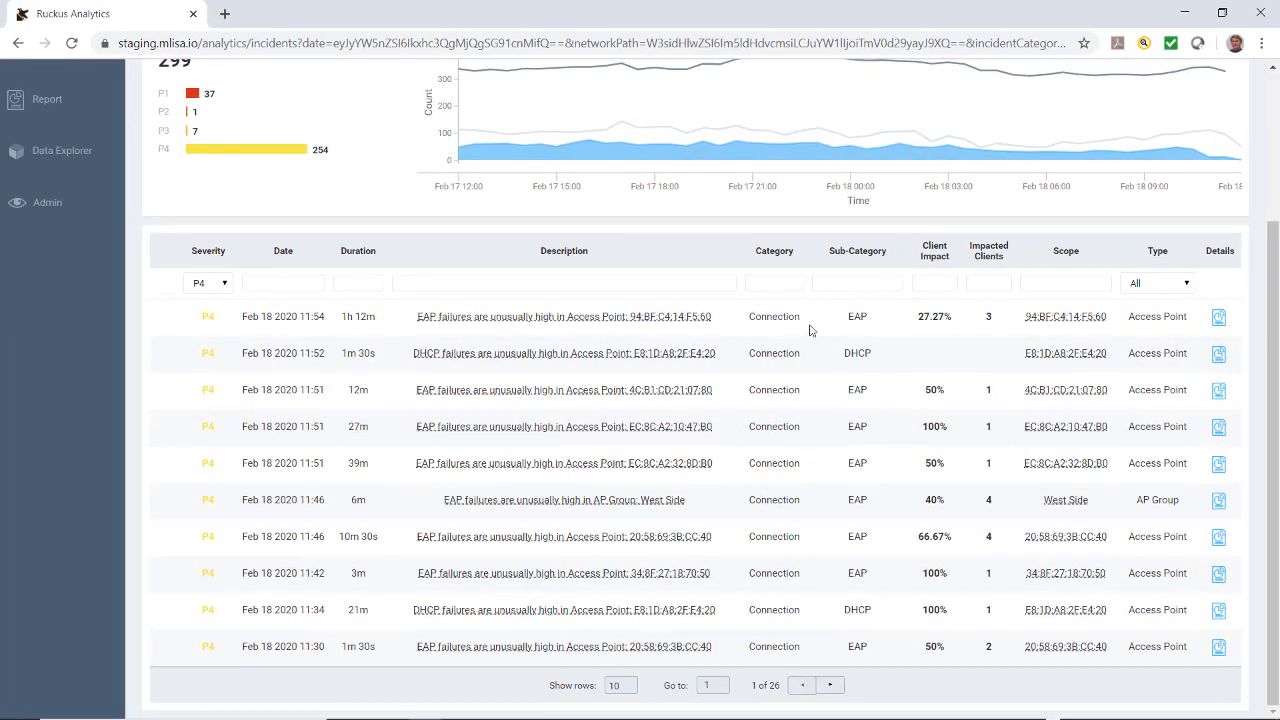
pyautogui.moveTo(852, 390)
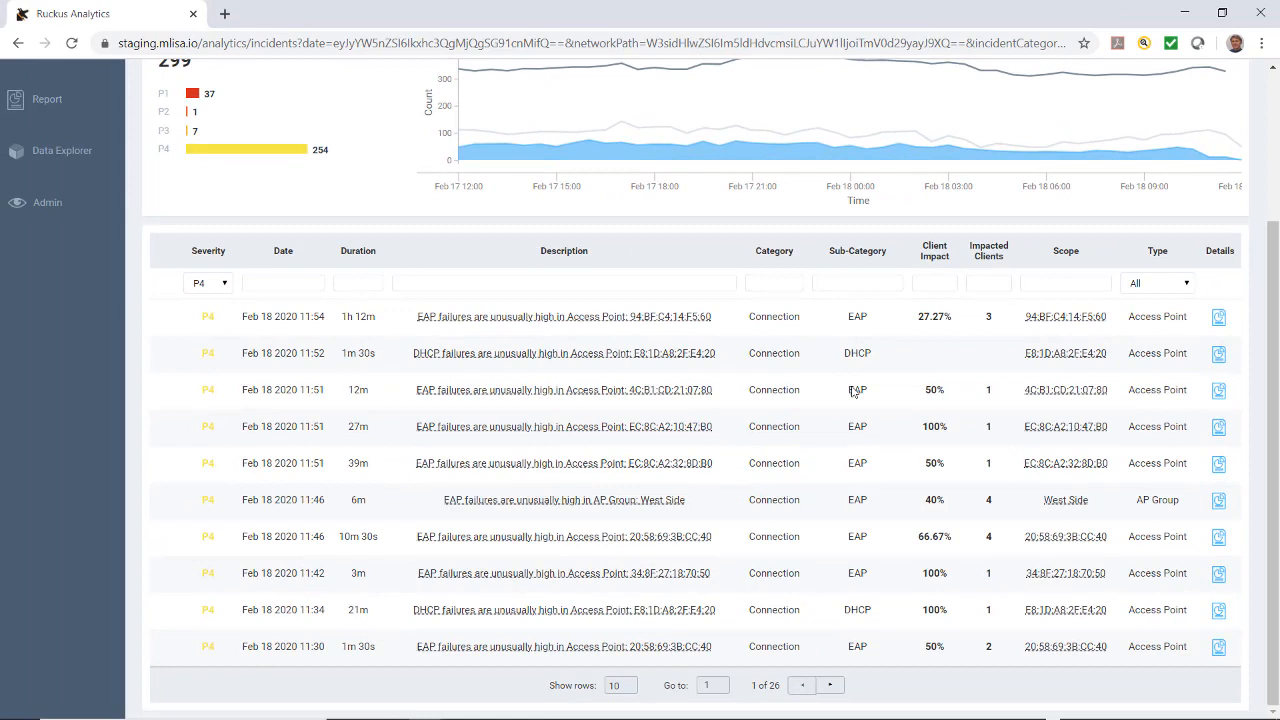
pyautogui.moveTo(876, 480)
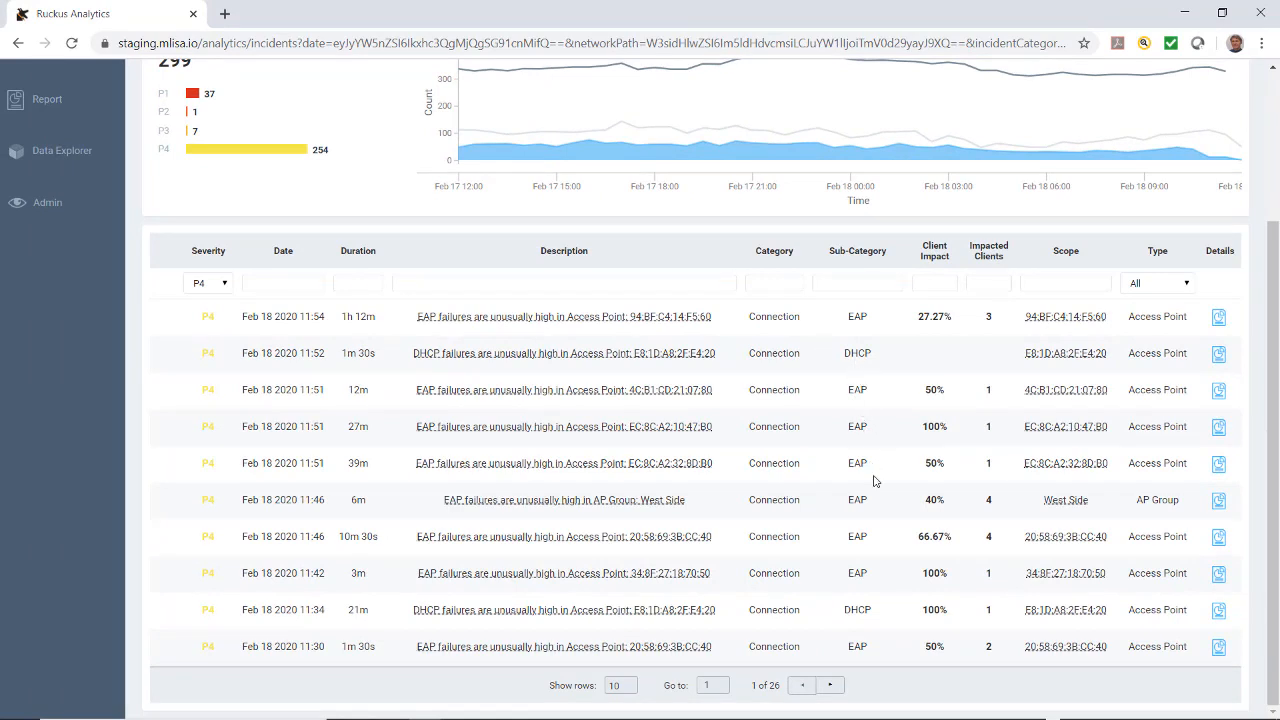
pyautogui.moveTo(1064, 352)
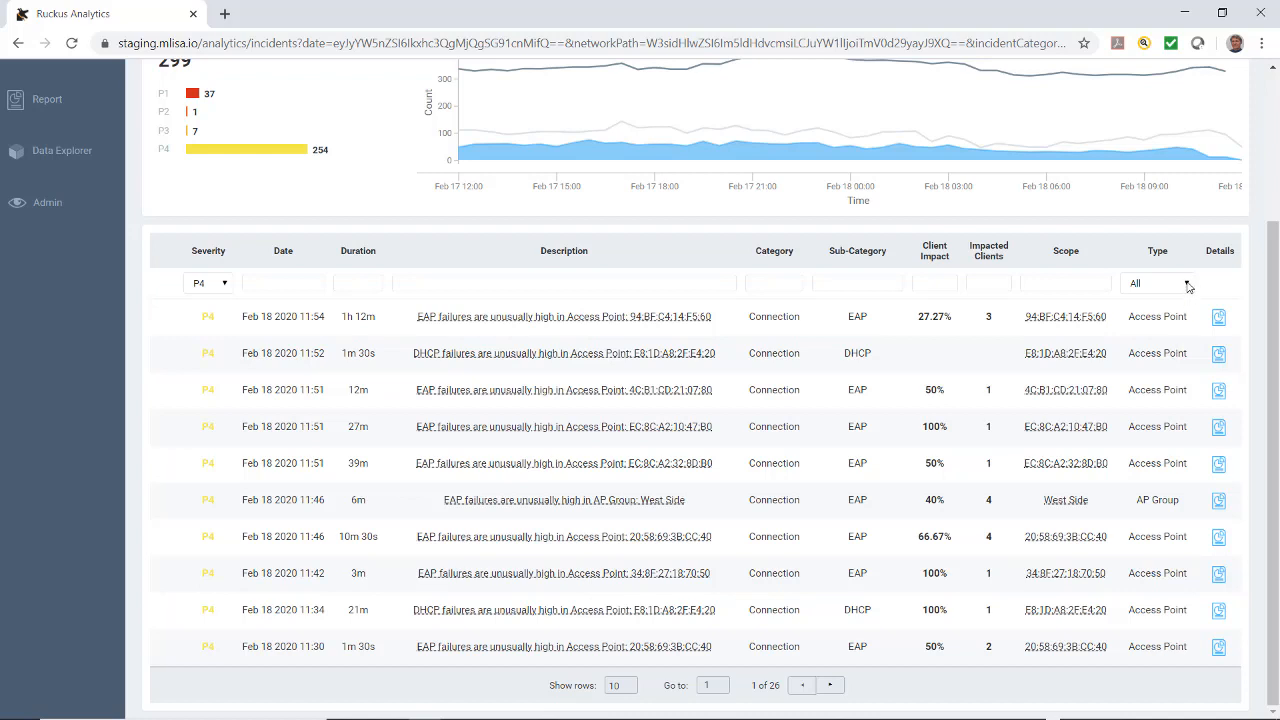
pyautogui.click(1156, 284)
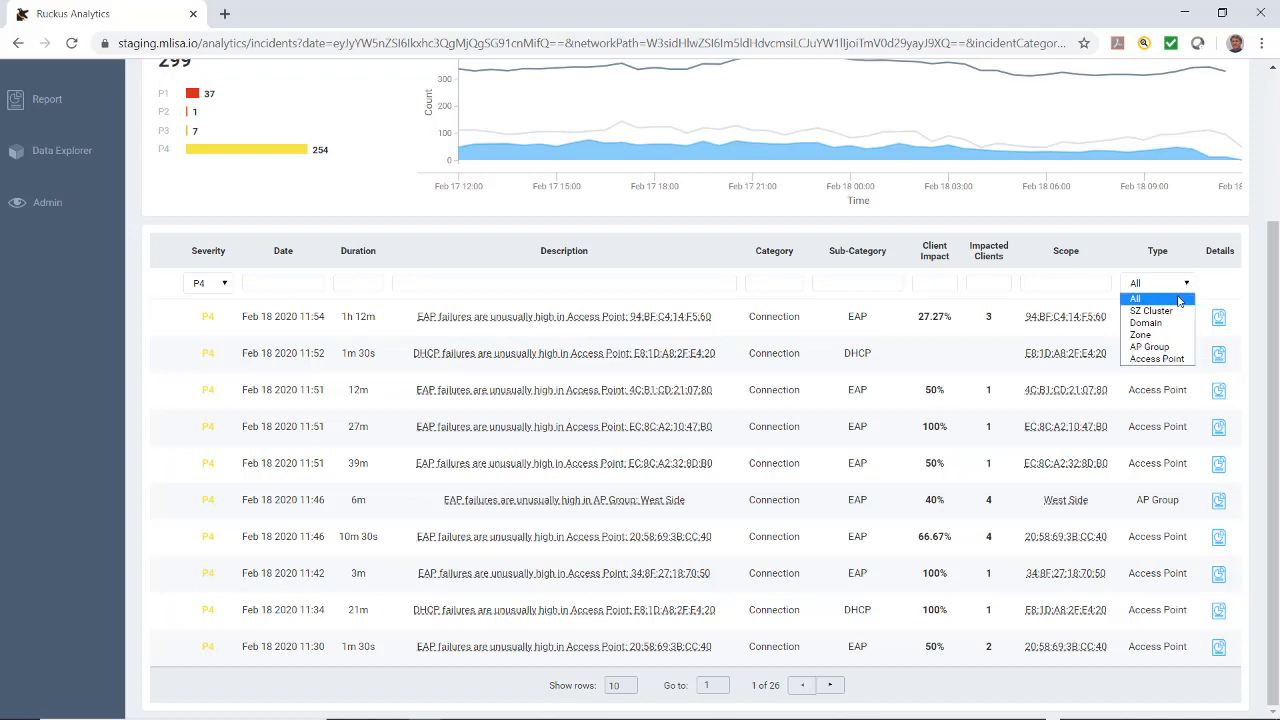
pyautogui.moveTo(1150, 312)
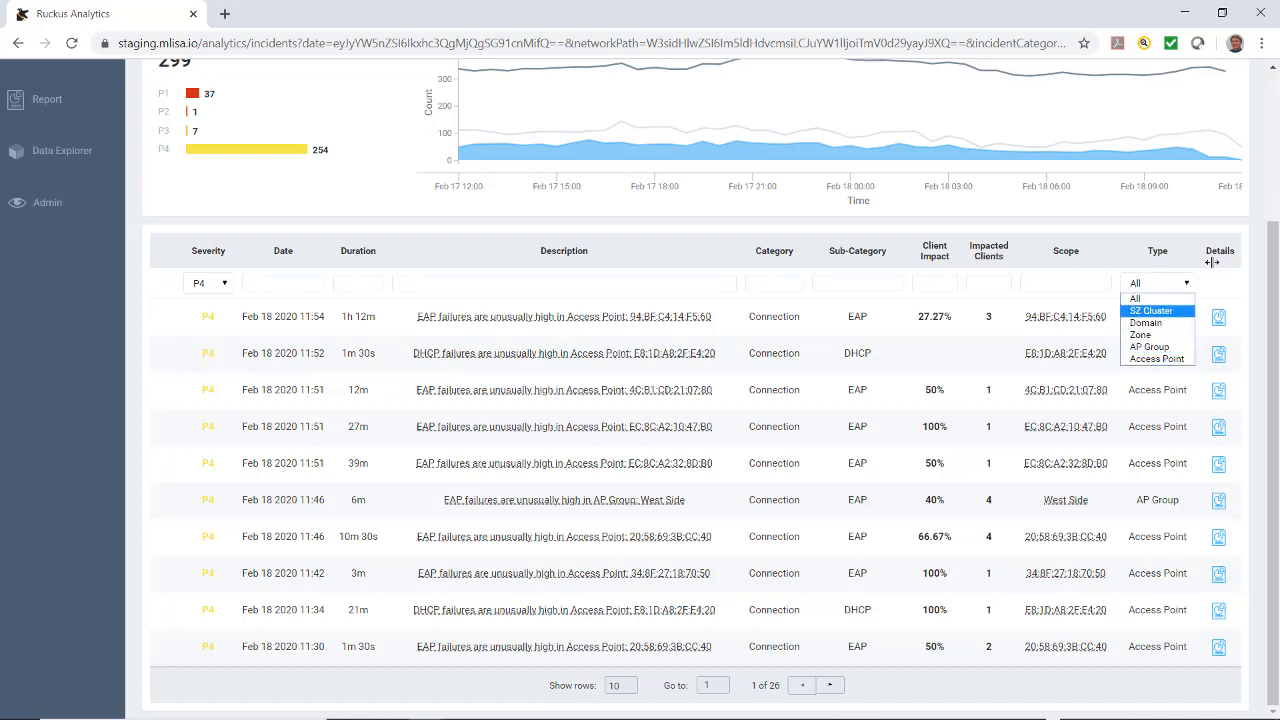
pyautogui.moveTo(1148, 346)
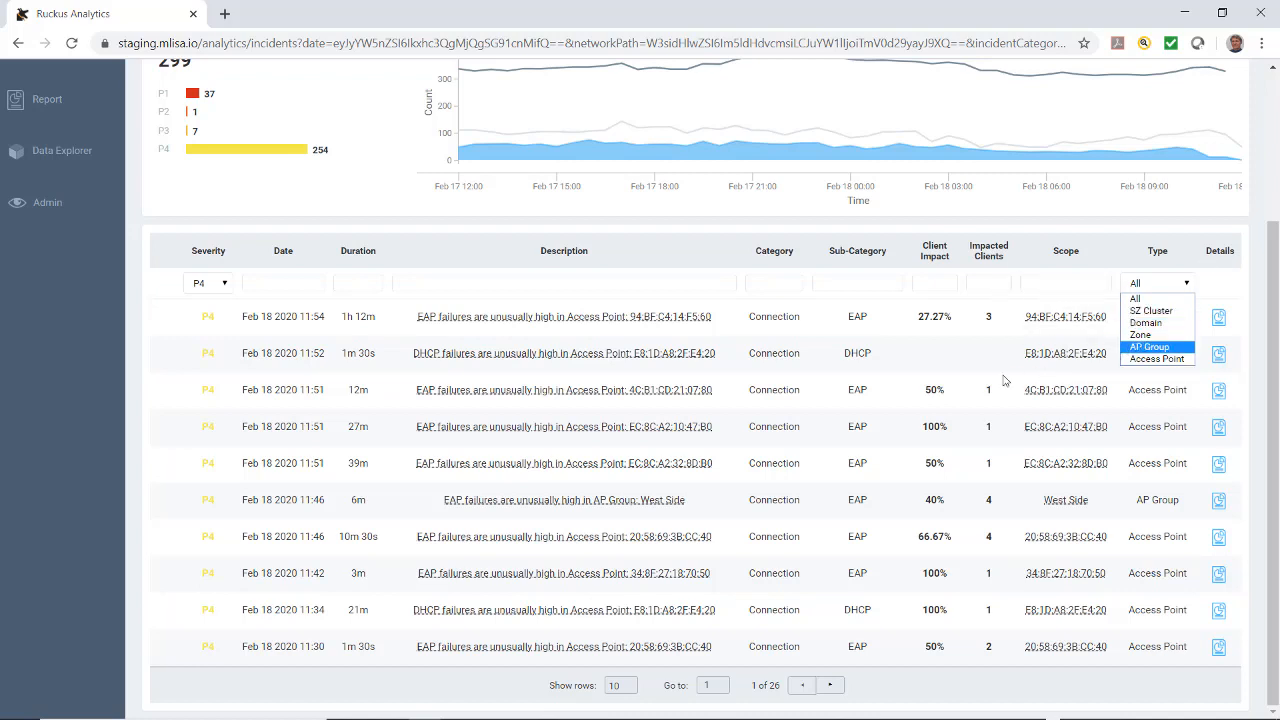
pyautogui.click(1156, 360)
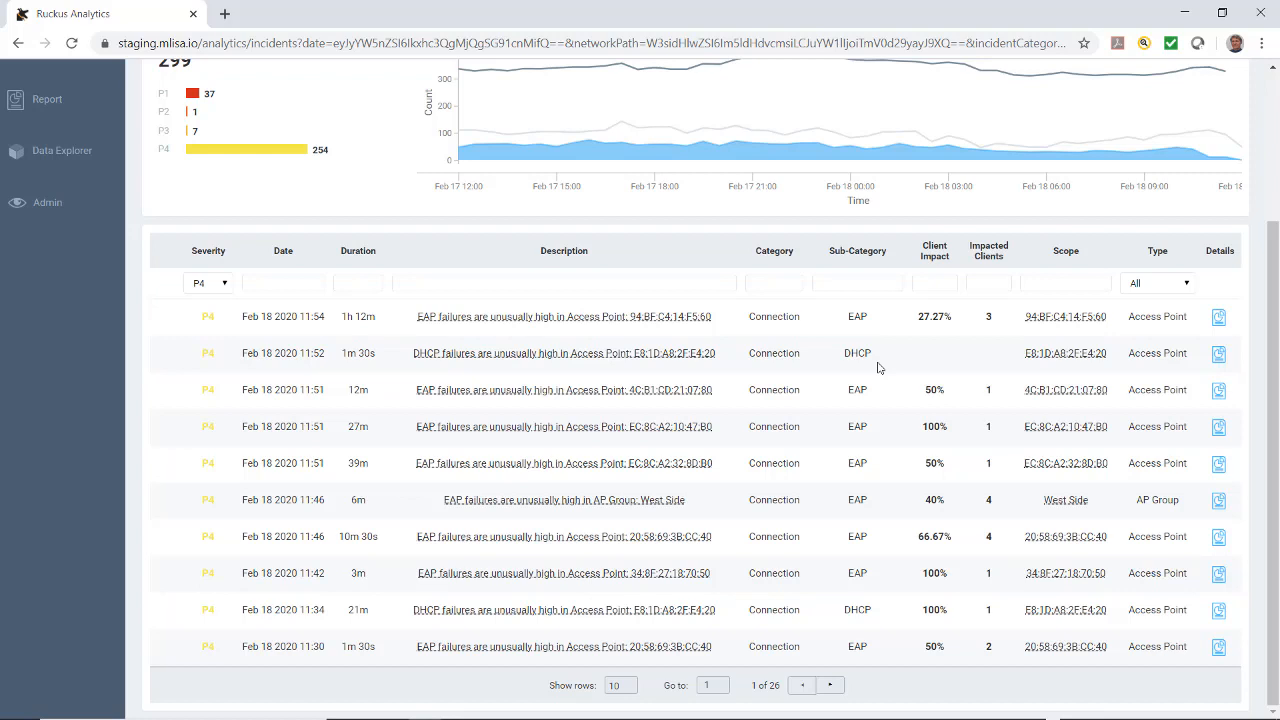
pyautogui.moveTo(920, 370)
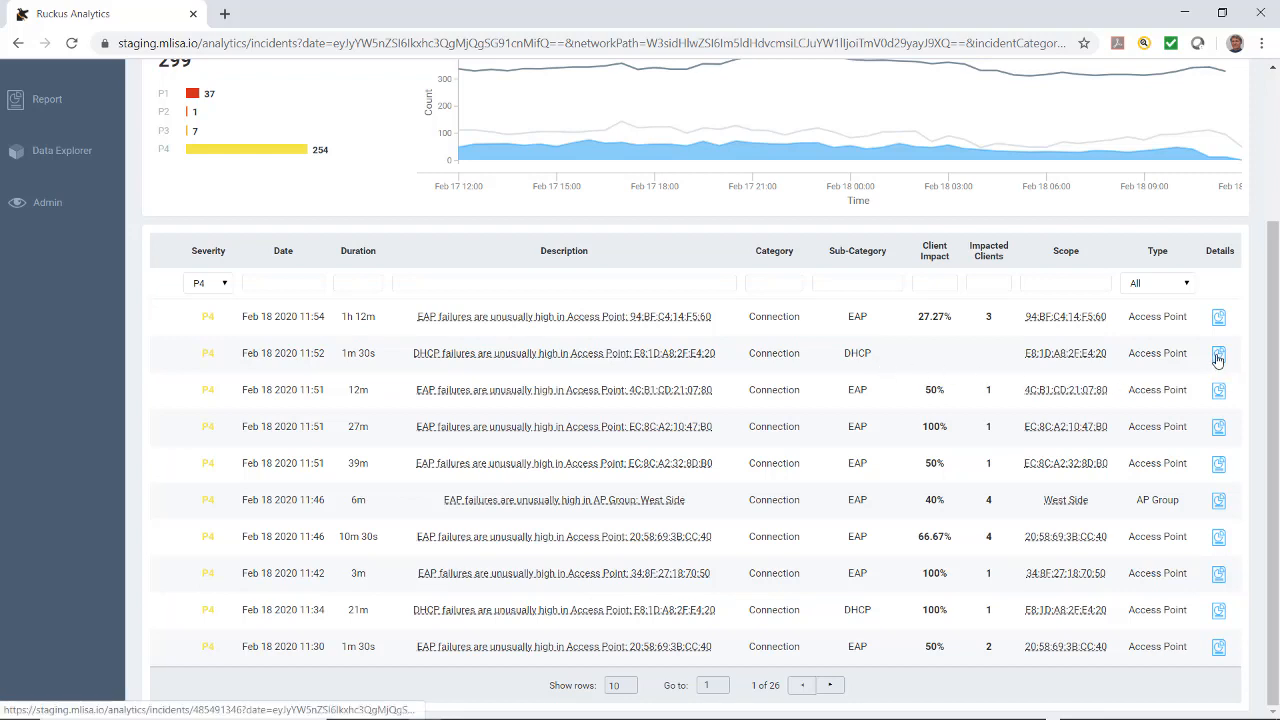
pyautogui.click(1218, 352)
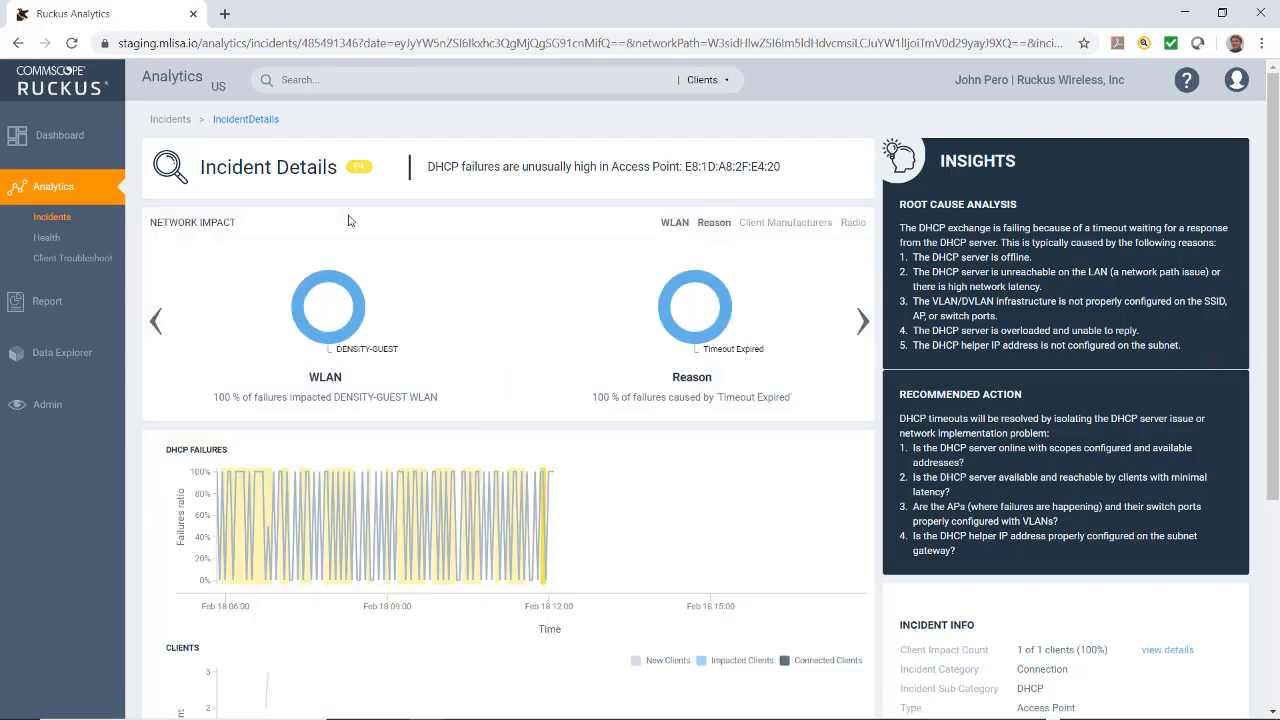
pyautogui.moveTo(236, 190)
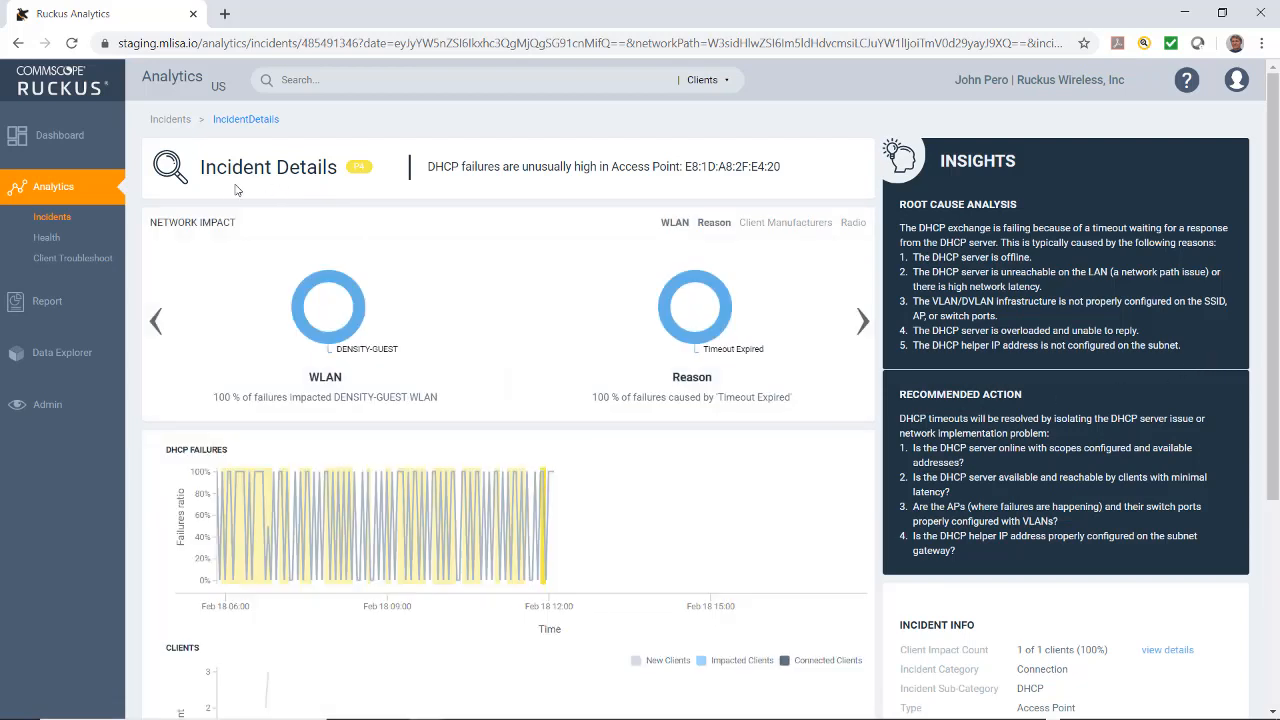
pyautogui.moveTo(272, 192)
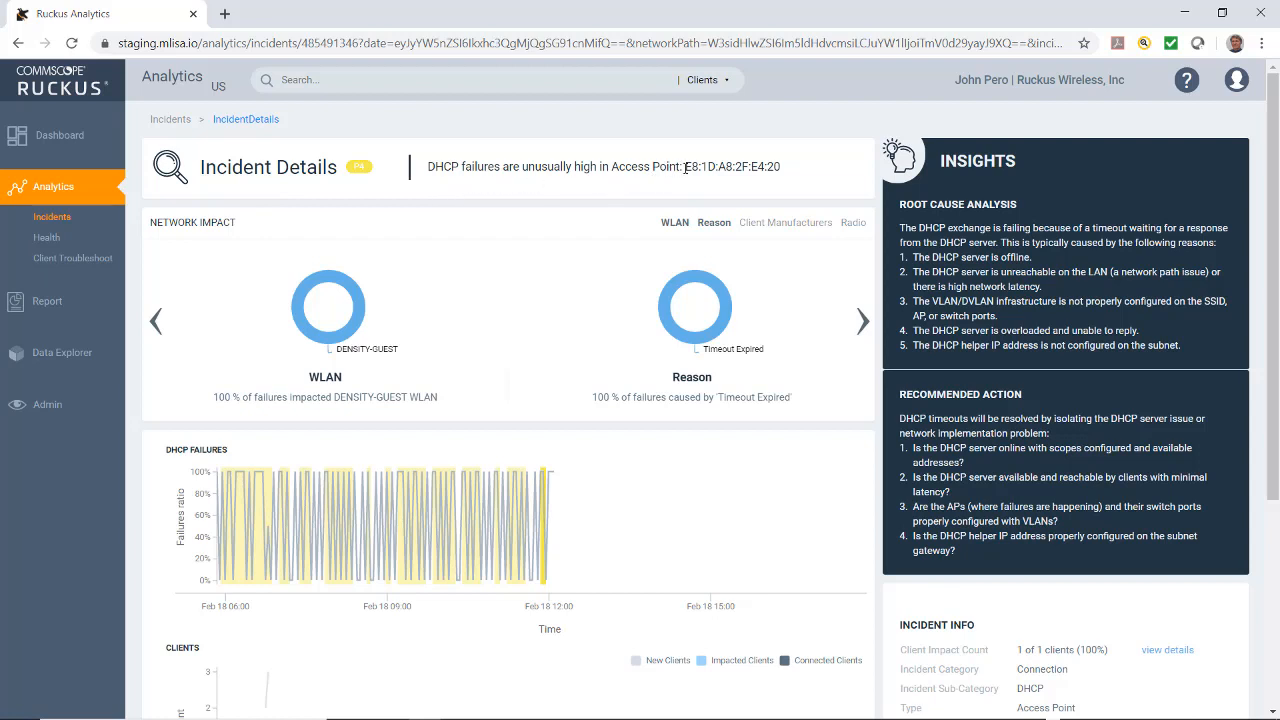
pyautogui.moveTo(328, 304)
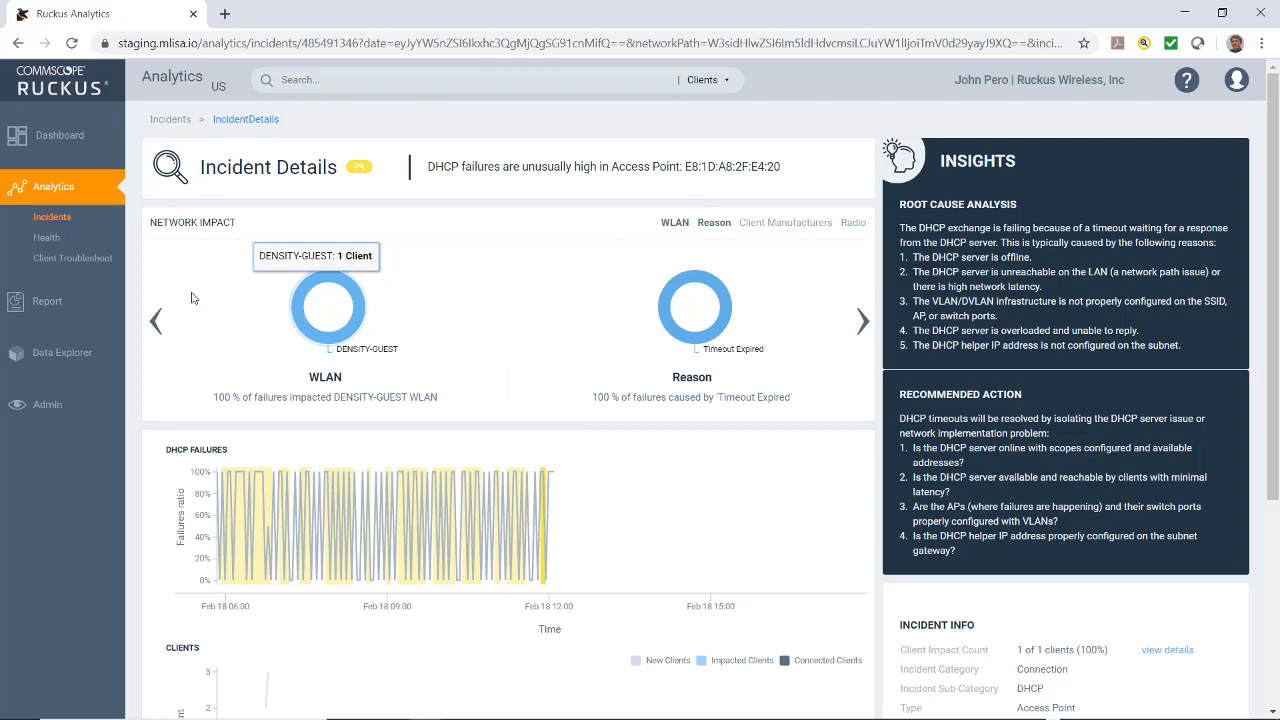
pyautogui.moveTo(292, 384)
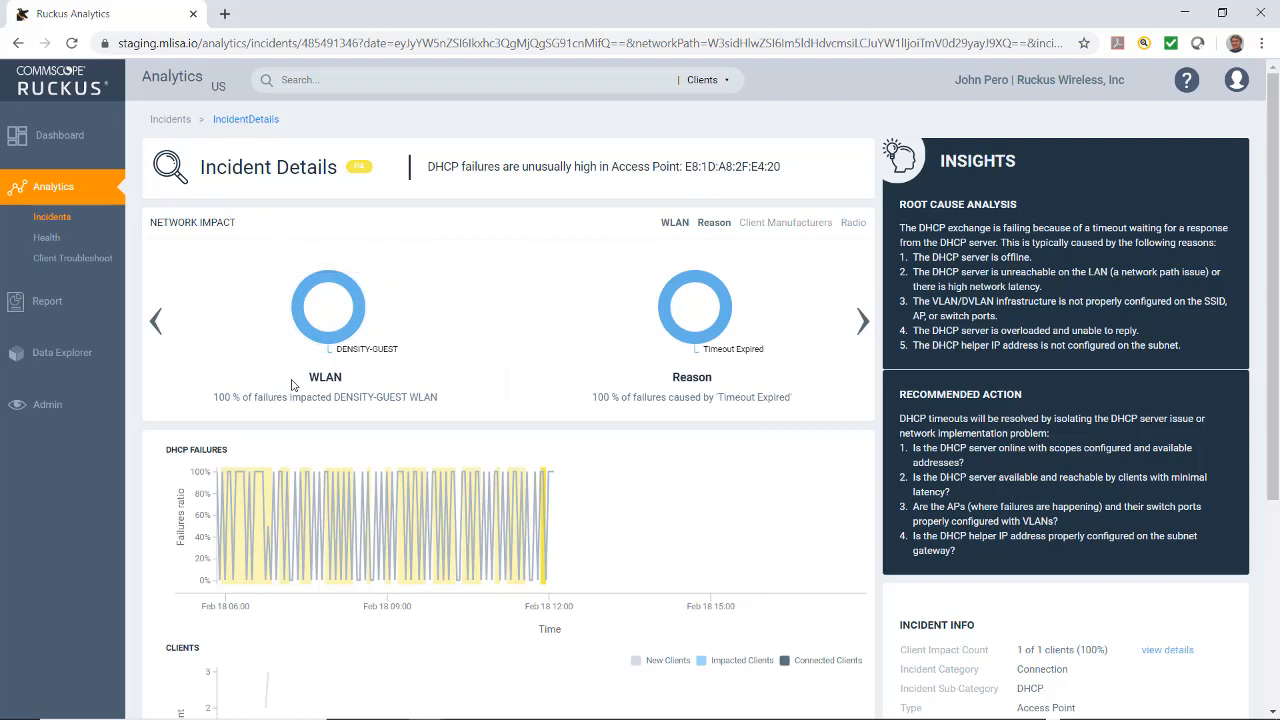
pyautogui.moveTo(328, 310)
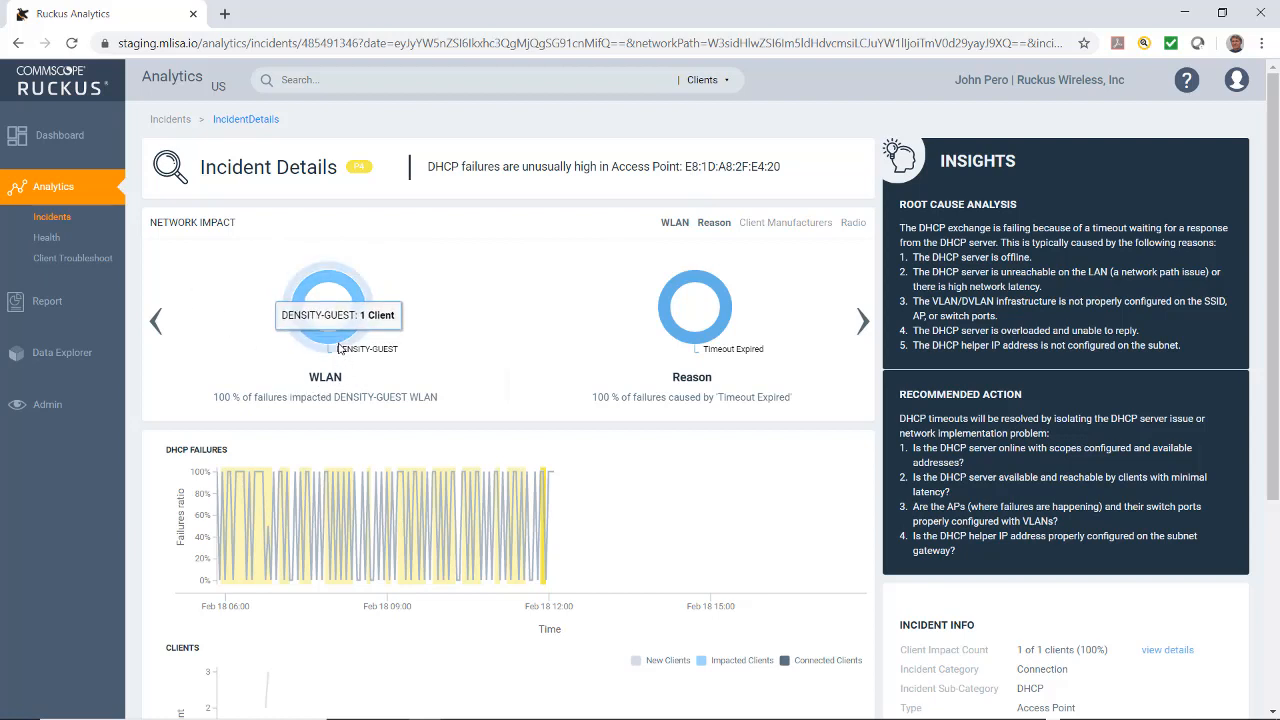
pyautogui.moveTo(704, 418)
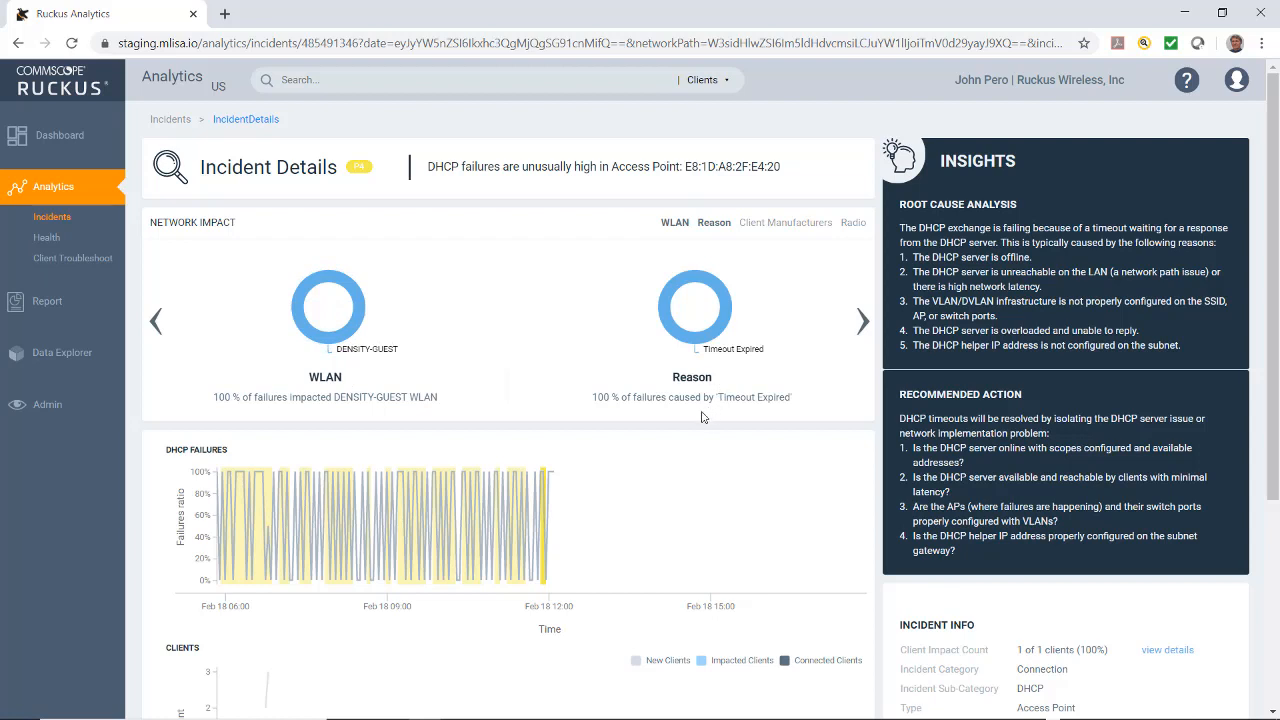
pyautogui.moveTo(724, 420)
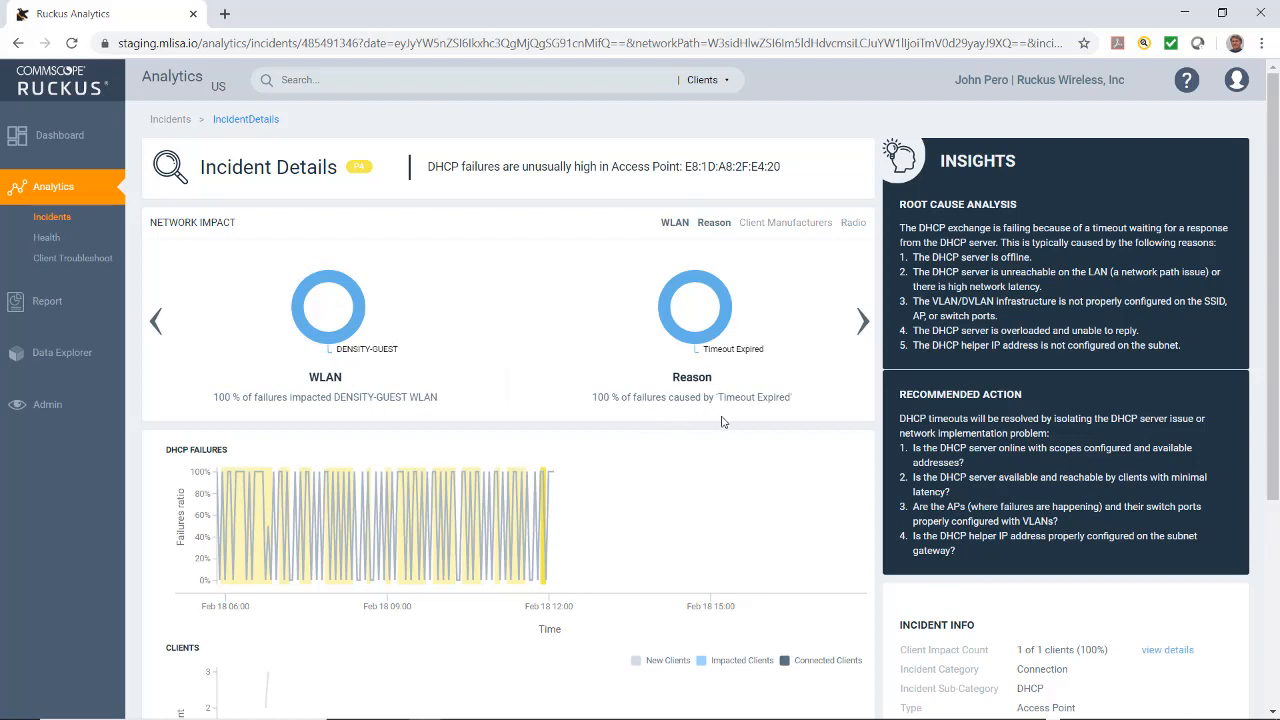
pyautogui.moveTo(752, 356)
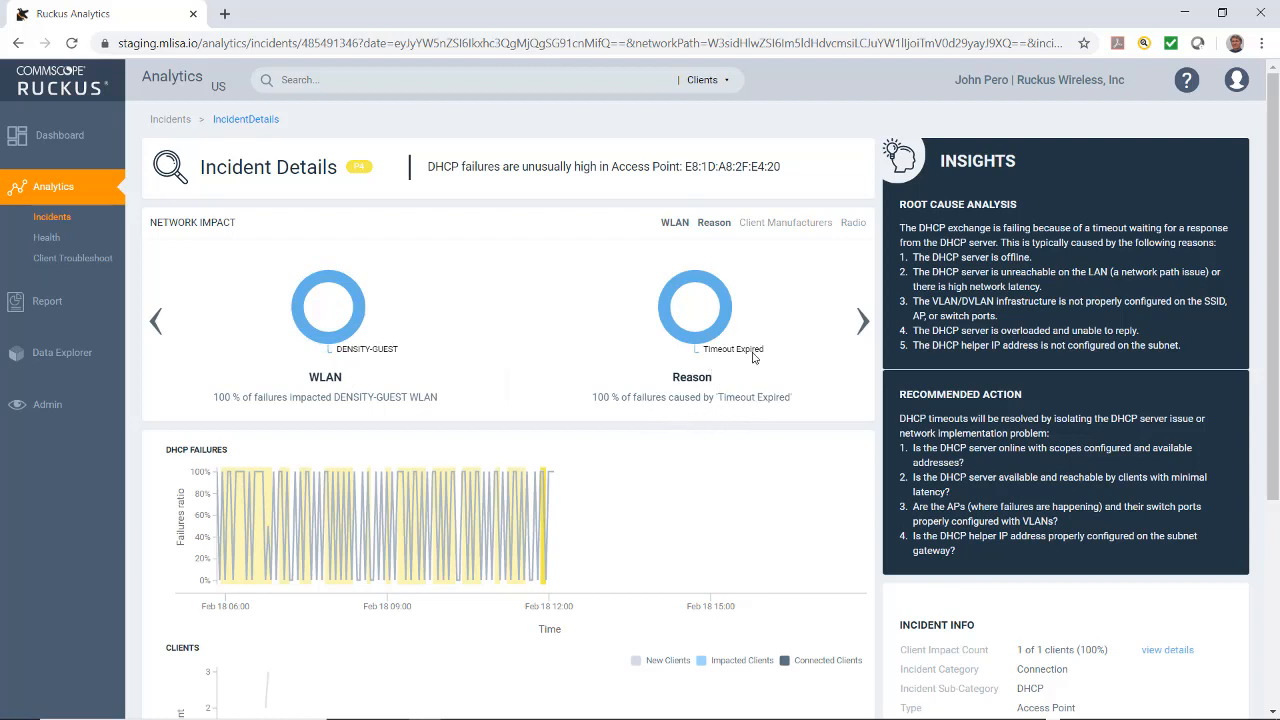
# Step: Cycle the Network Impact carousel through Client Manufacturers, Radio, WLAN and back to Client Manufacturers
pyautogui.click(862, 320)
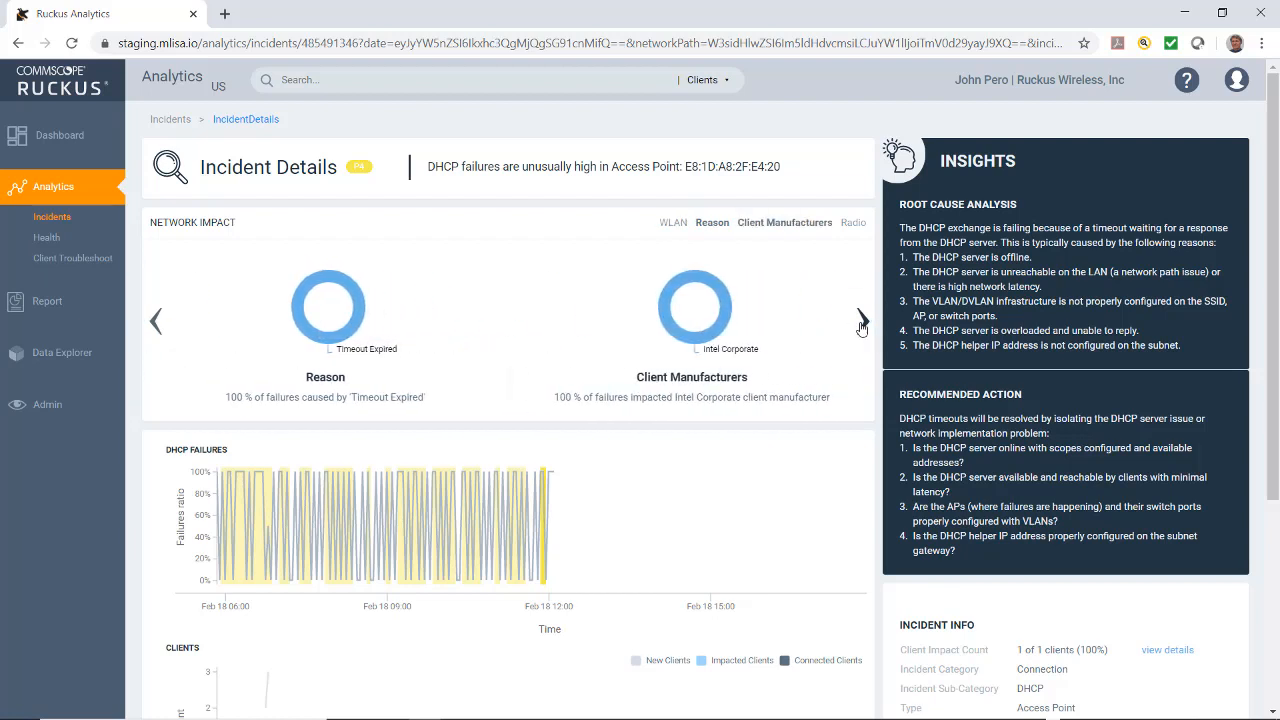
pyautogui.moveTo(726, 356)
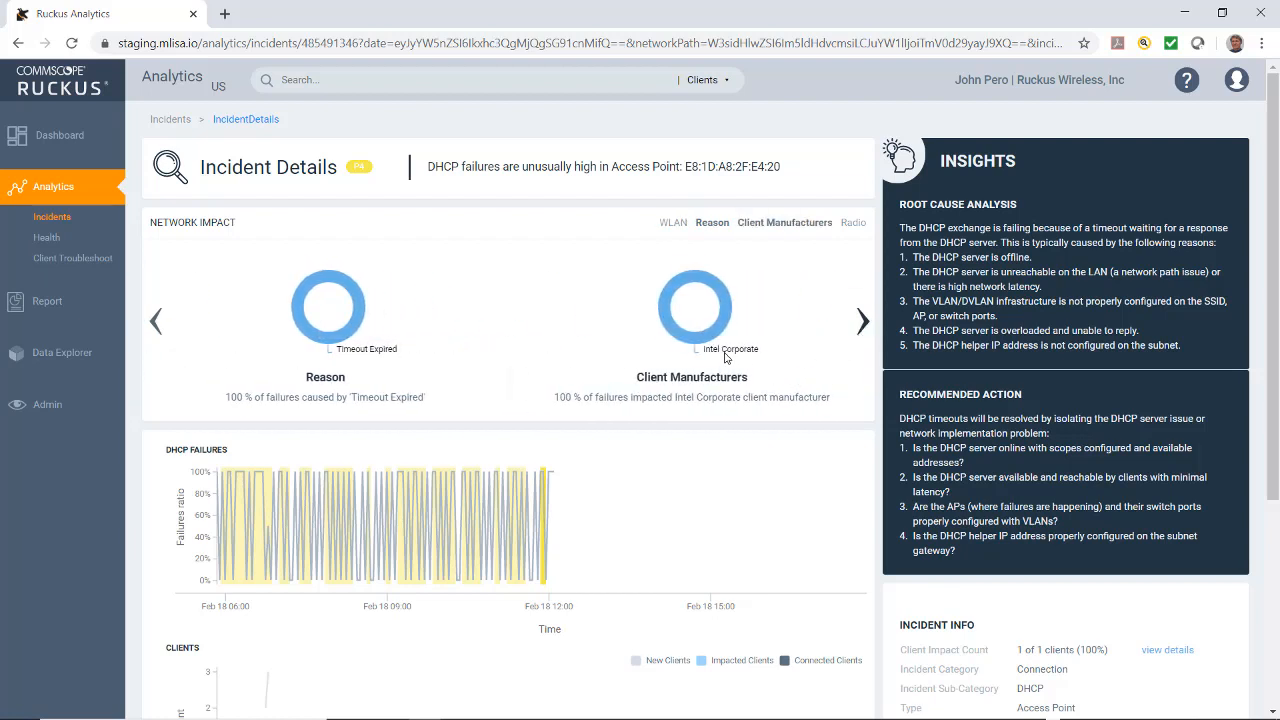
pyautogui.moveTo(668, 318)
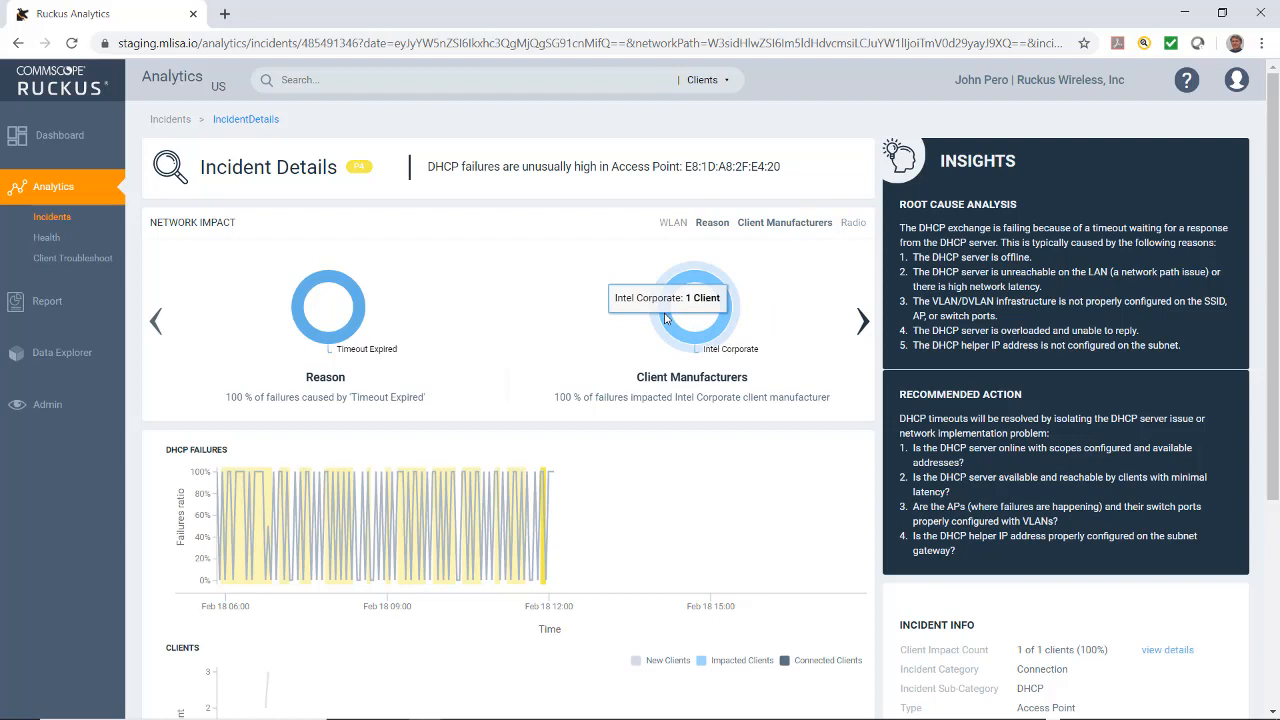
pyautogui.click(864, 320)
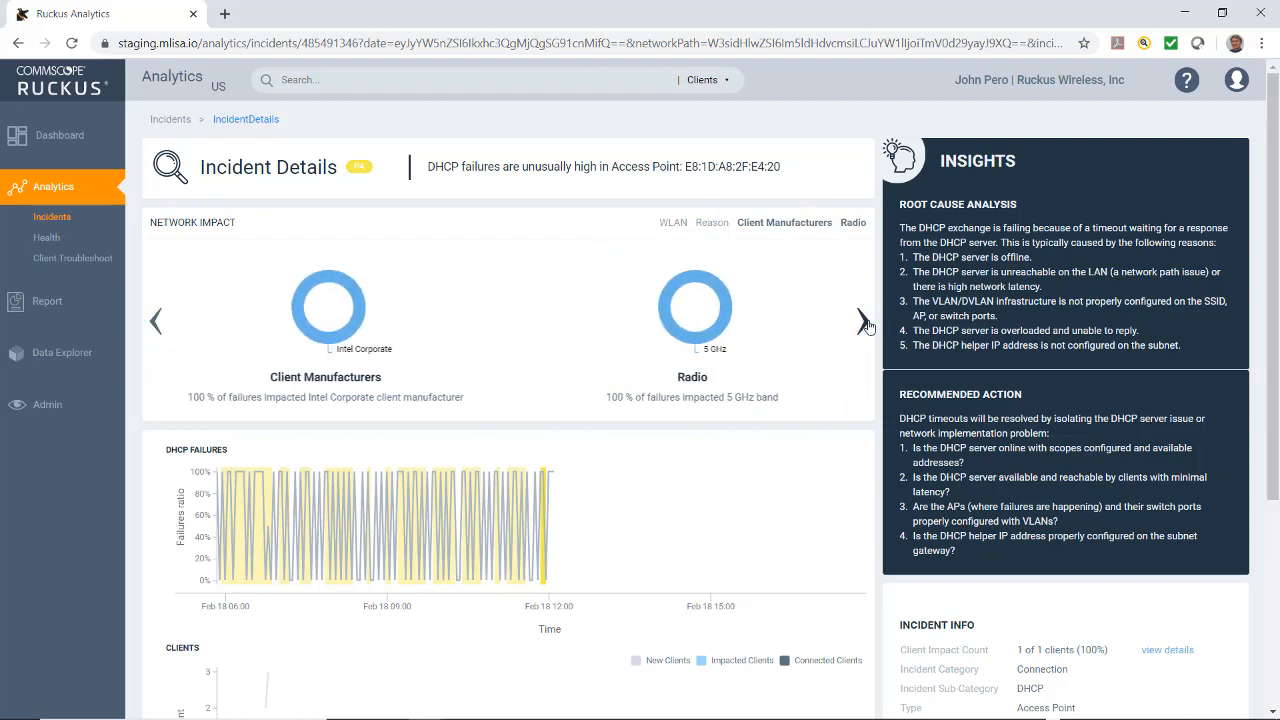
pyautogui.moveTo(740, 320)
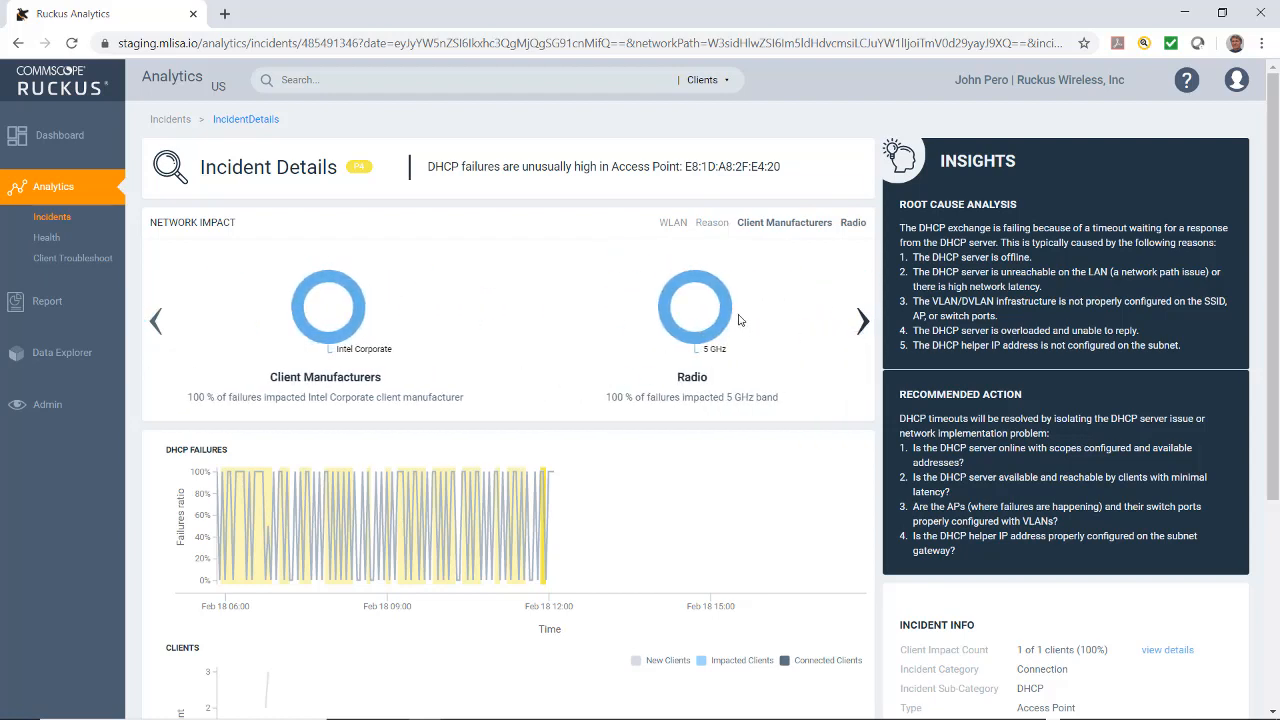
pyautogui.moveTo(704, 318)
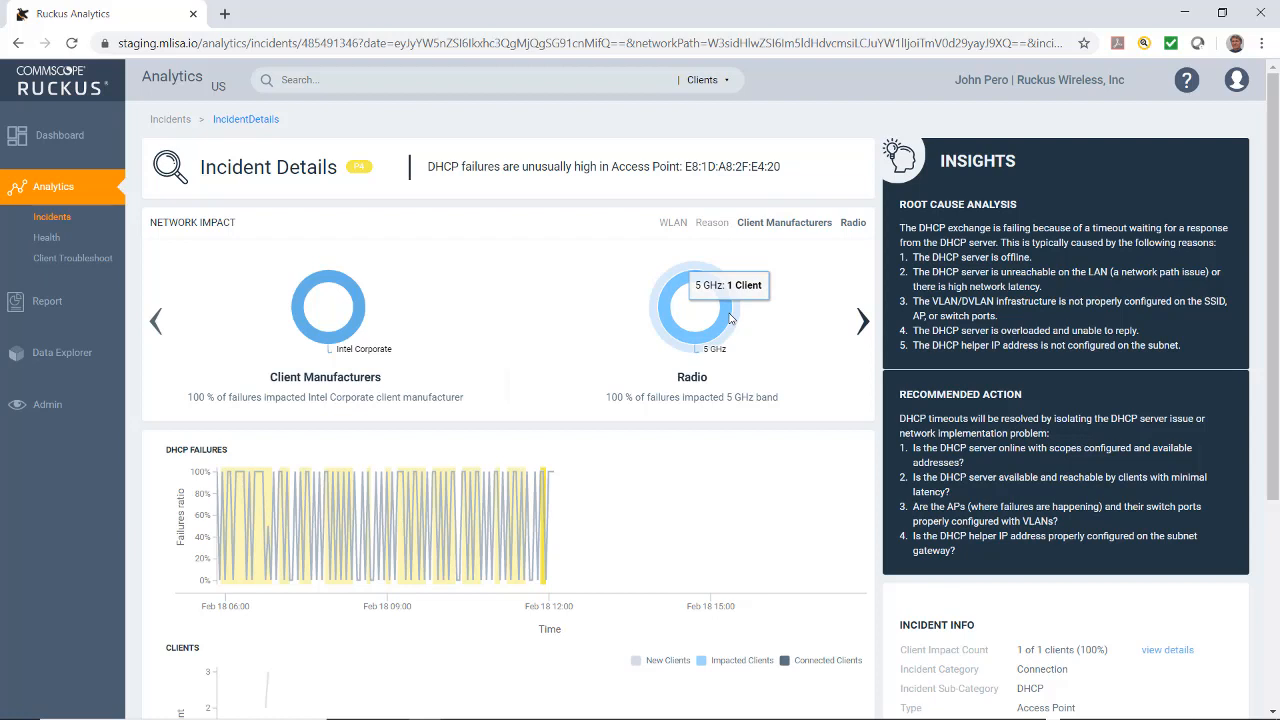
pyautogui.click(860, 320)
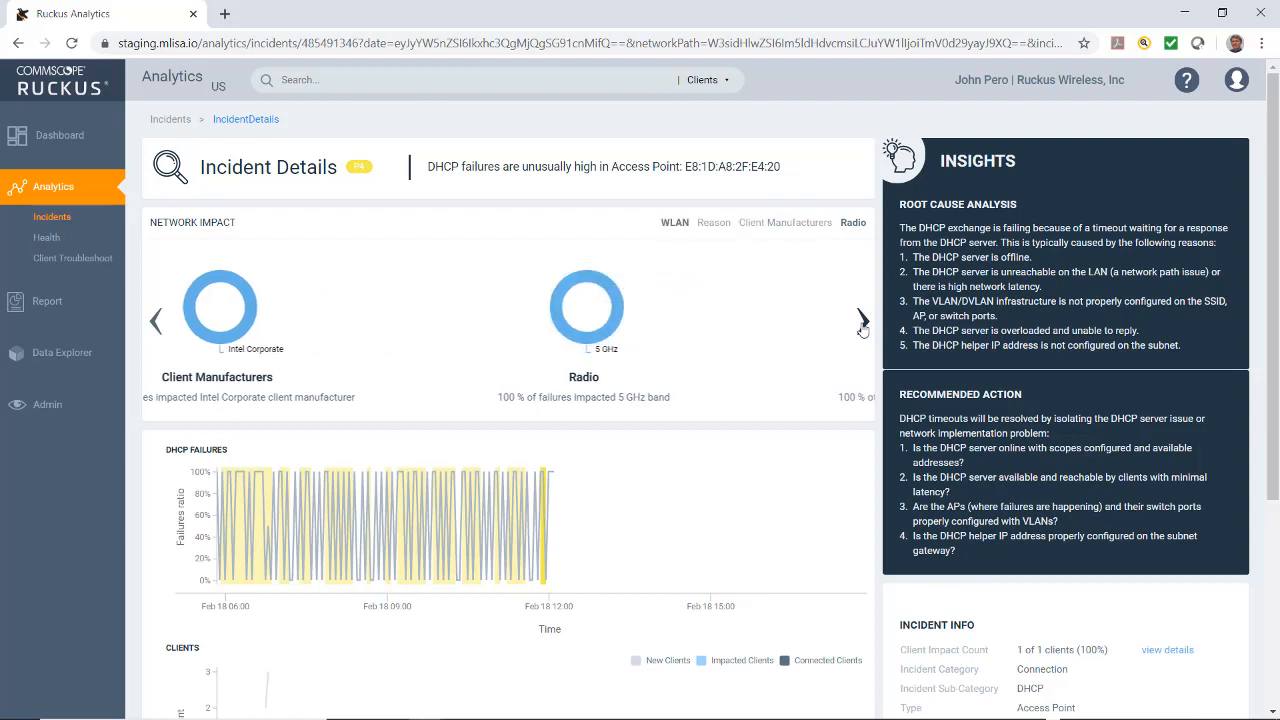
pyautogui.click(856, 320)
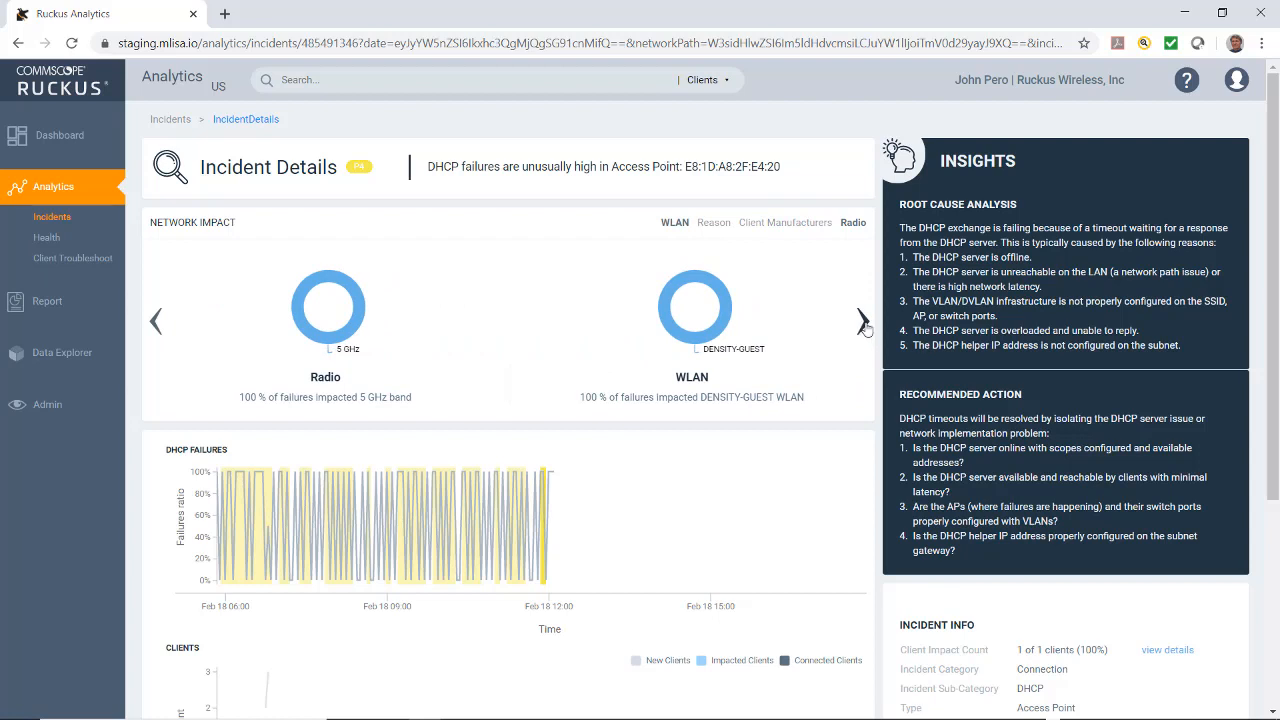
pyautogui.click(860, 320)
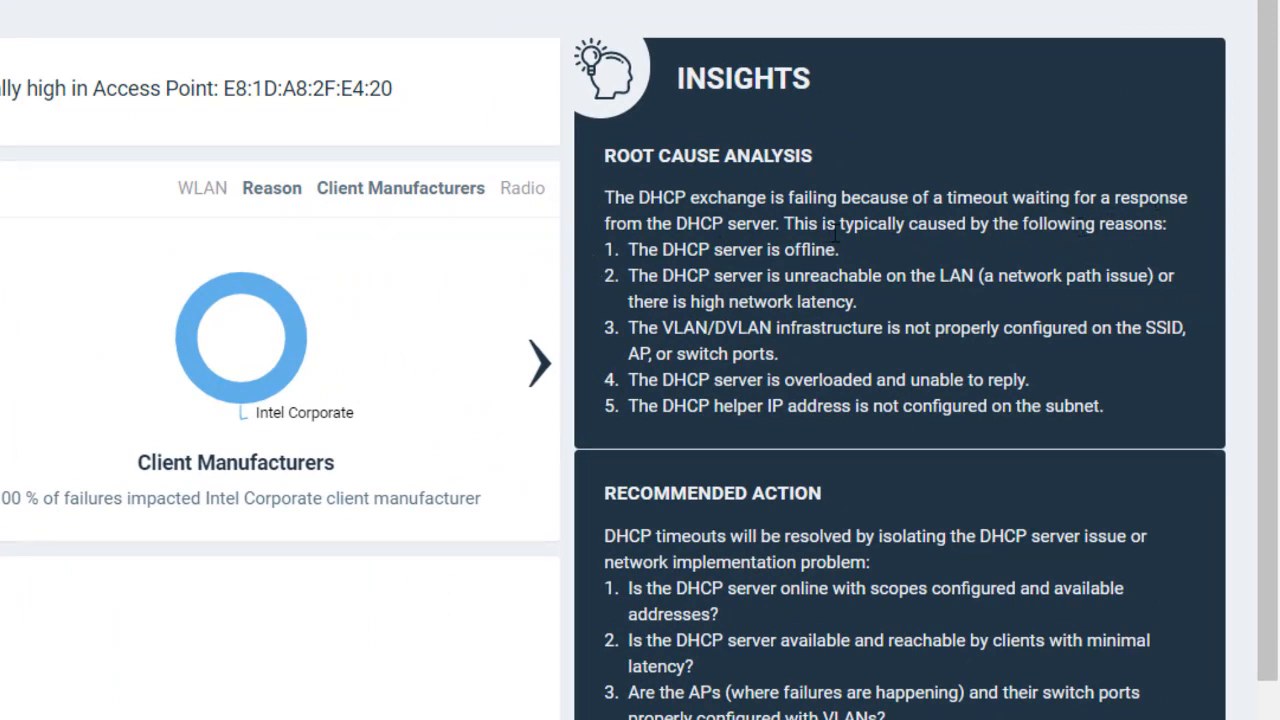
pyautogui.moveTo(1114, 258)
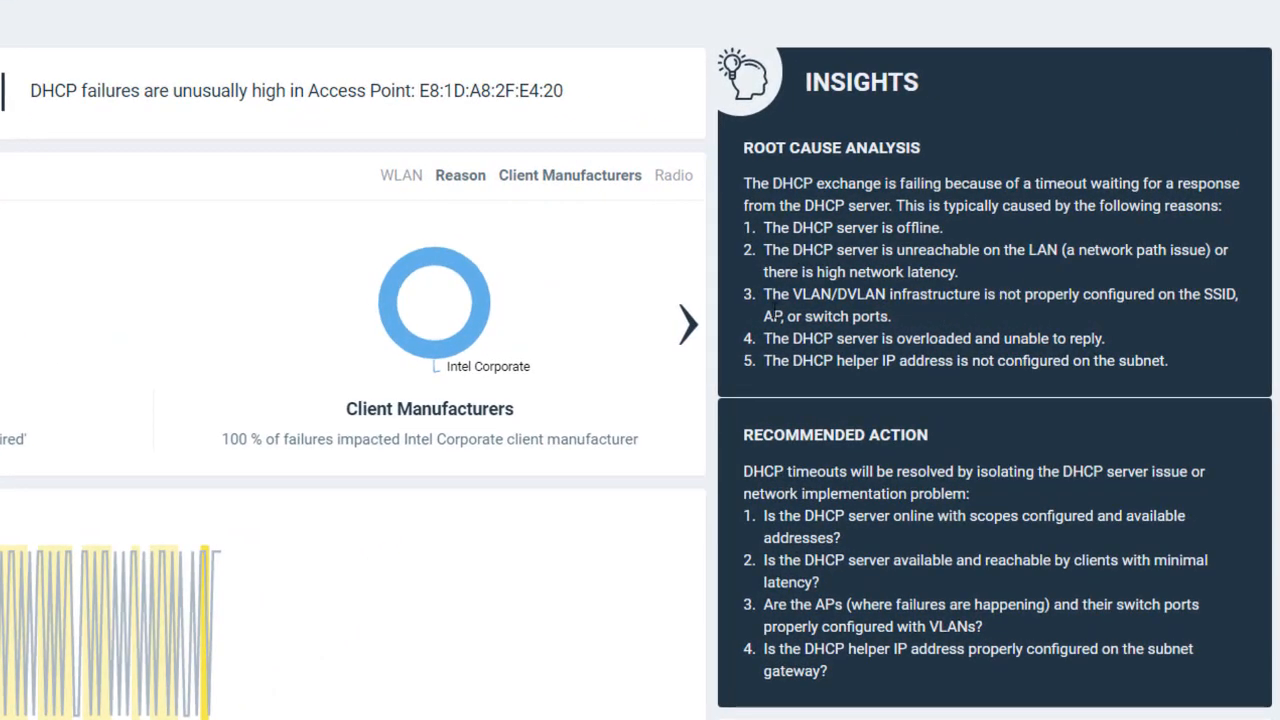
pyautogui.moveTo(900, 318)
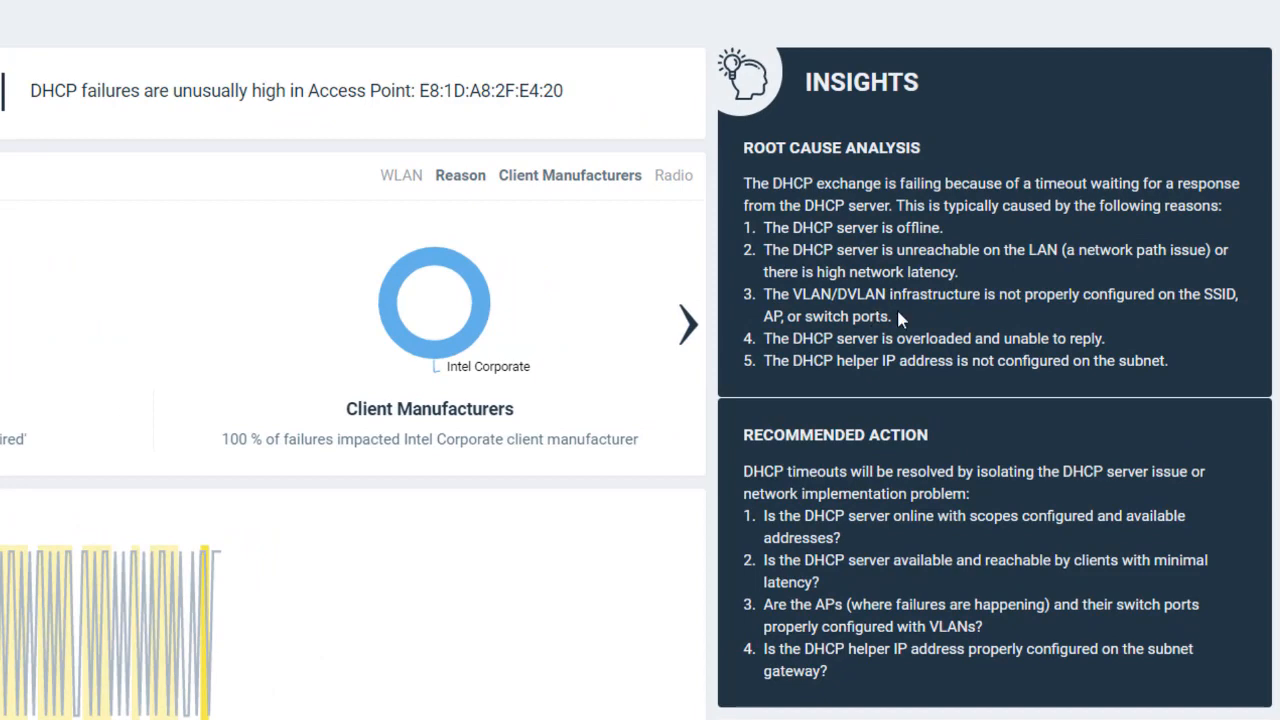
pyautogui.moveTo(868, 412)
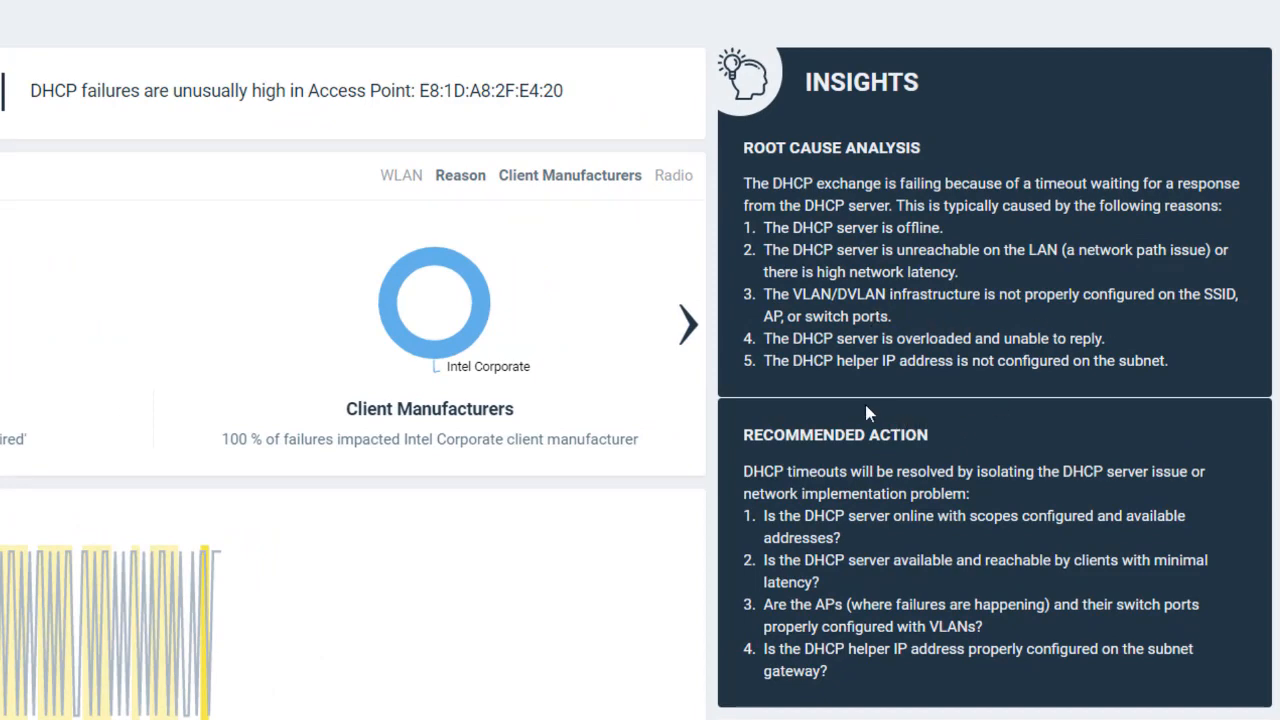
pyautogui.scroll(-3)
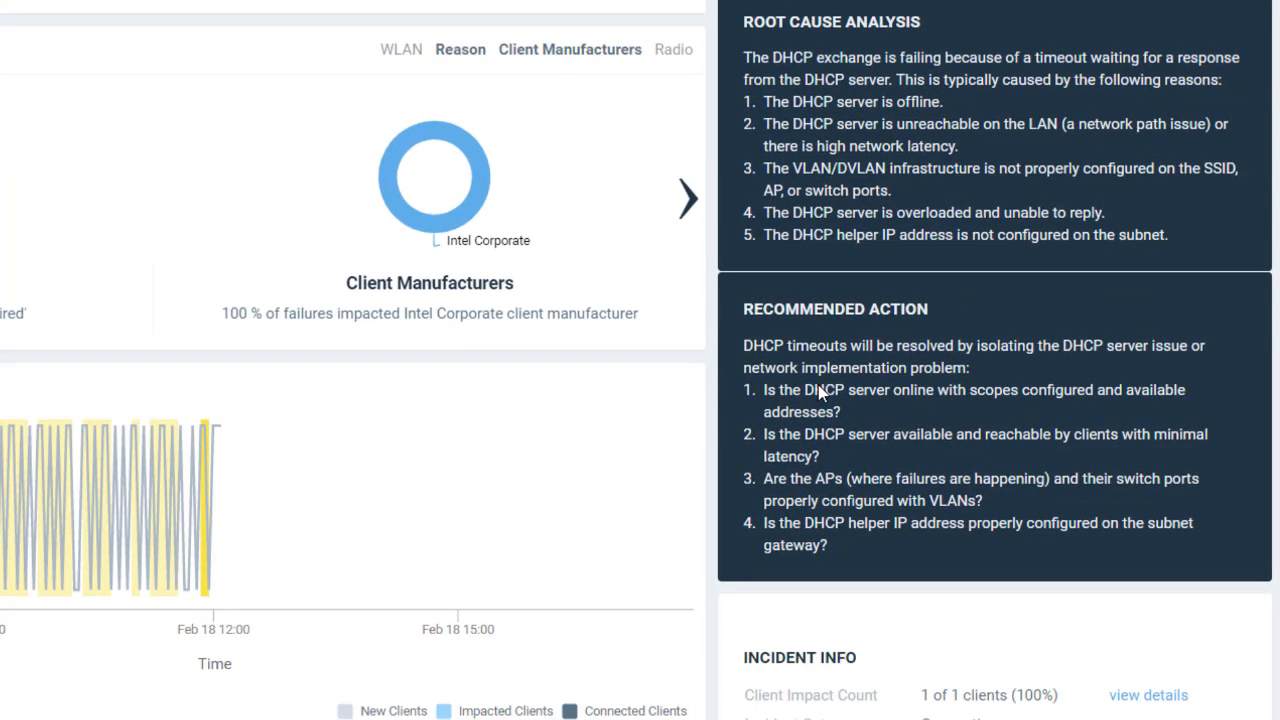
pyautogui.scroll(-3)
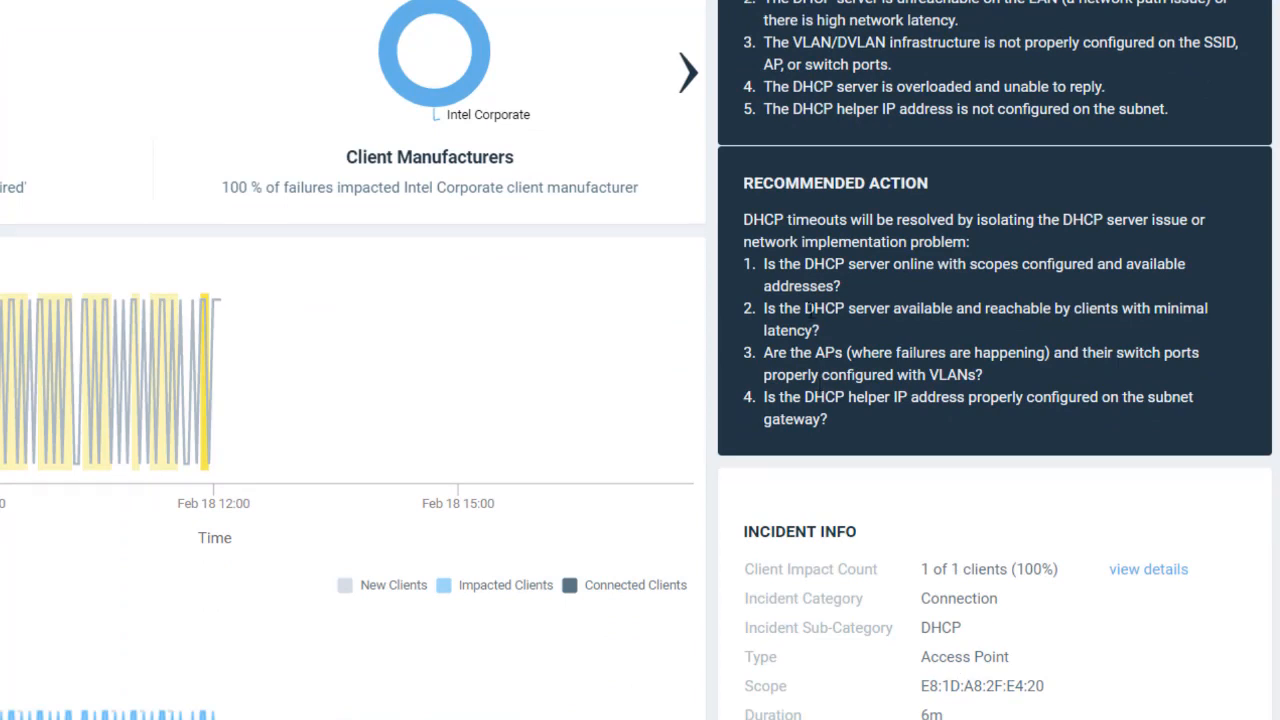
pyautogui.moveTo(988, 284)
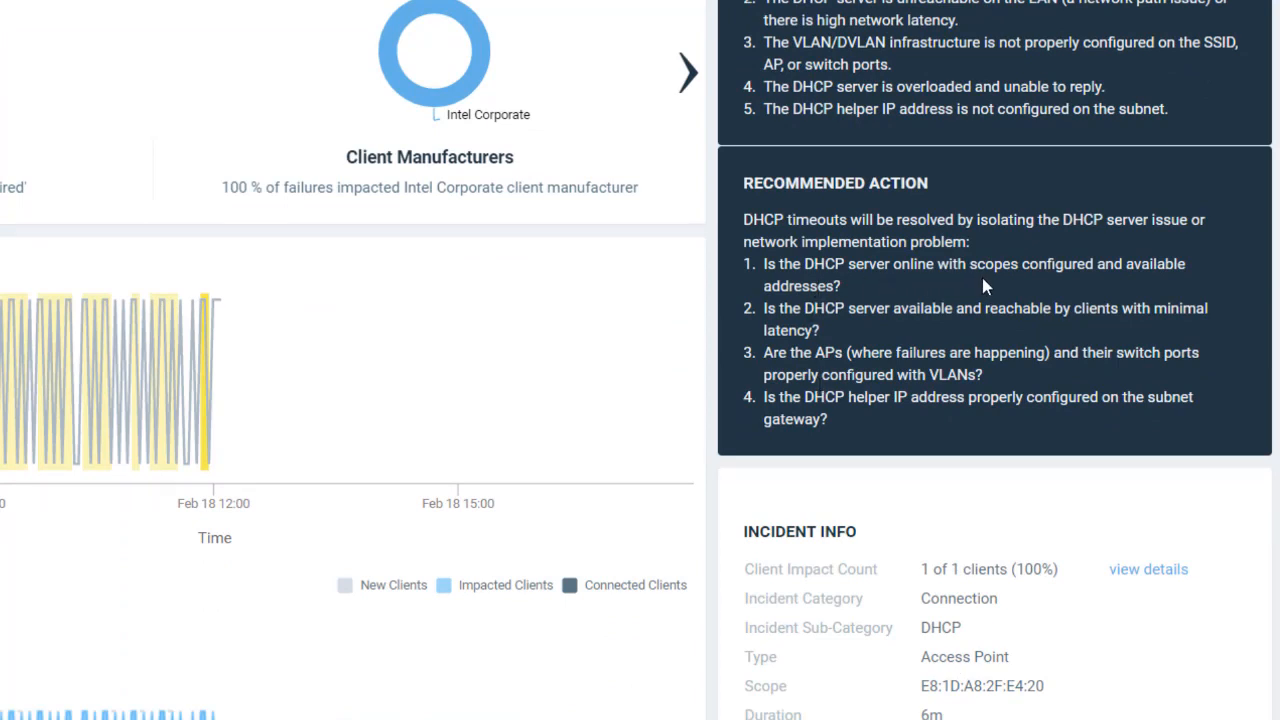
pyautogui.moveTo(928, 344)
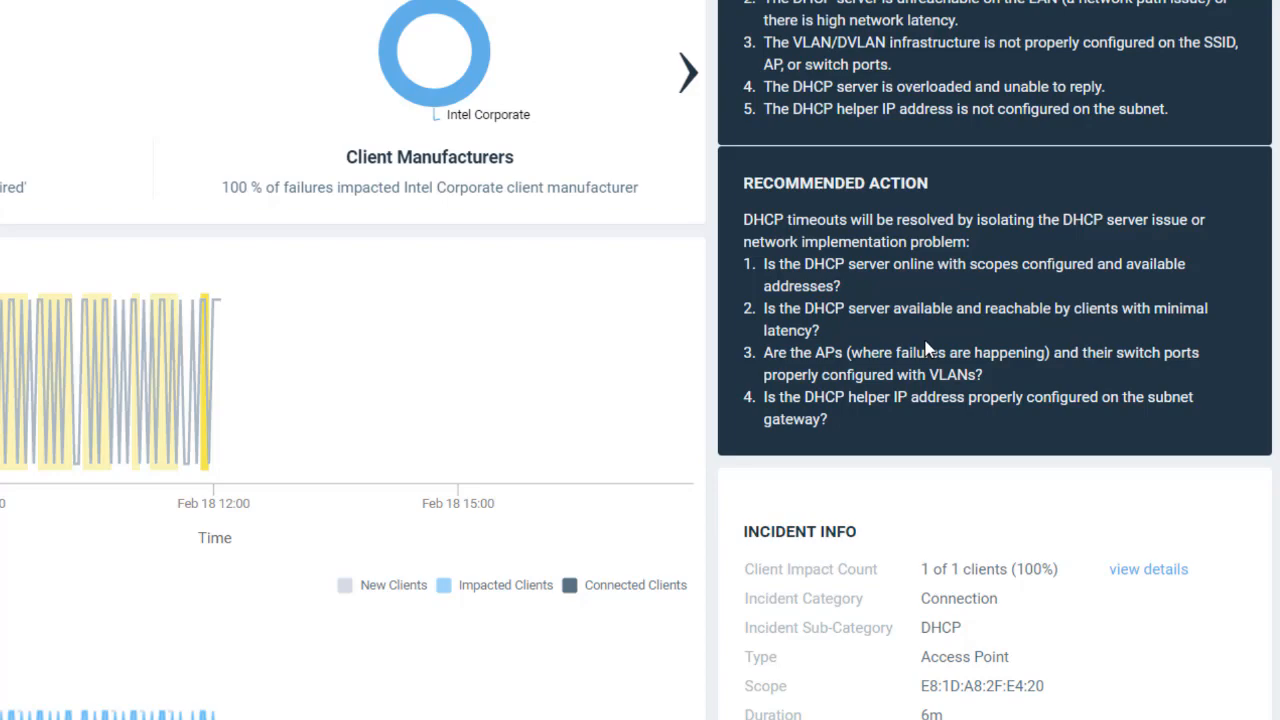
pyautogui.moveTo(982, 336)
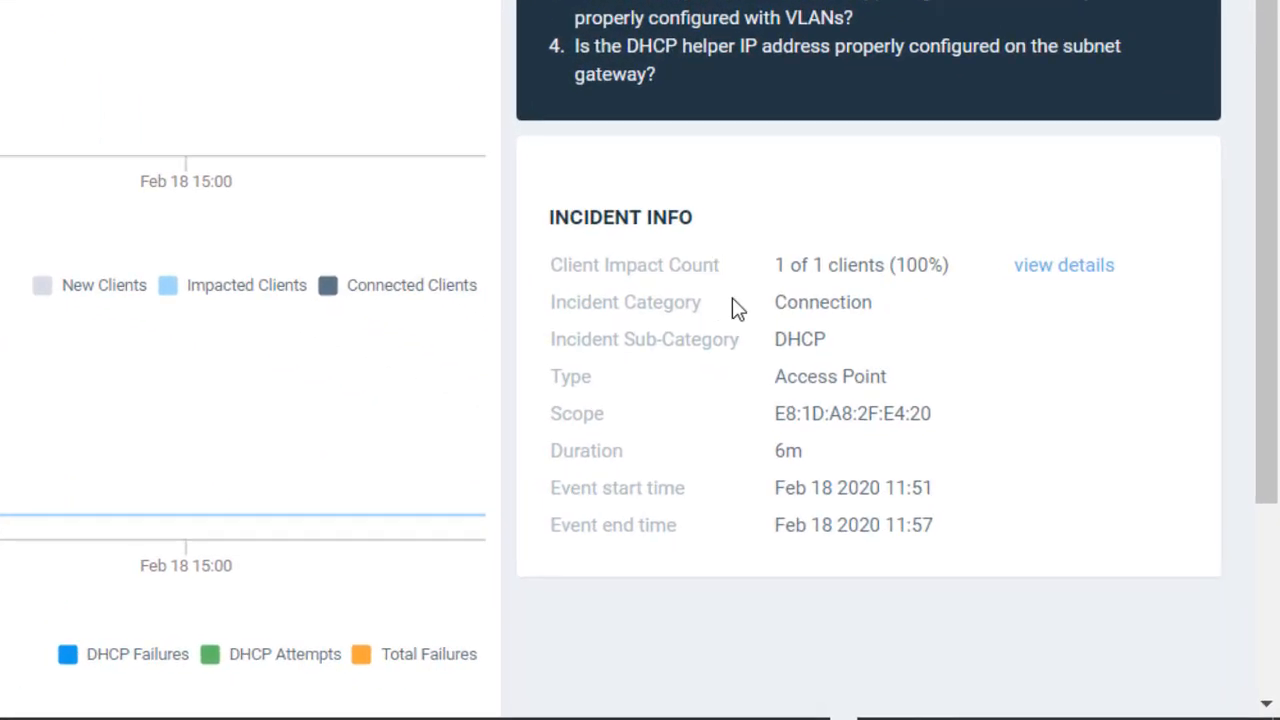
pyautogui.moveTo(886, 276)
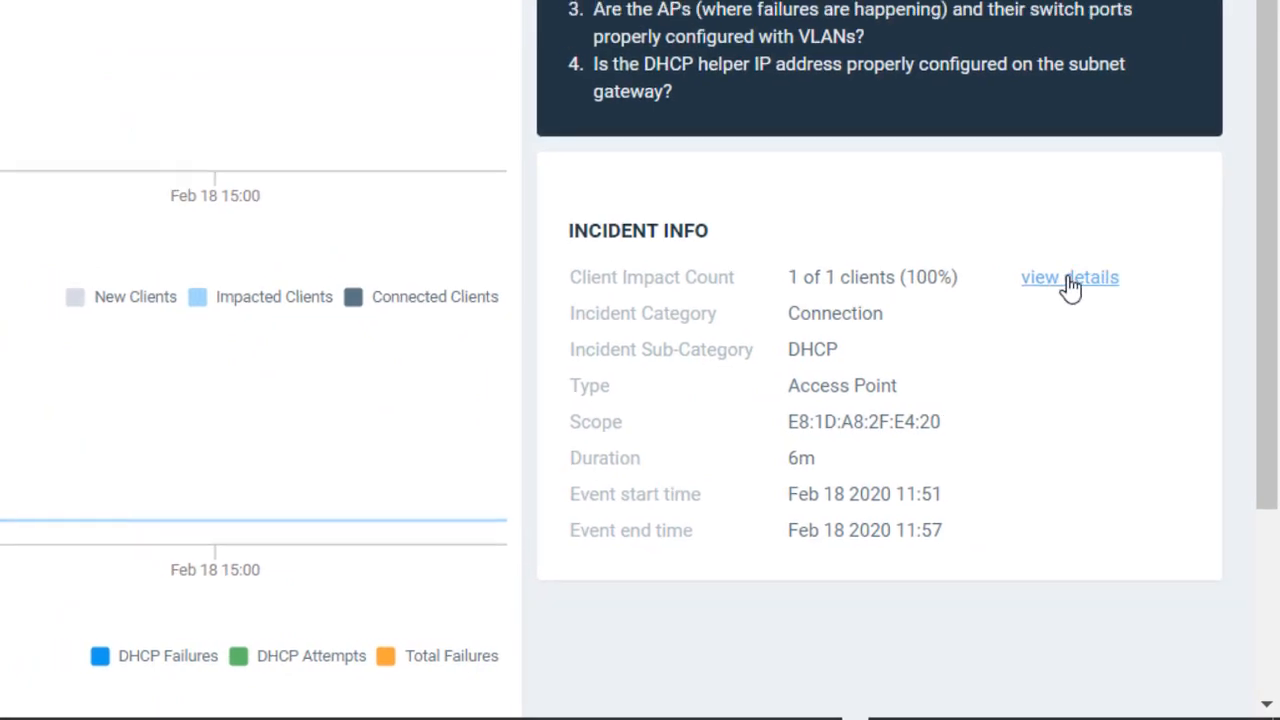
# Step: List the incident's impacted clients and open troubleshooting for the Intel client F4:96:34:A2:5D:BE (ruckus-PC)
pyautogui.click(1068, 276)
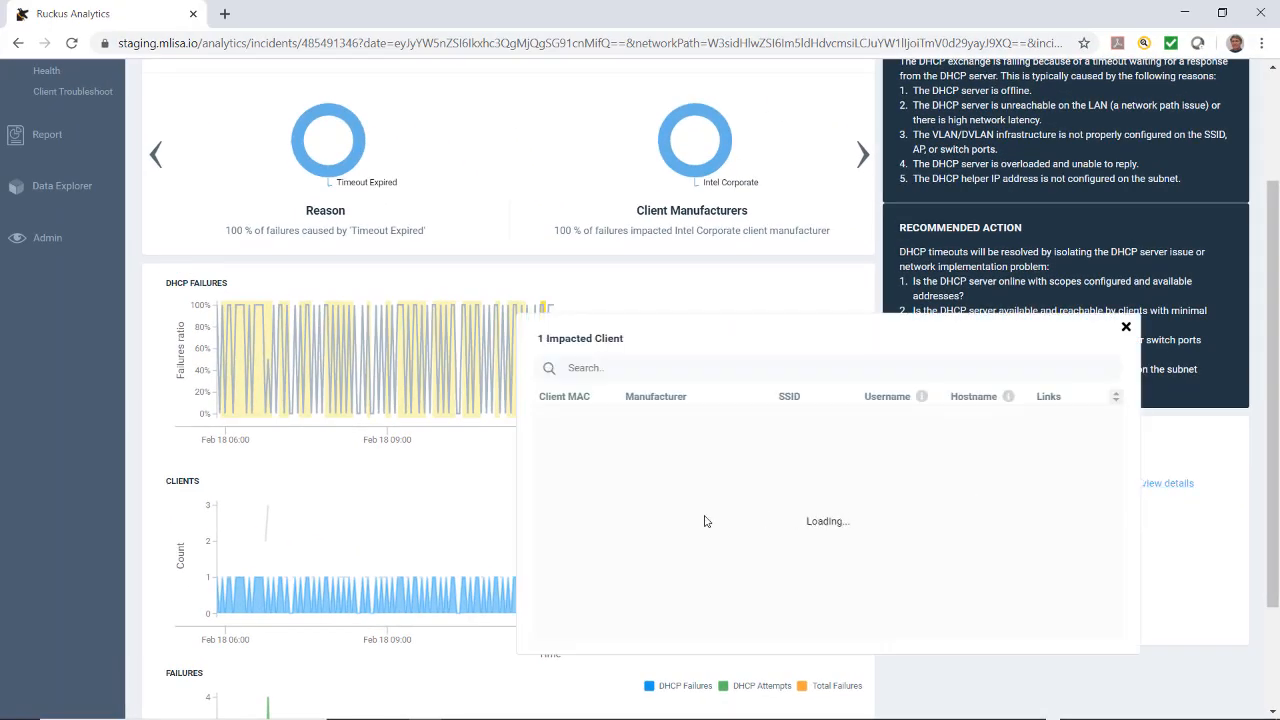
pyautogui.moveTo(592, 436)
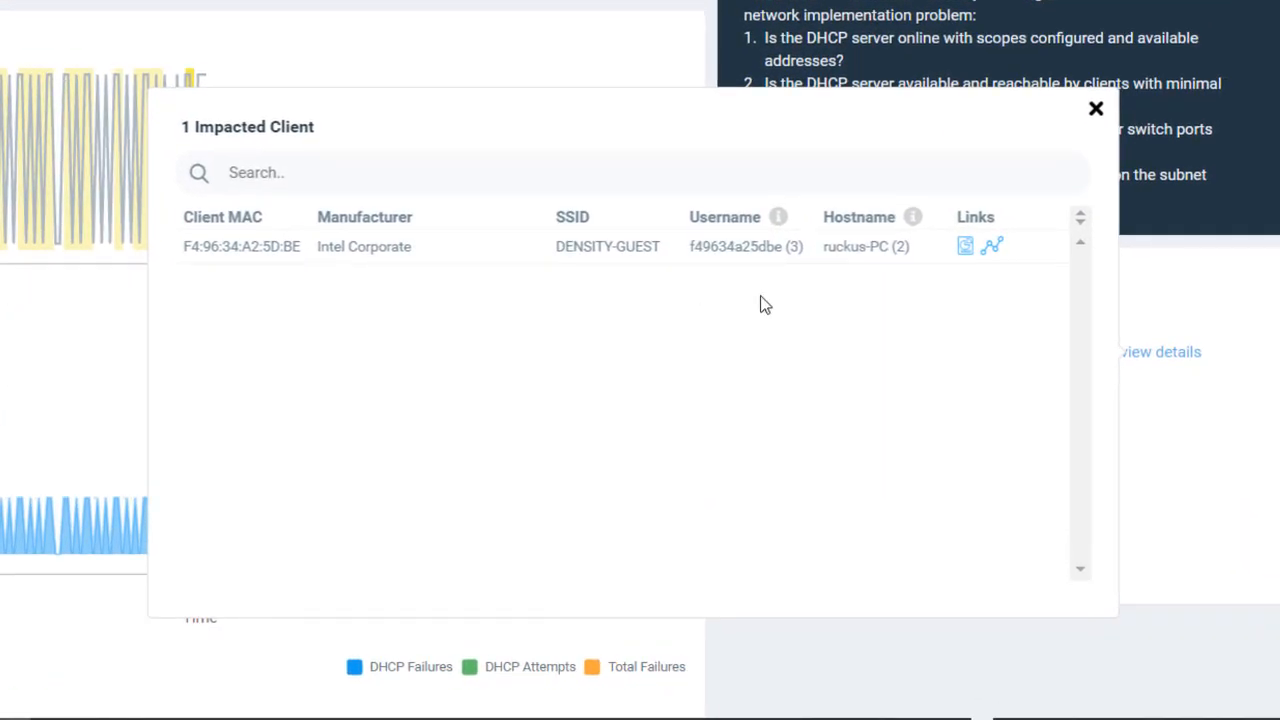
pyautogui.moveTo(964, 250)
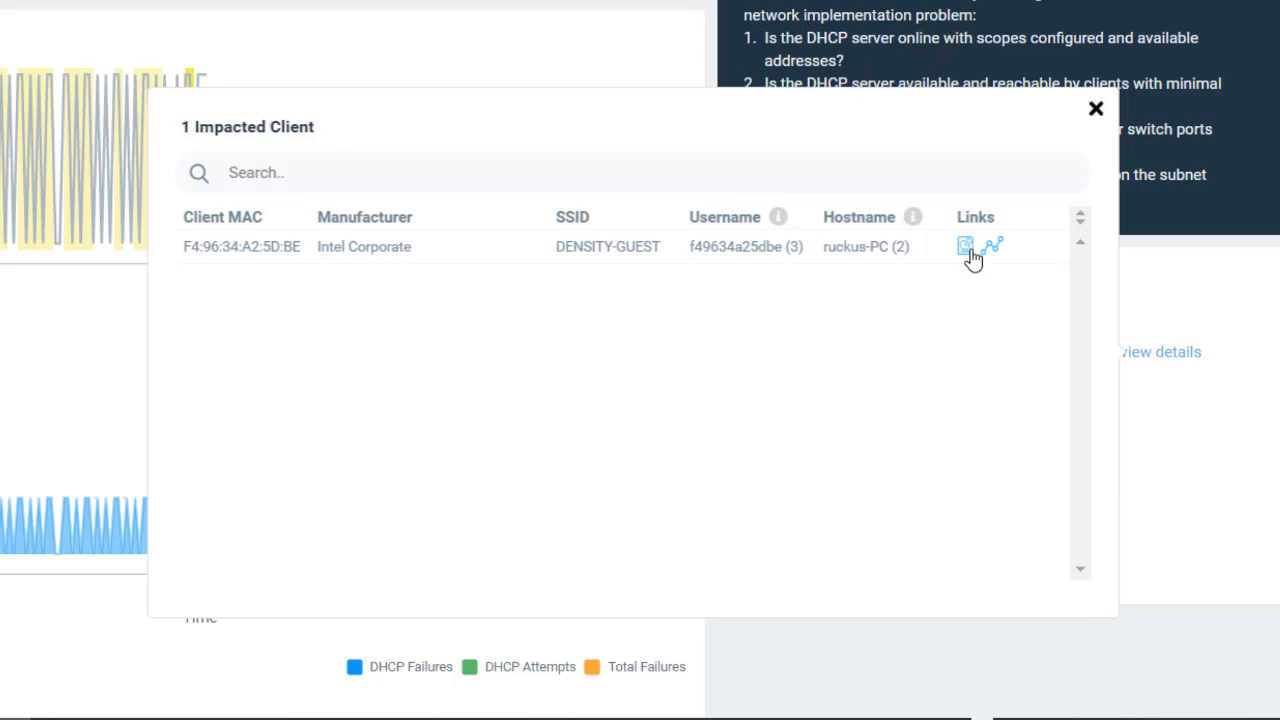
pyautogui.moveTo(970, 250)
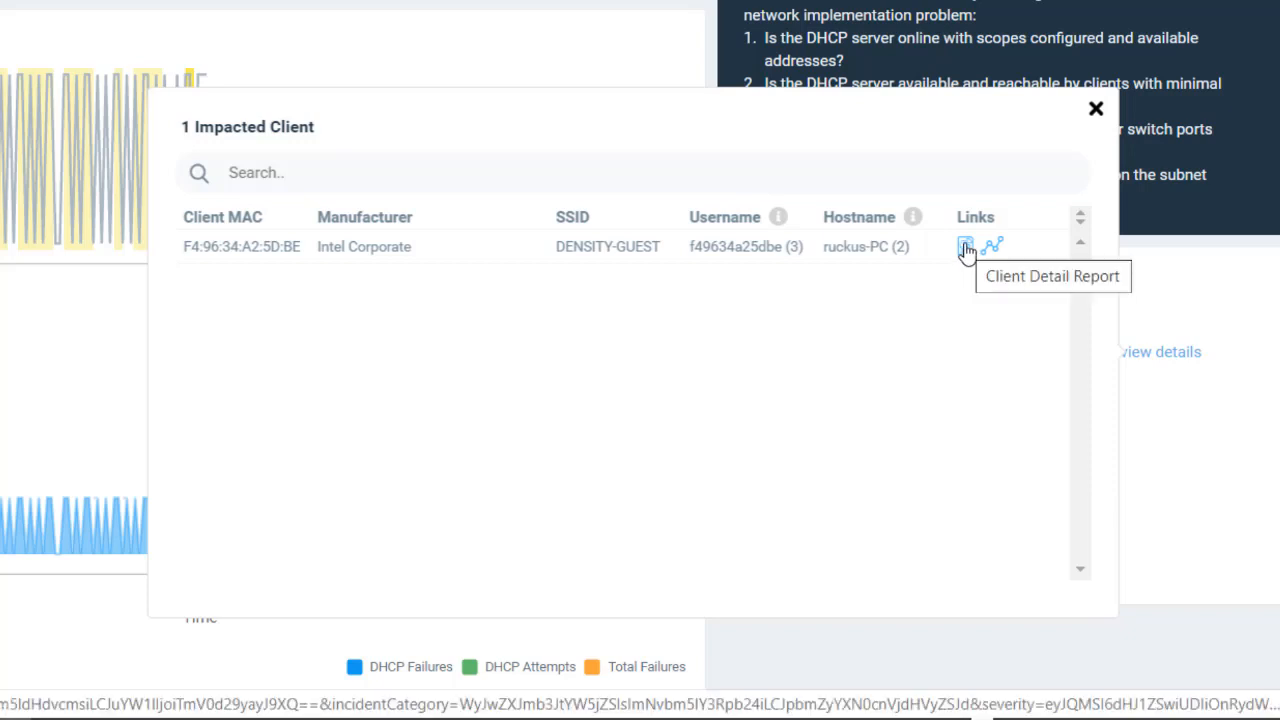
pyautogui.moveTo(992, 248)
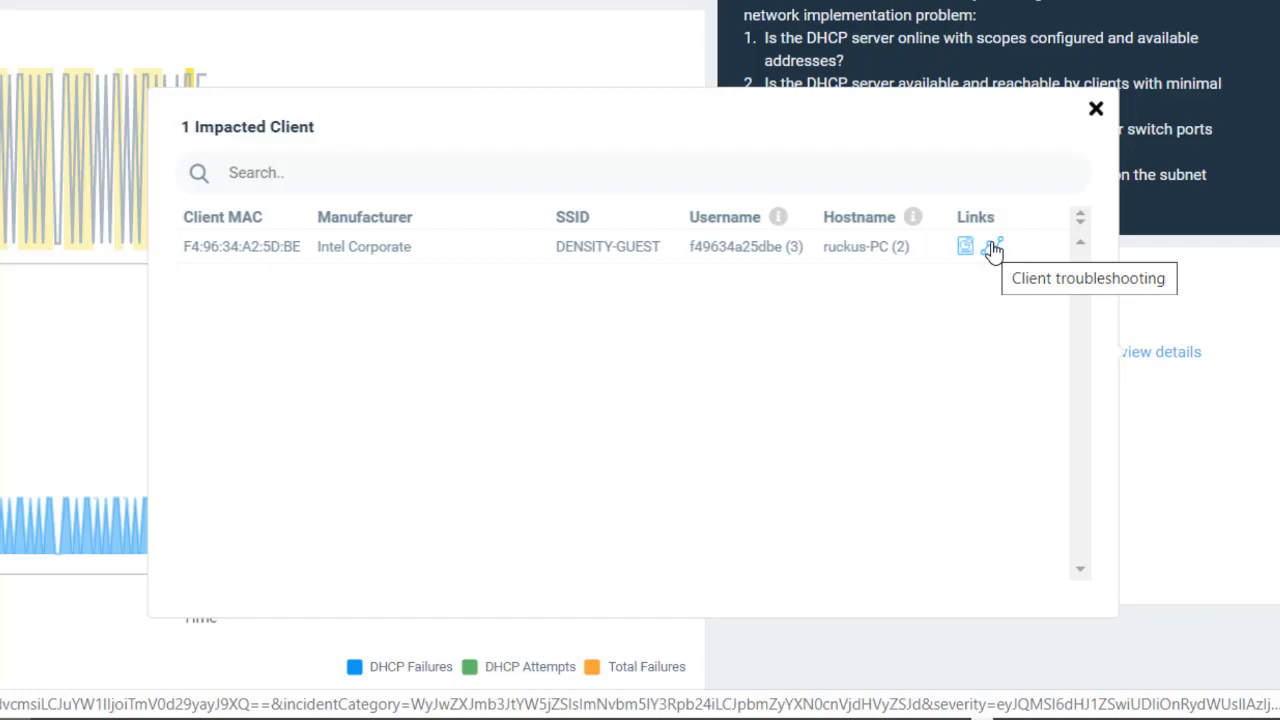
pyautogui.click(992, 248)
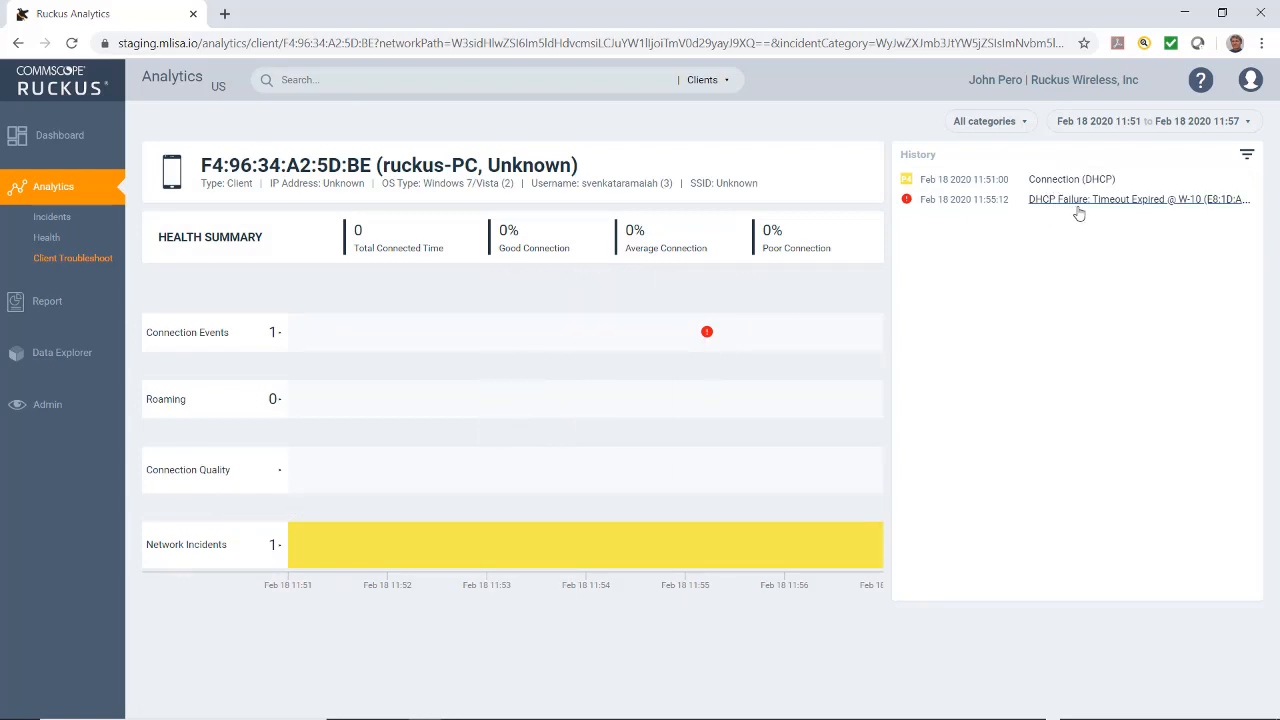
pyautogui.moveTo(916, 204)
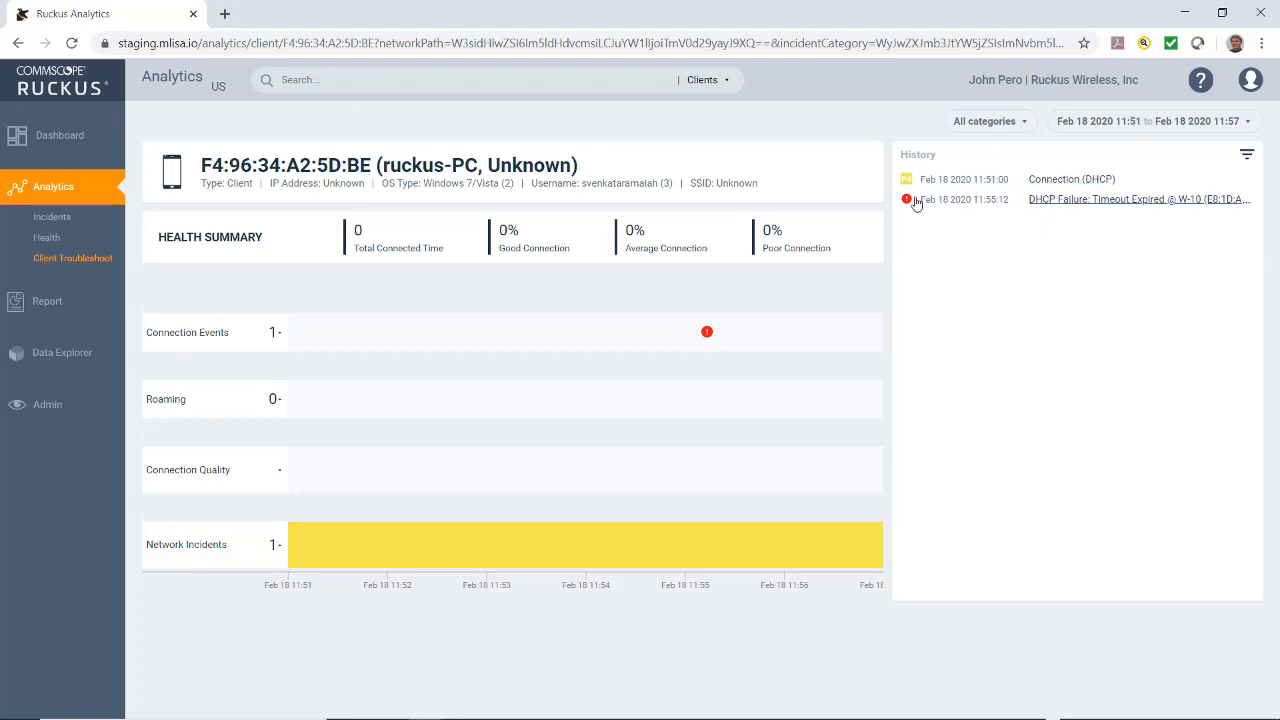
pyautogui.moveTo(710, 344)
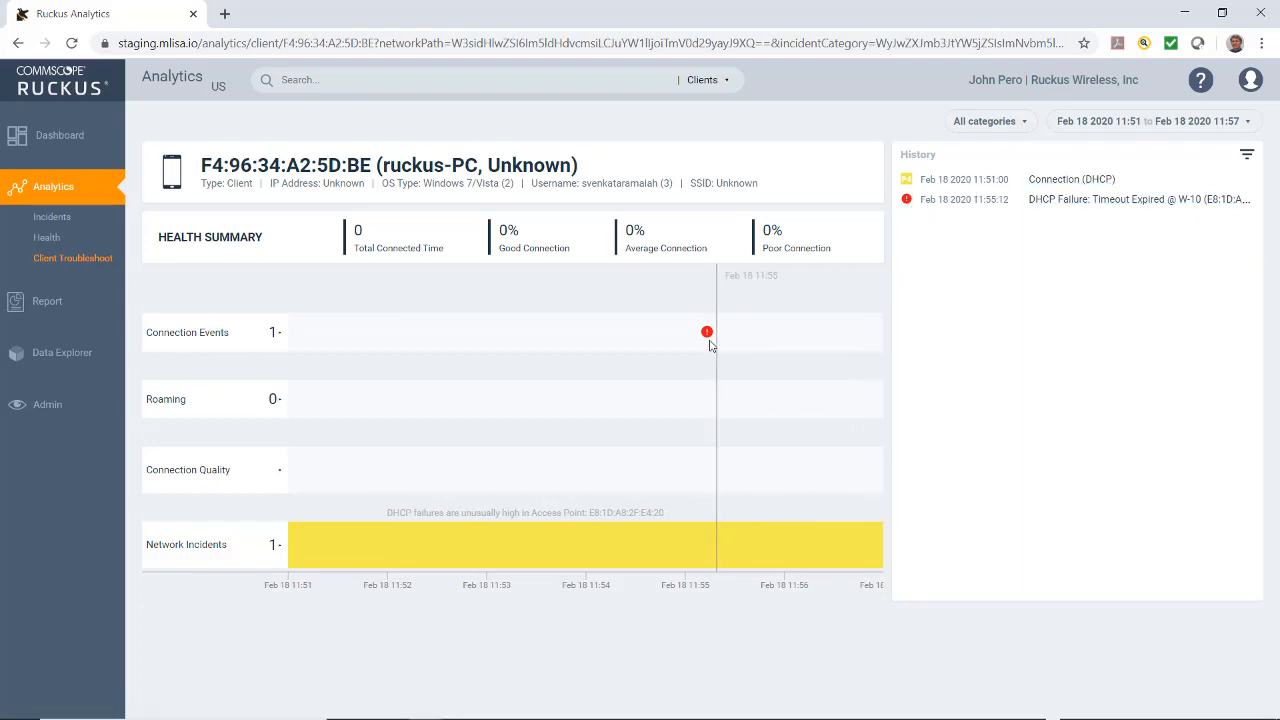
pyautogui.moveTo(706, 332)
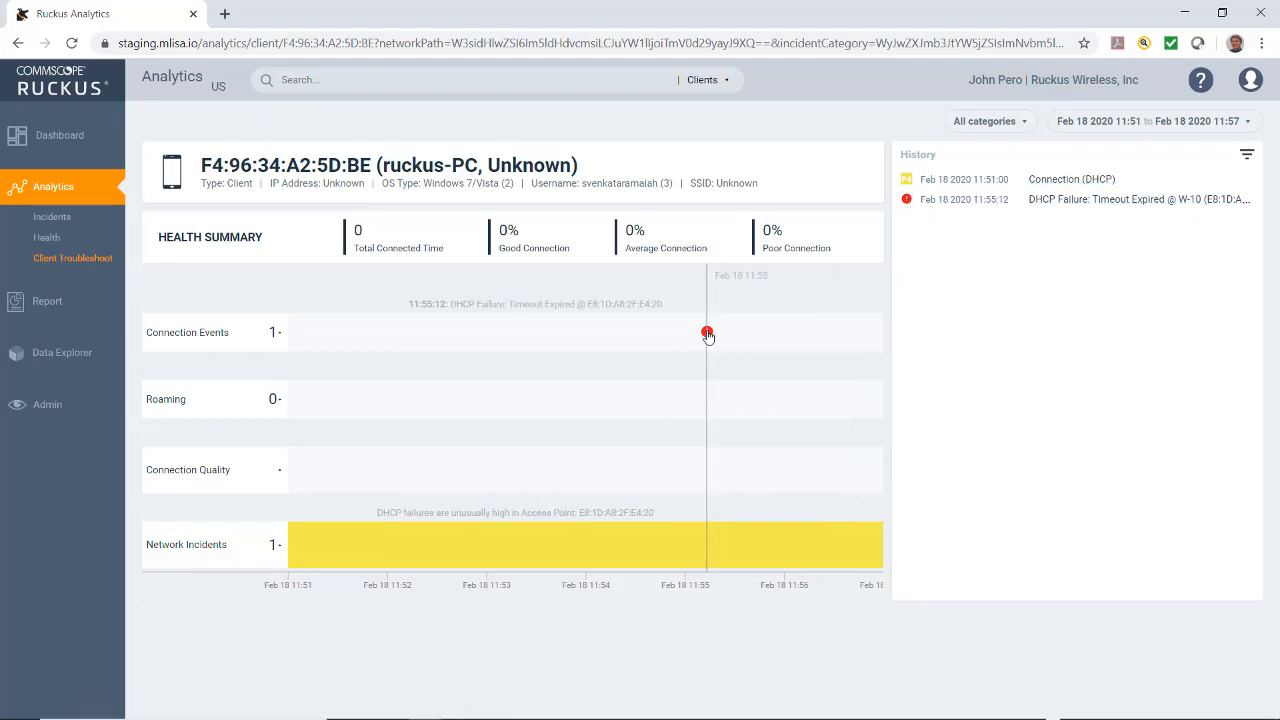
# Step: Open the failed DHCP connection event details showing AP W-10, 5 GHz, DENSITY-GUEST and Timeout Expired
pyautogui.click(704, 332)
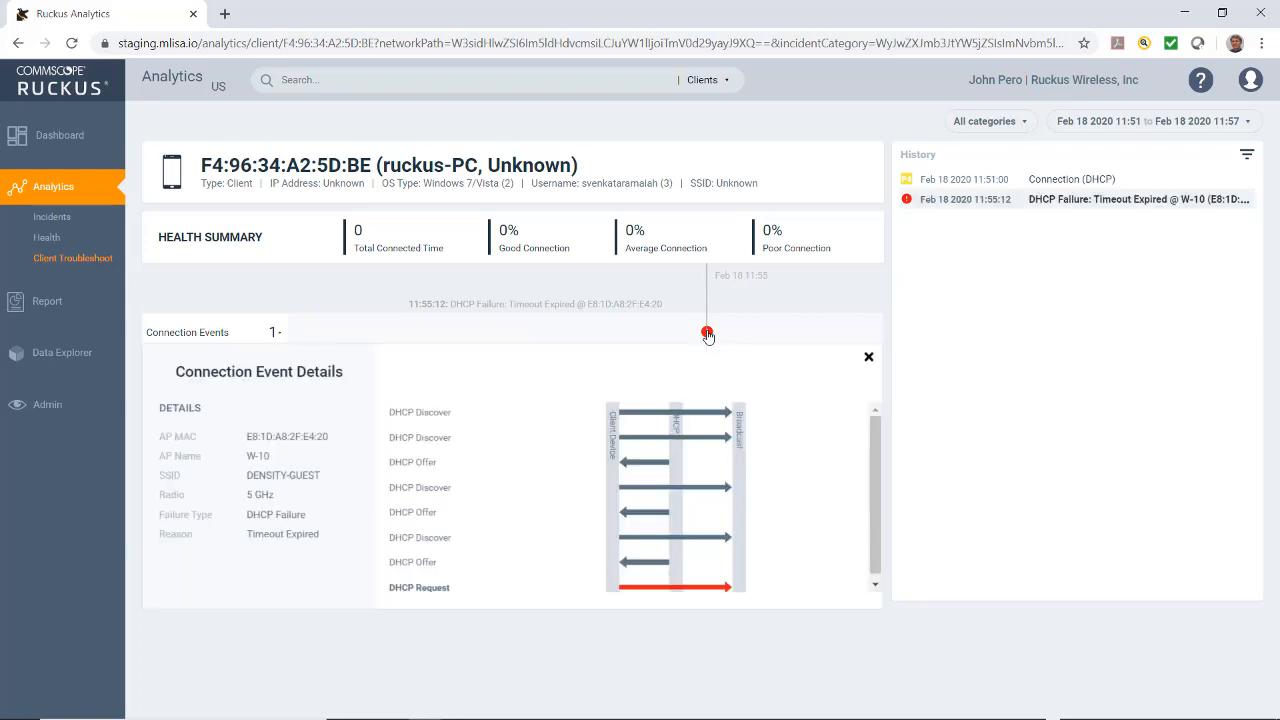
pyautogui.moveTo(236, 412)
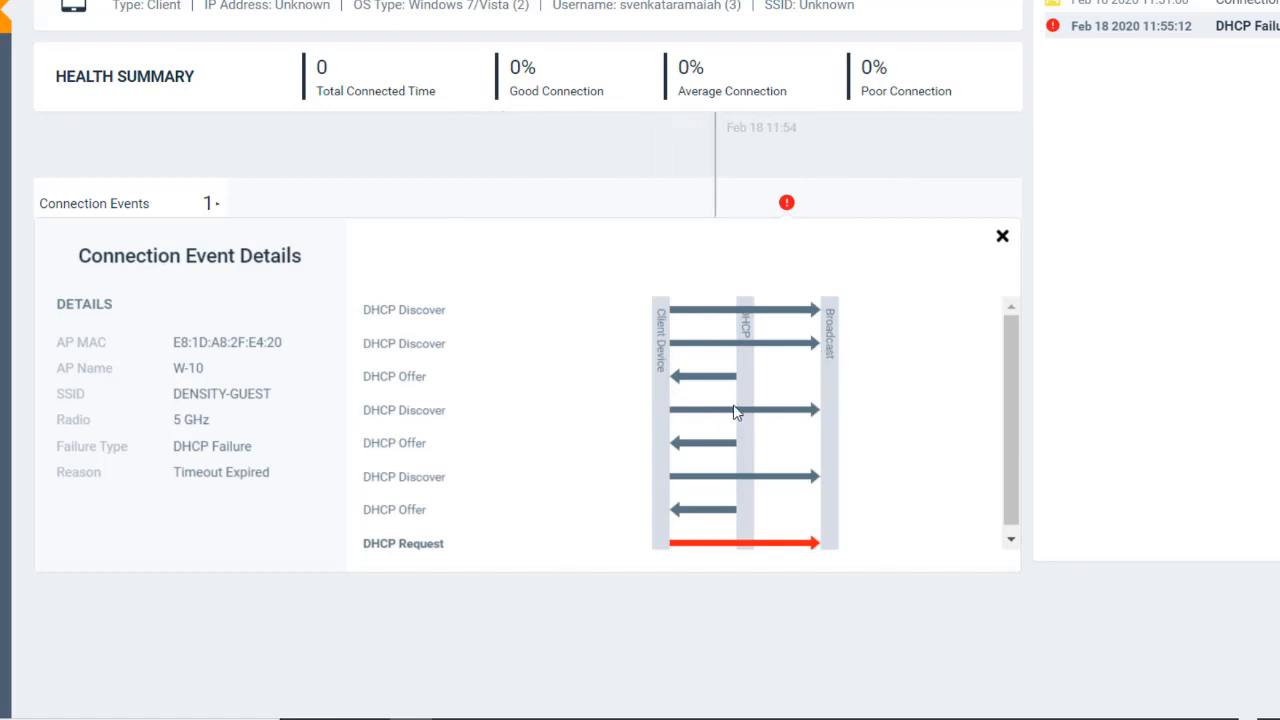
pyautogui.moveTo(1016, 452)
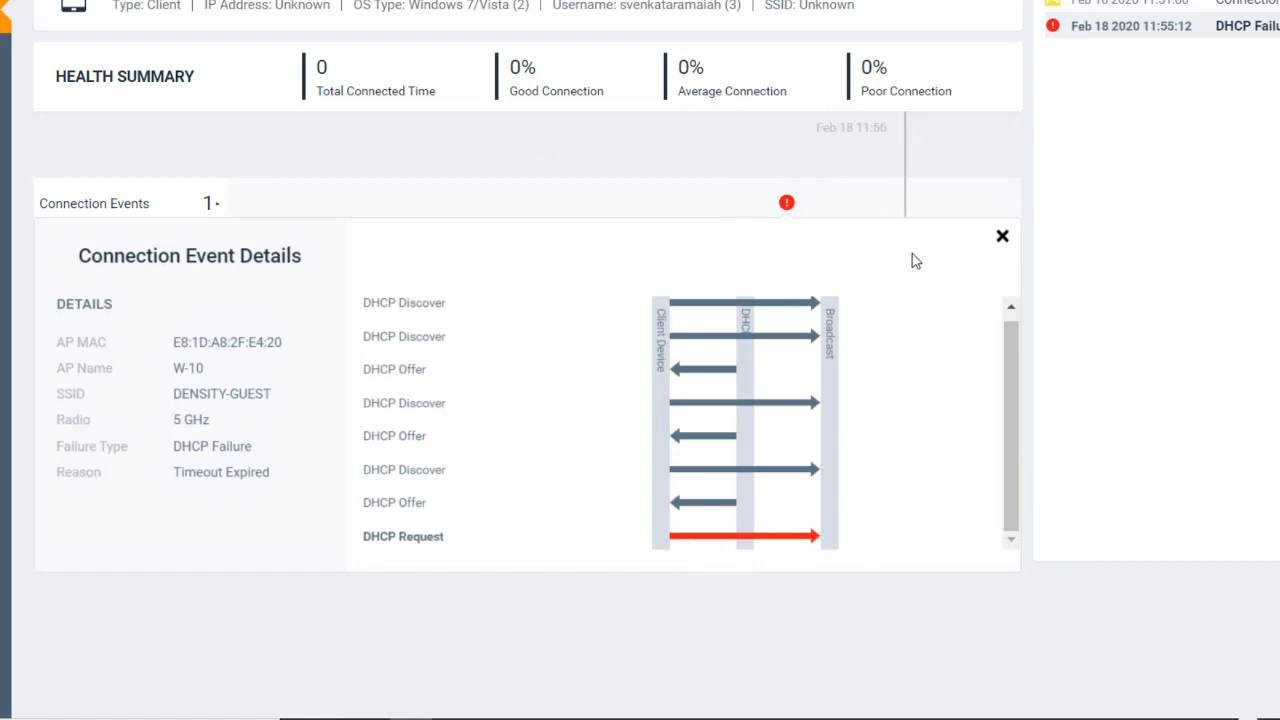
pyautogui.moveTo(948, 250)
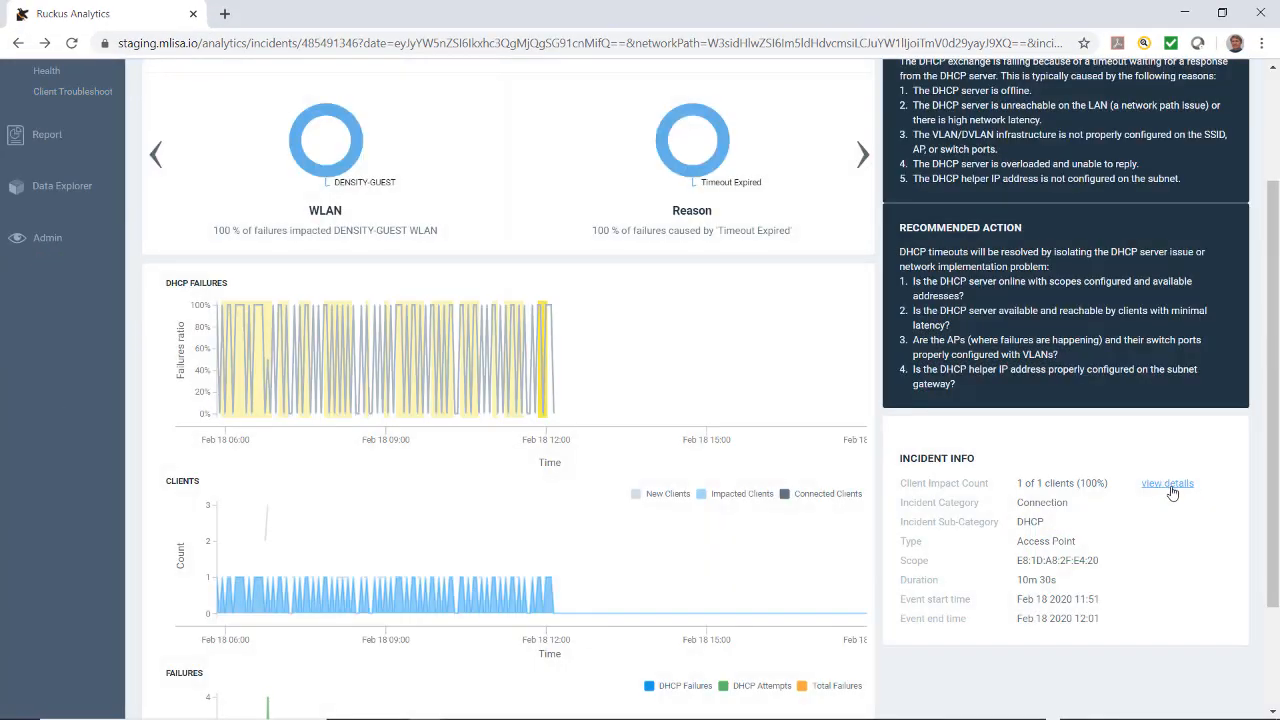
# Step: List the impacted clients and open the Client Details Report for F4:96:34:A2:5D:BE, which shows no data
pyautogui.click(1164, 482)
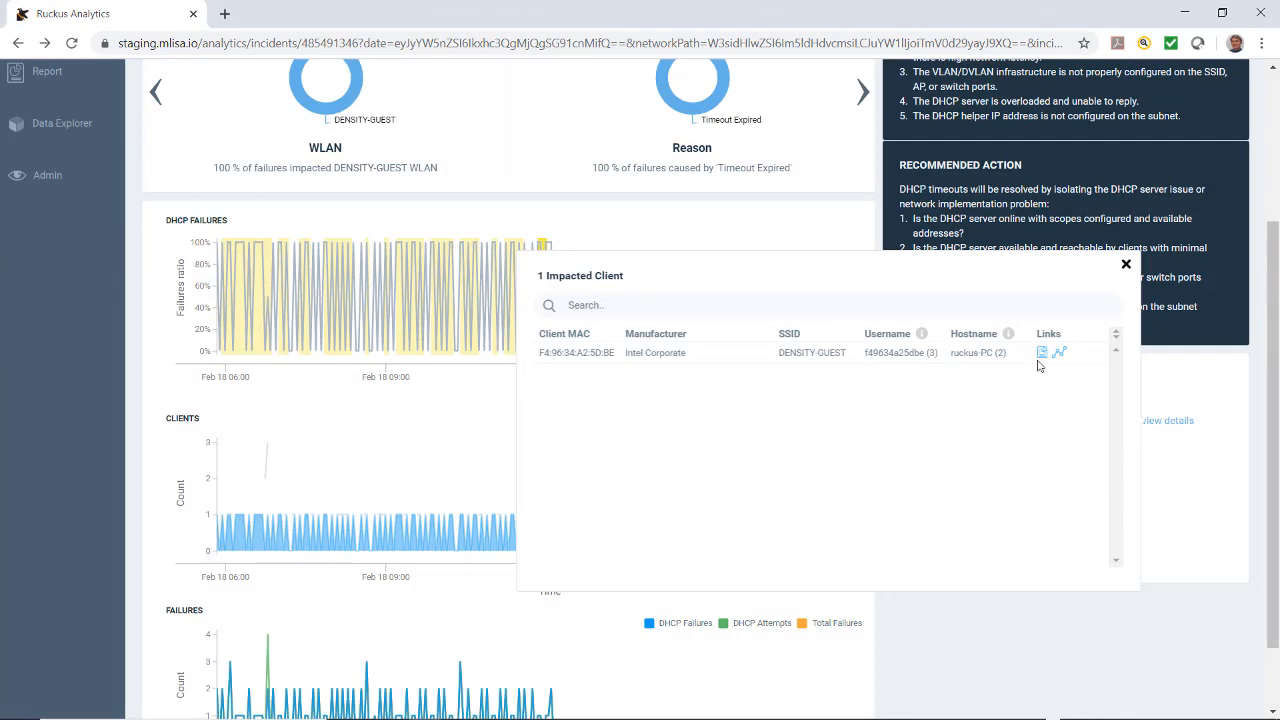
pyautogui.moveTo(1042, 352)
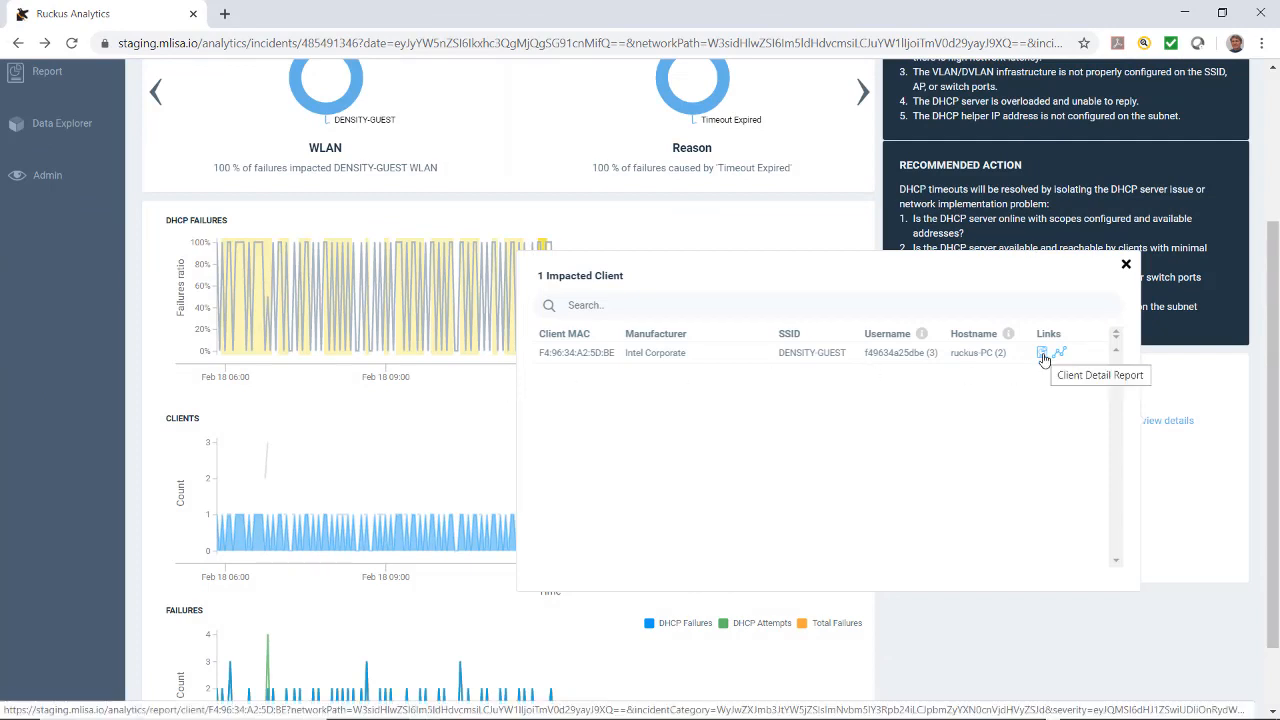
pyautogui.click(1044, 352)
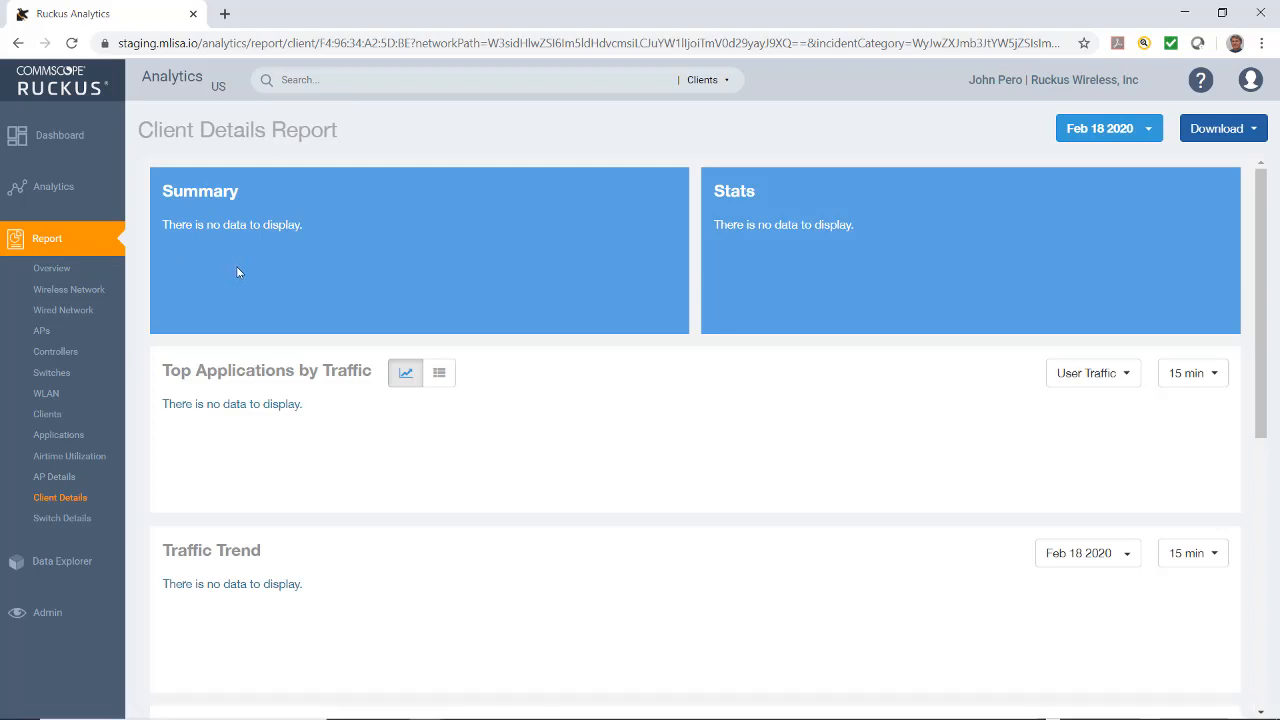
pyautogui.moveTo(432, 256)
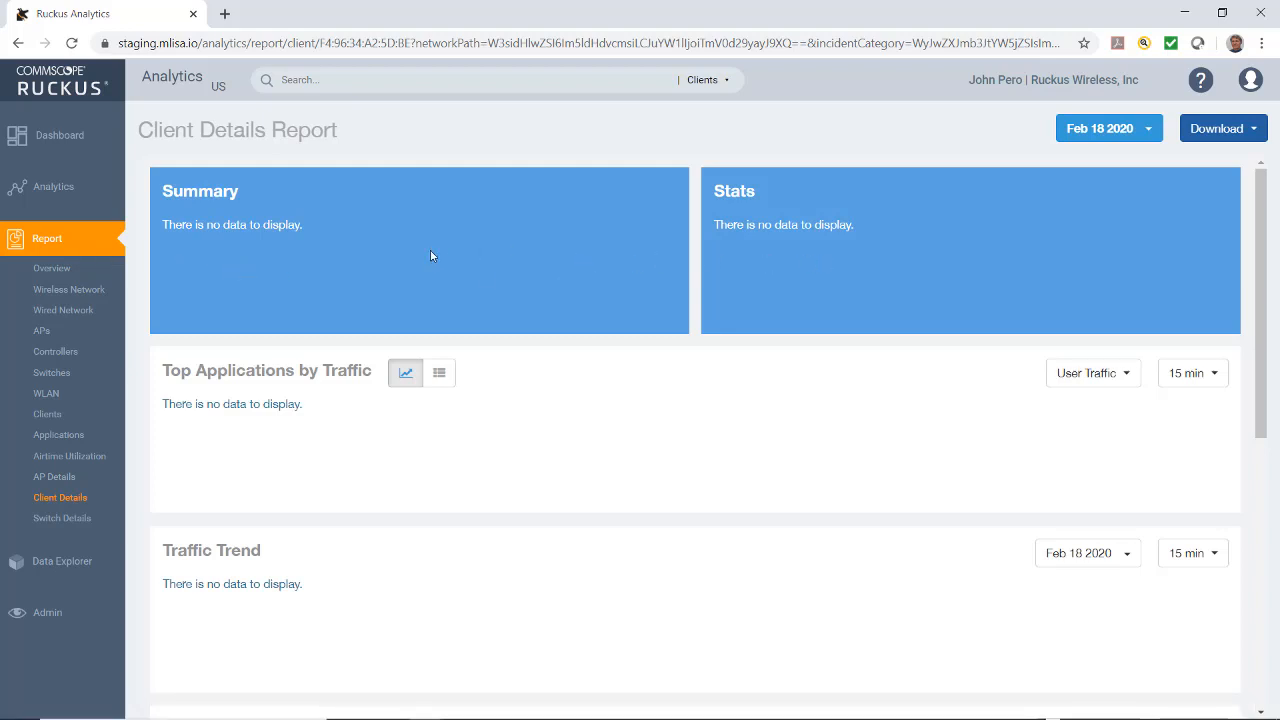
pyautogui.moveTo(418, 256)
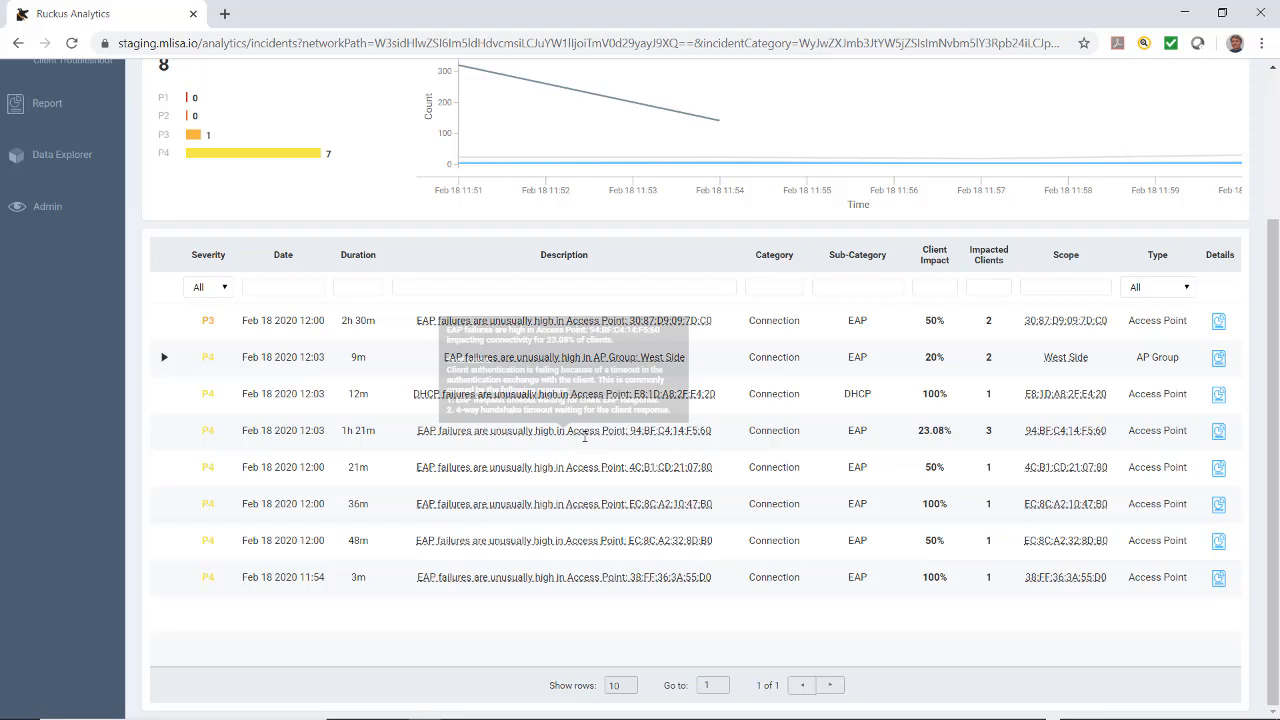
pyautogui.moveTo(672, 436)
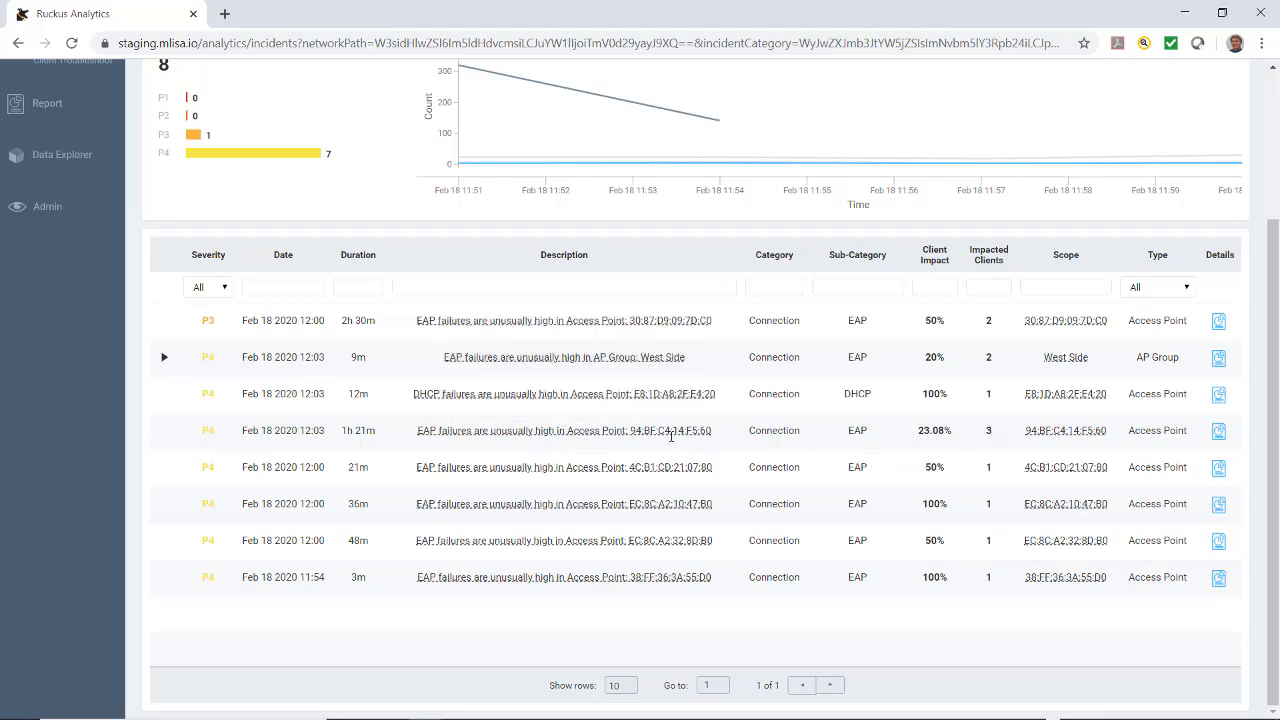
pyautogui.moveTo(914, 452)
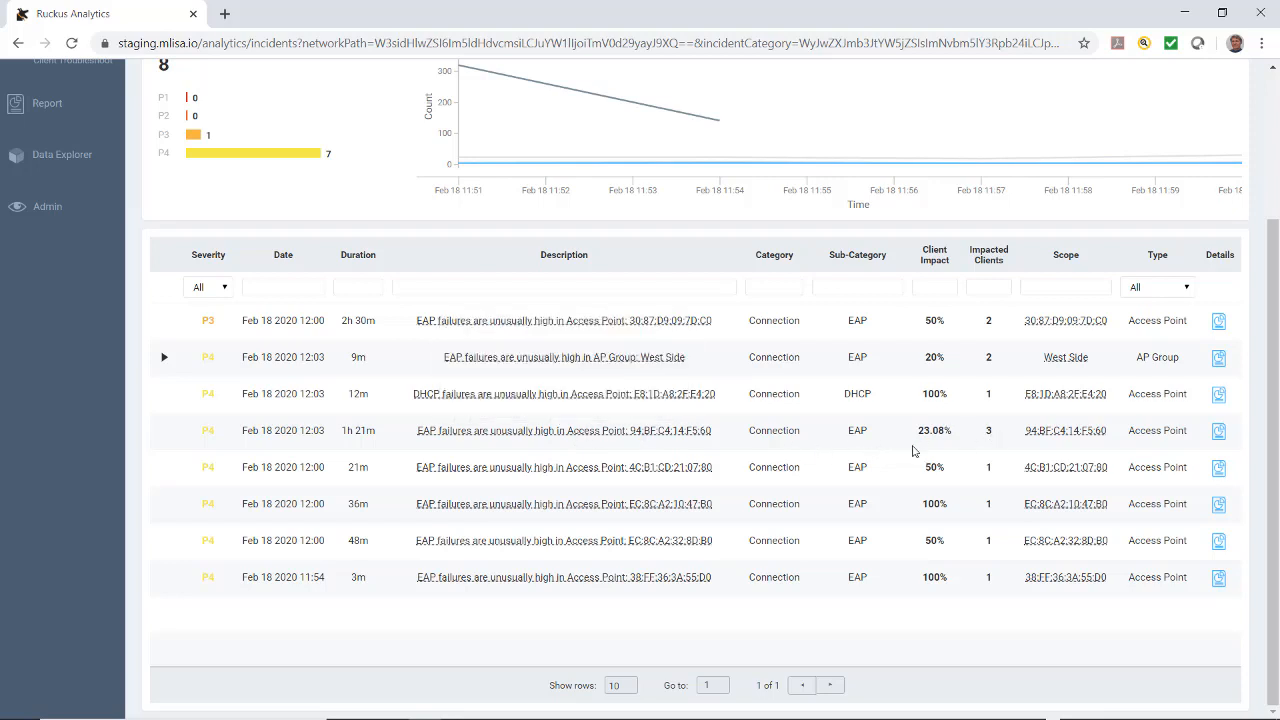
pyautogui.moveTo(664, 432)
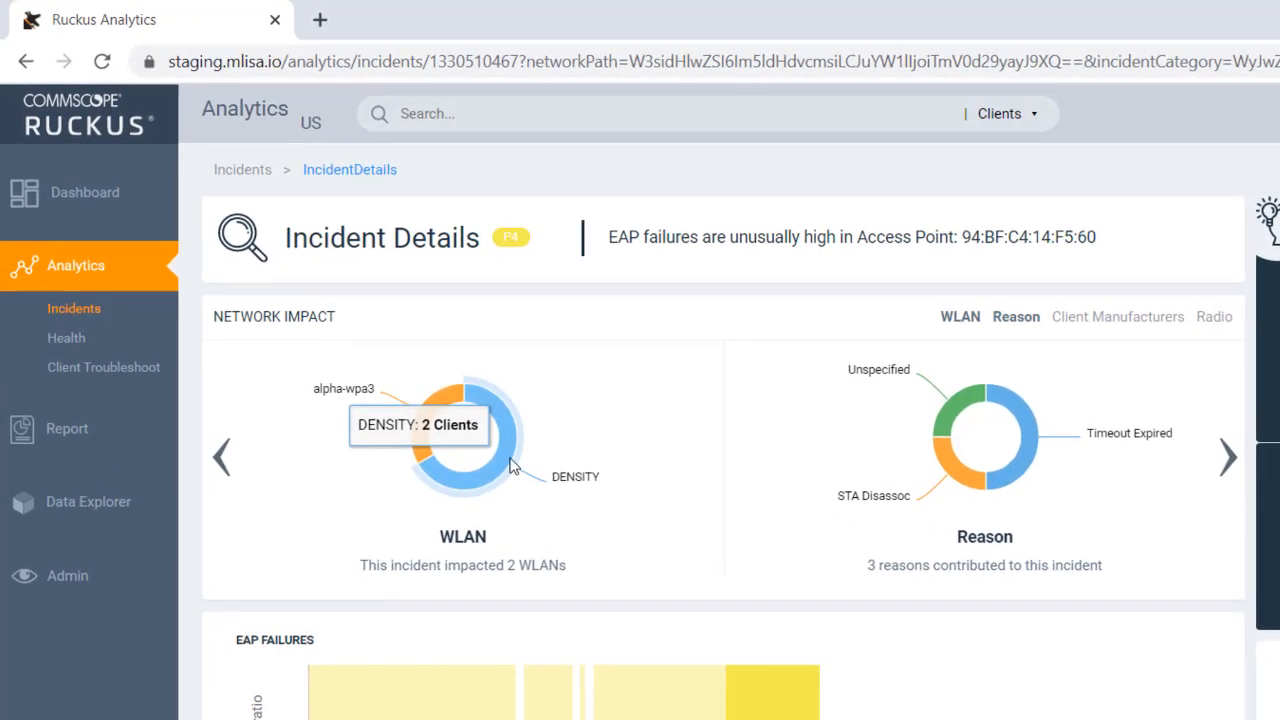
pyautogui.moveTo(992, 568)
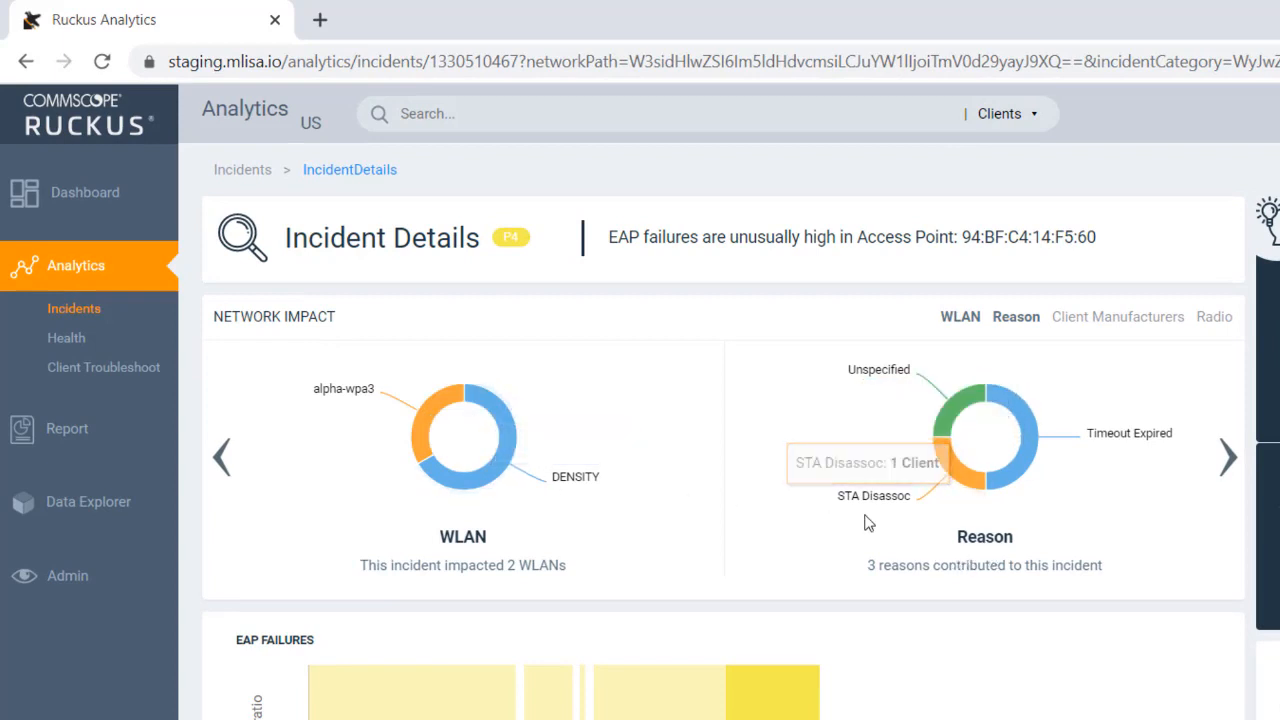
pyautogui.moveTo(1128, 486)
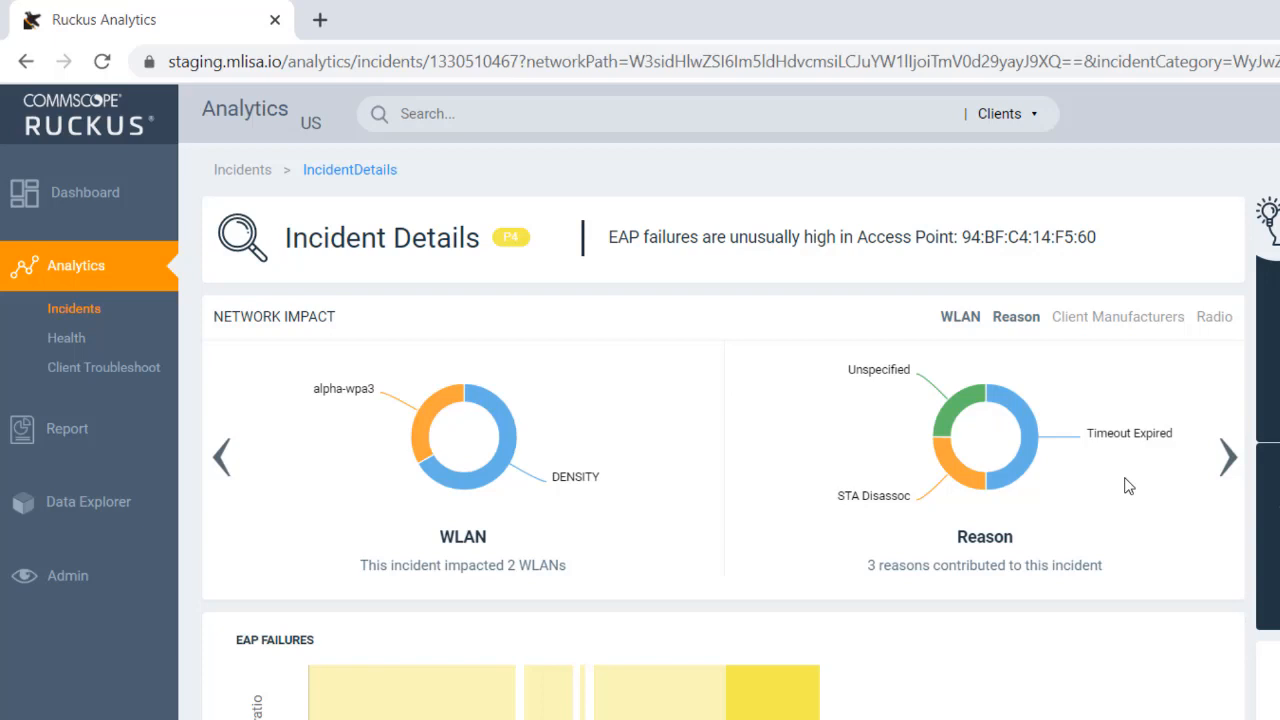
# Step: Cycle the EAP incident's Network Impact charts through Client Manufacturers, Radio, WLAN and back to Reason
pyautogui.click(1228, 456)
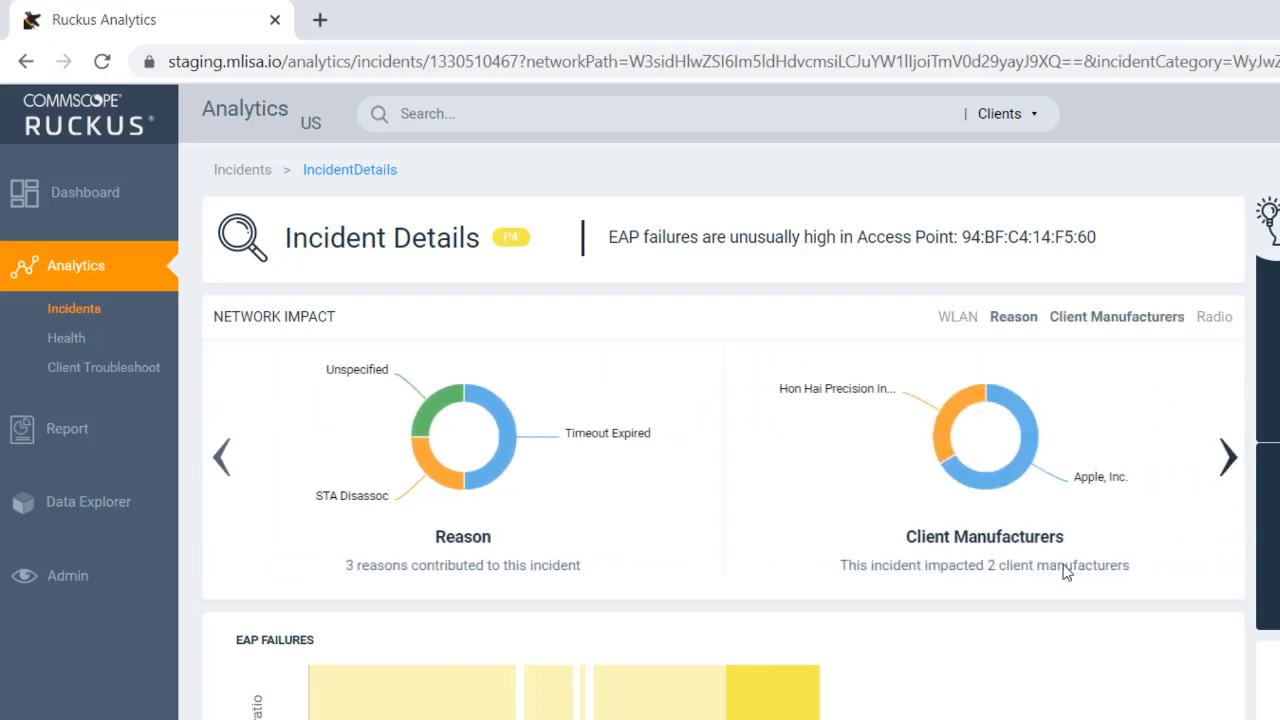
pyautogui.moveTo(940, 440)
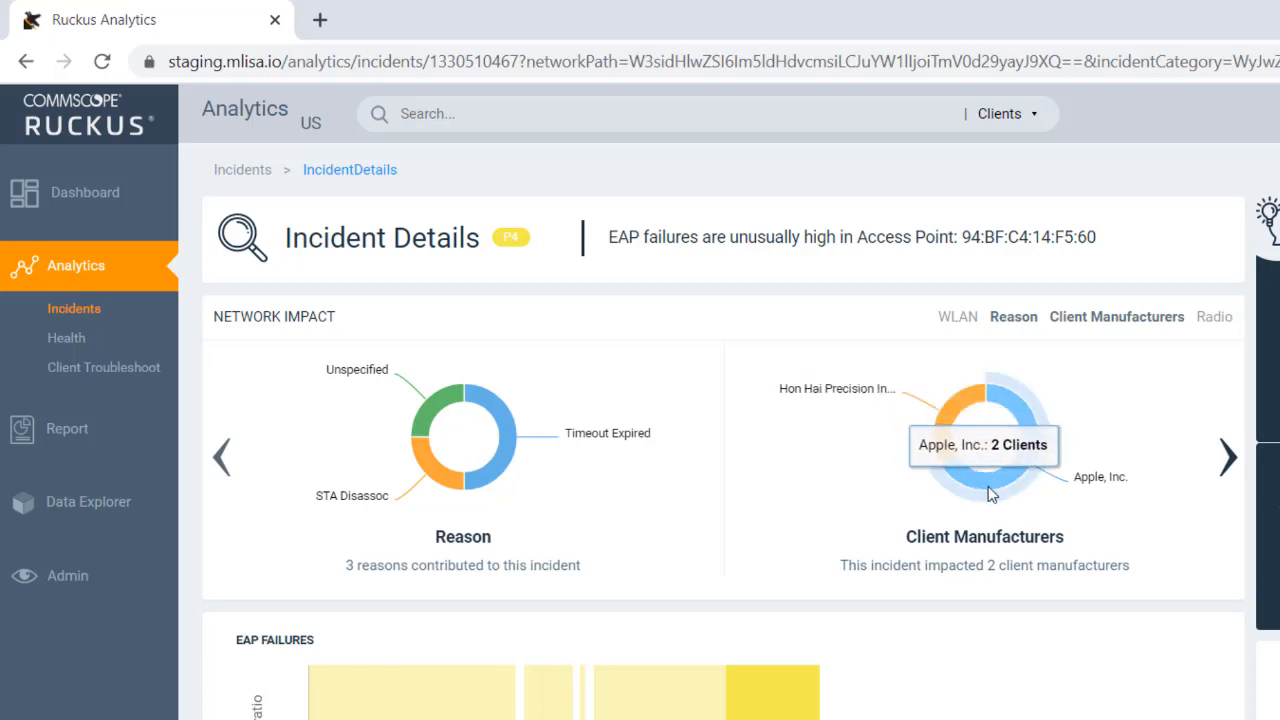
pyautogui.click(1224, 456)
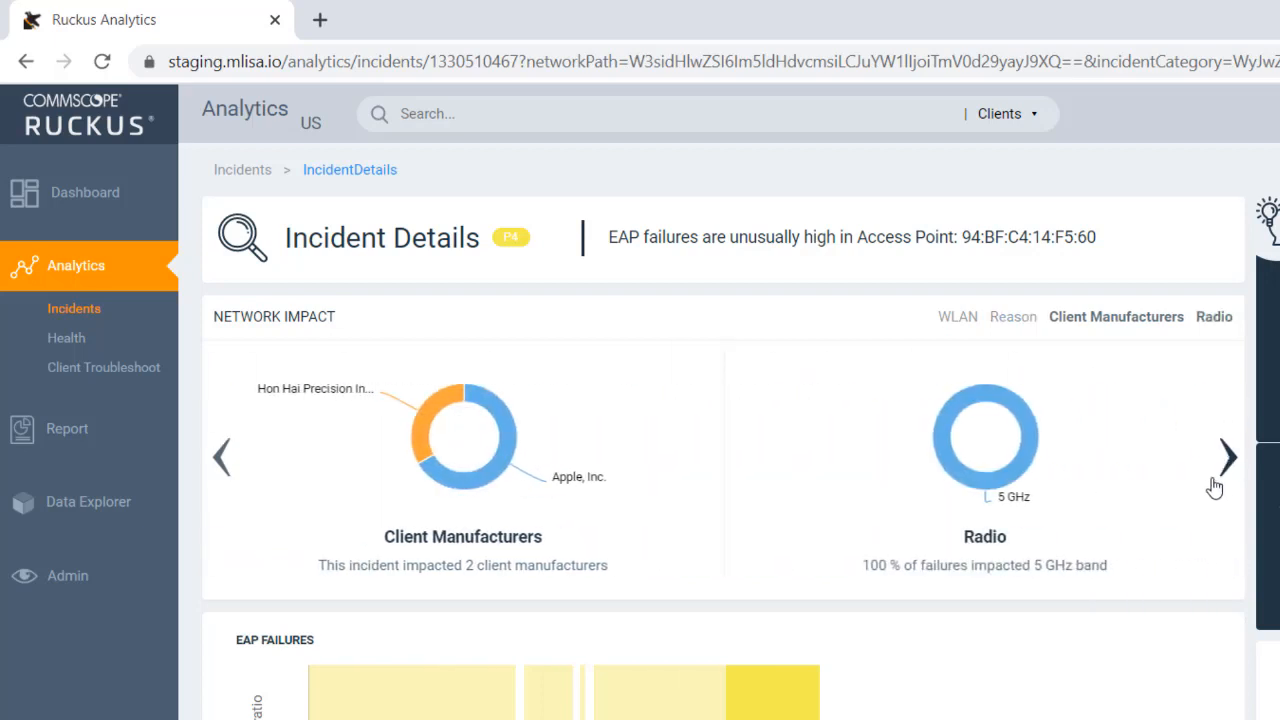
pyautogui.moveTo(1038, 462)
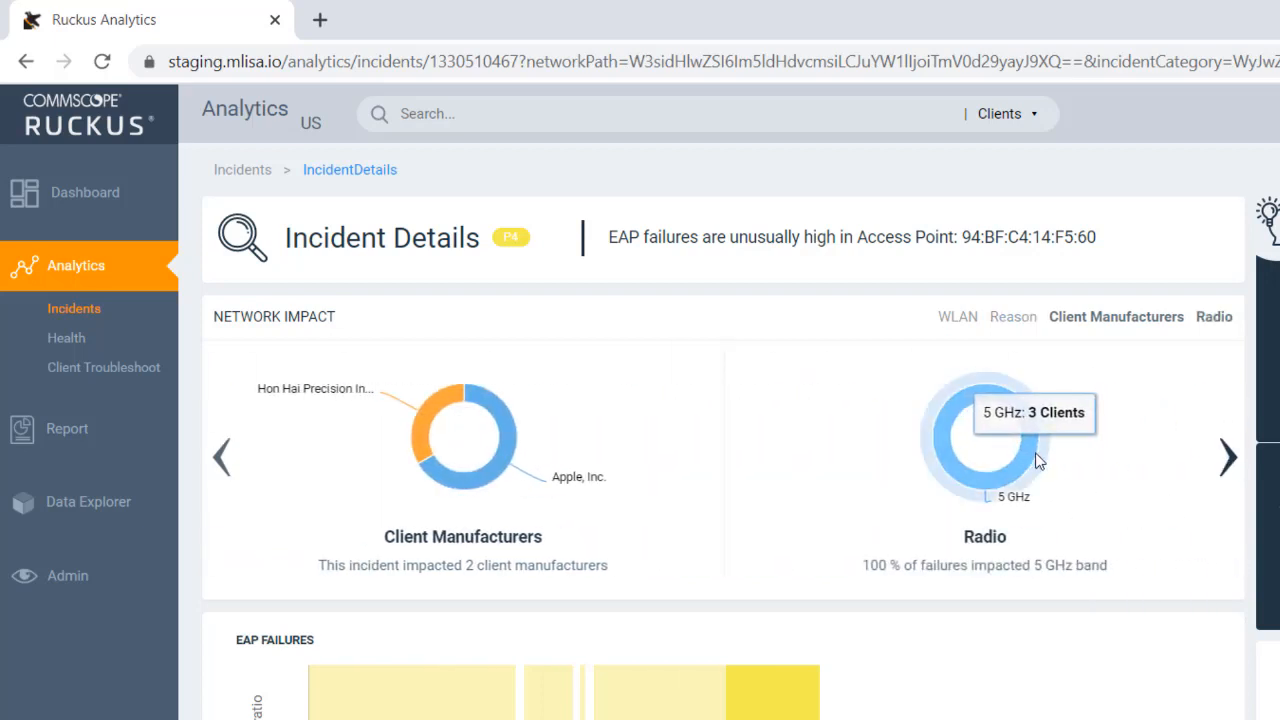
pyautogui.moveTo(1170, 476)
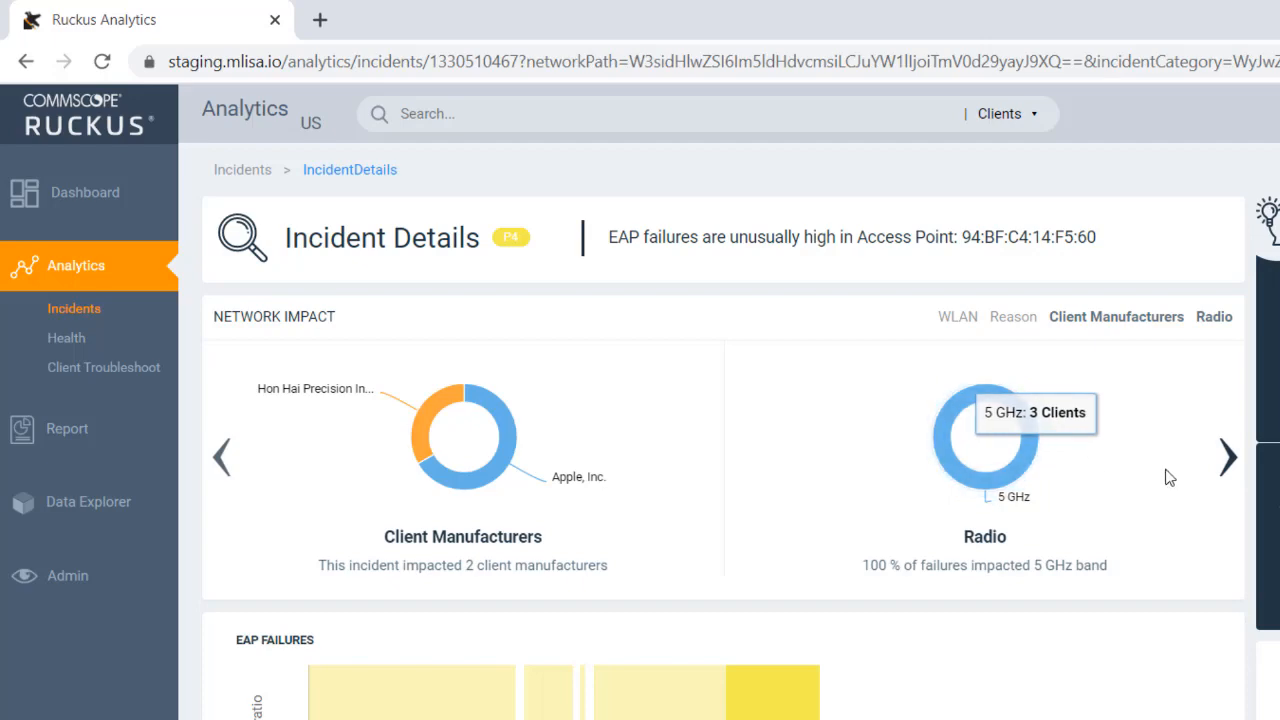
pyautogui.click(1228, 456)
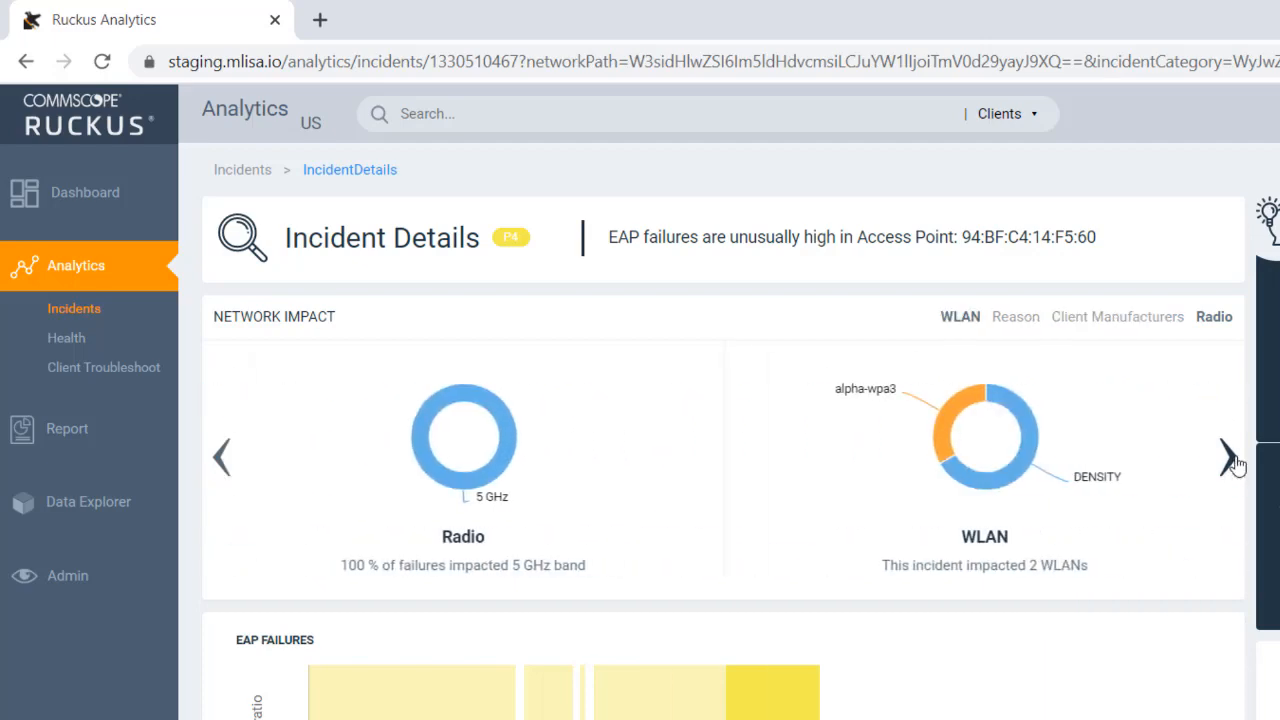
pyautogui.click(1228, 460)
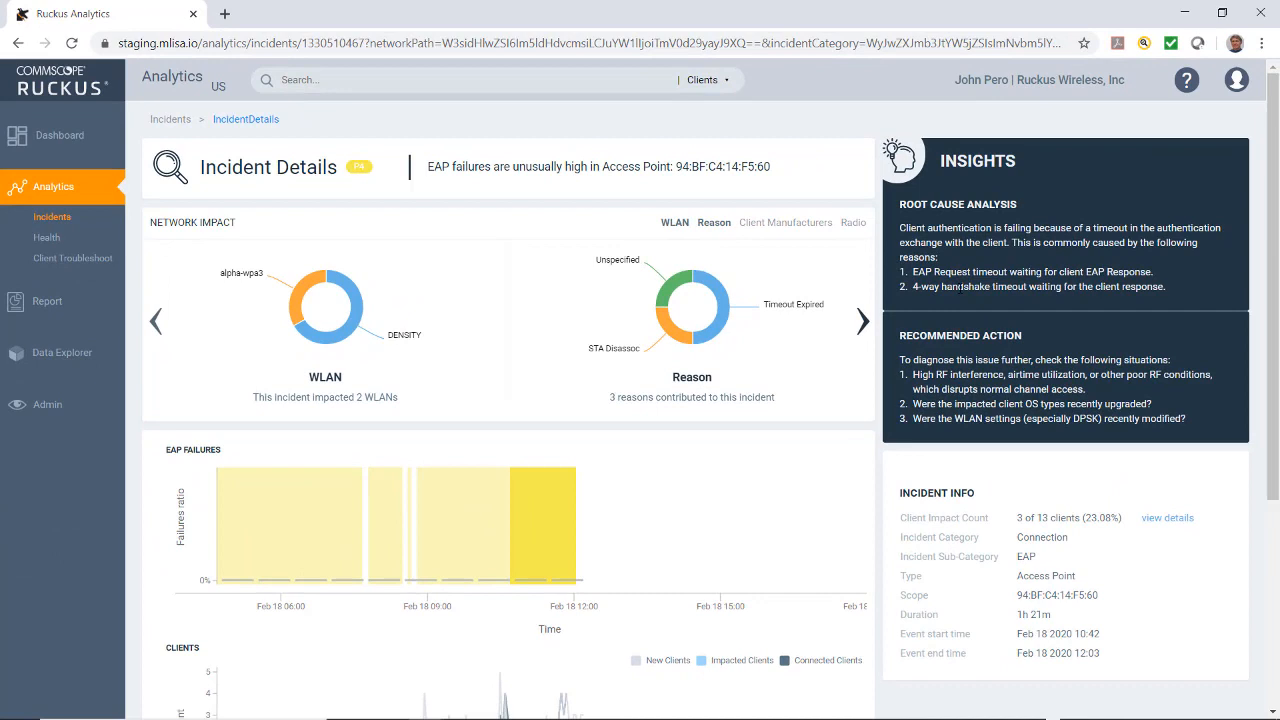
pyautogui.moveTo(1168, 518)
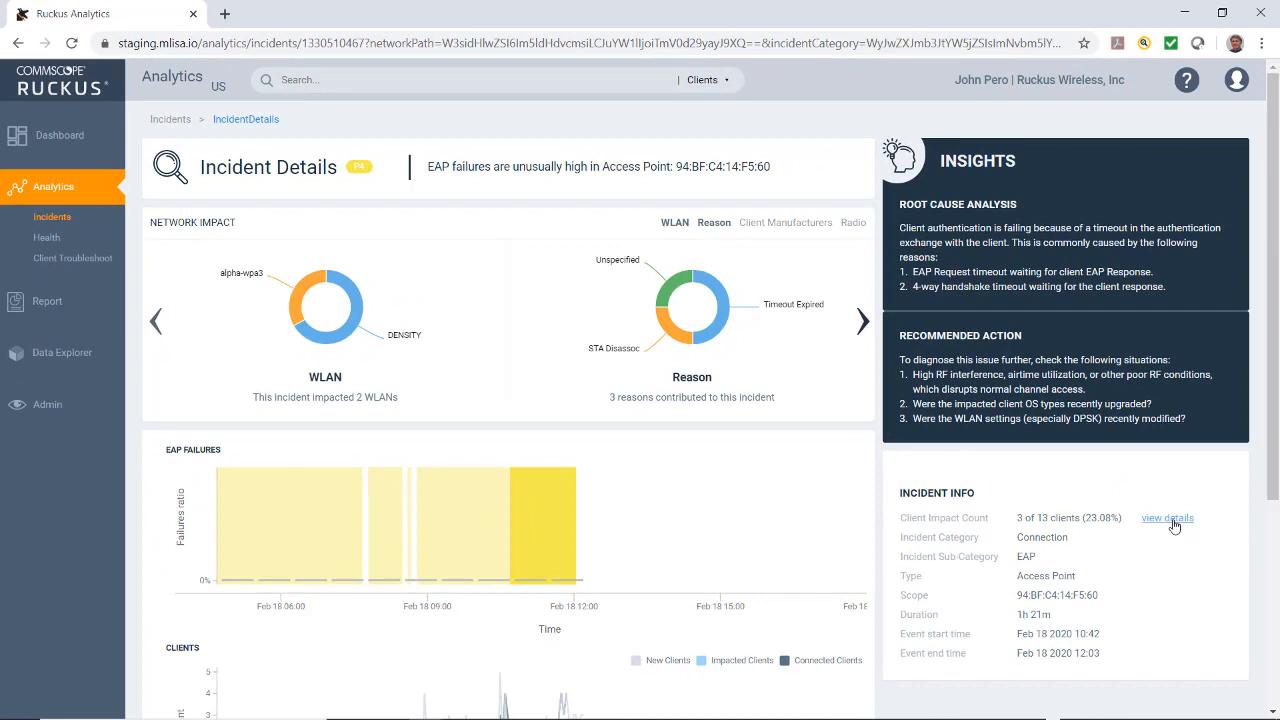
# Step: List the EAP incident's impacted clients and start troubleshooting client 40:98:AD:50:E6:DD
pyautogui.click(1168, 518)
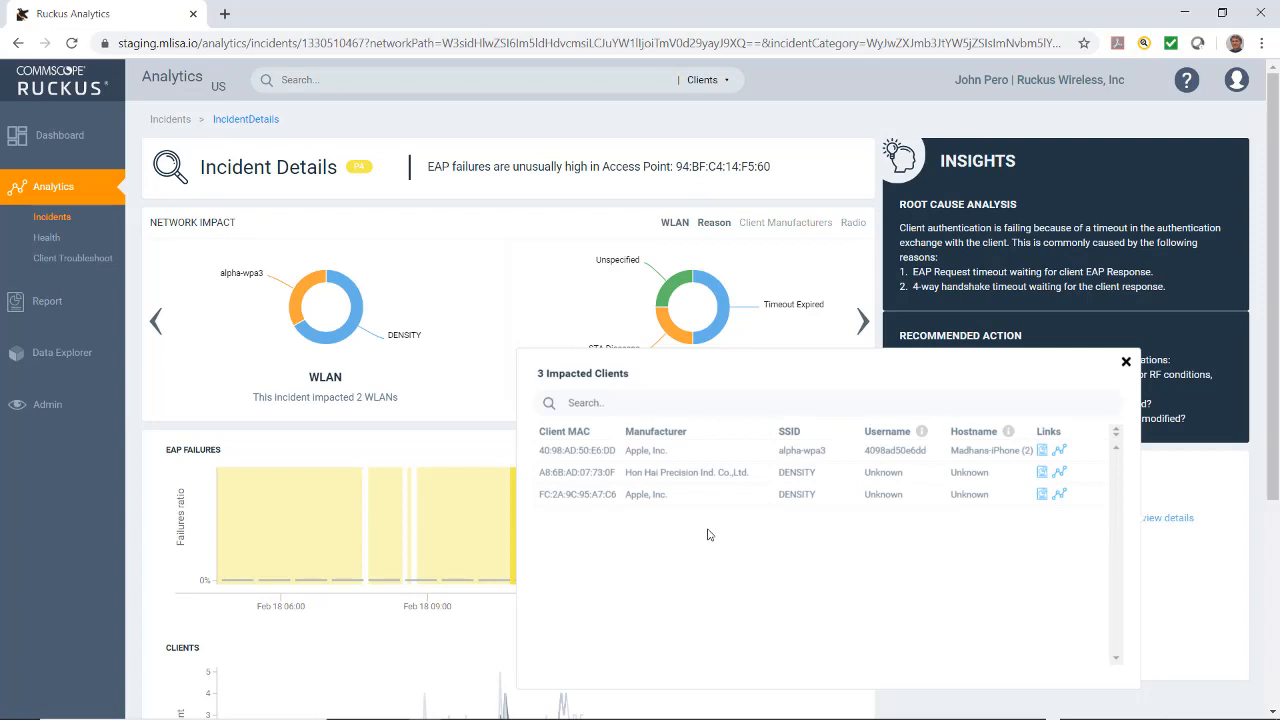
pyautogui.moveTo(1060, 452)
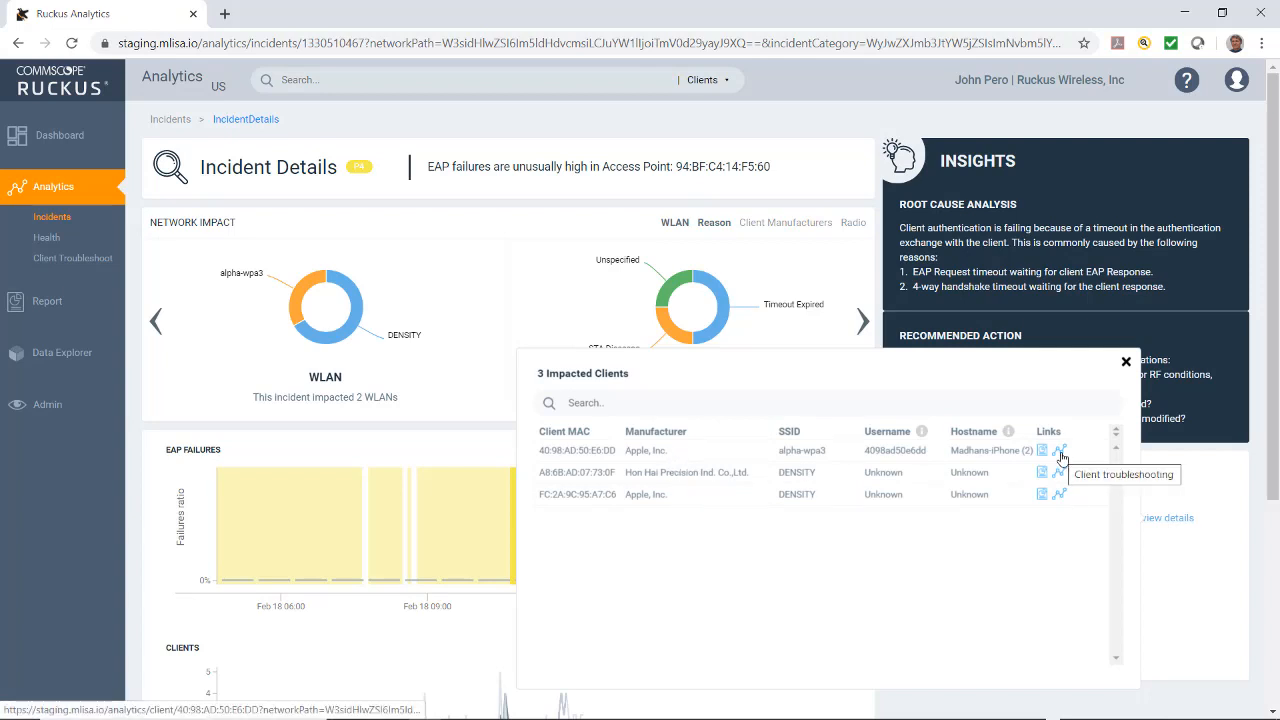
pyautogui.click(1064, 454)
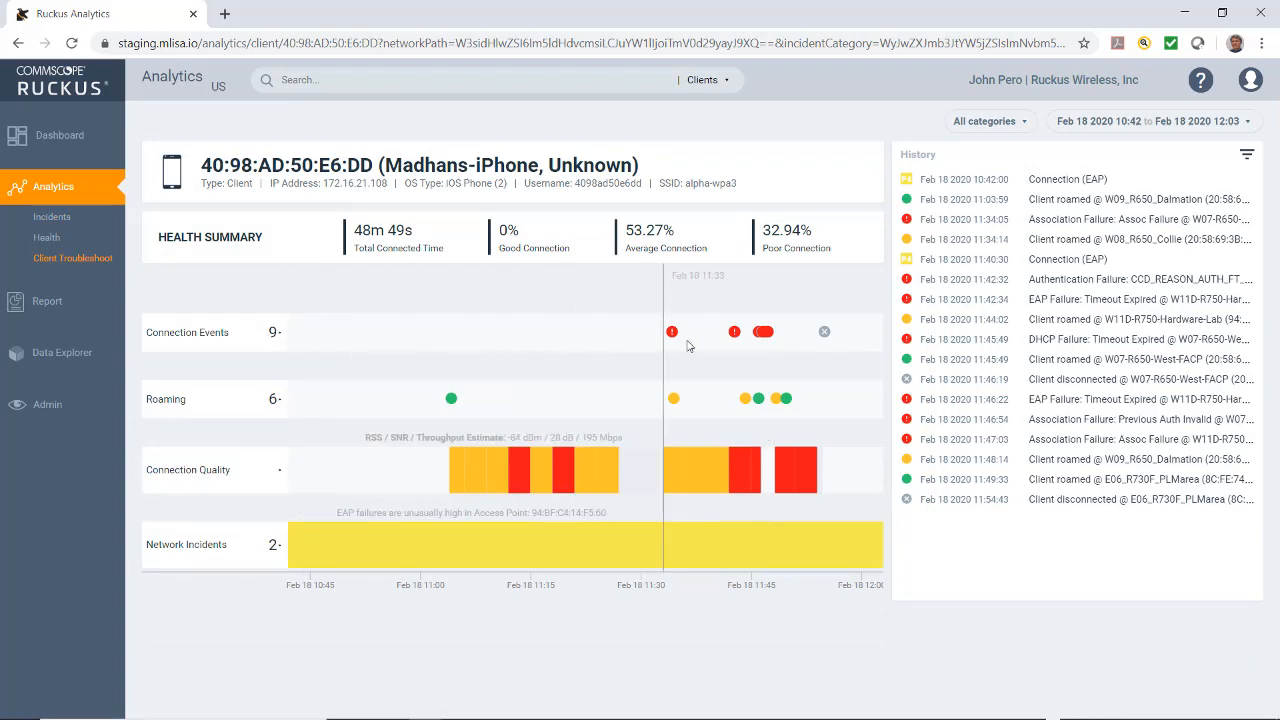
pyautogui.moveTo(672, 332)
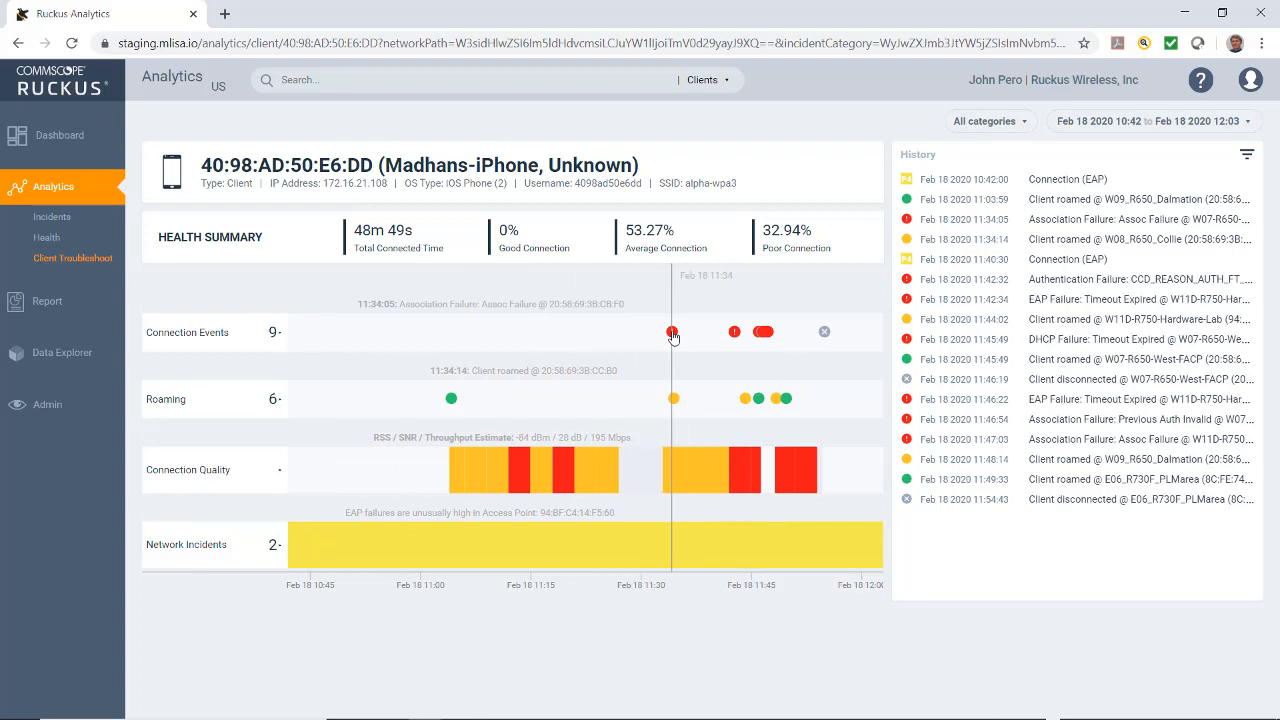
# Step: Inspect the first failed connection's EAP timeout event details, then return to the incident's 3 impacted clients
pyautogui.click(672, 332)
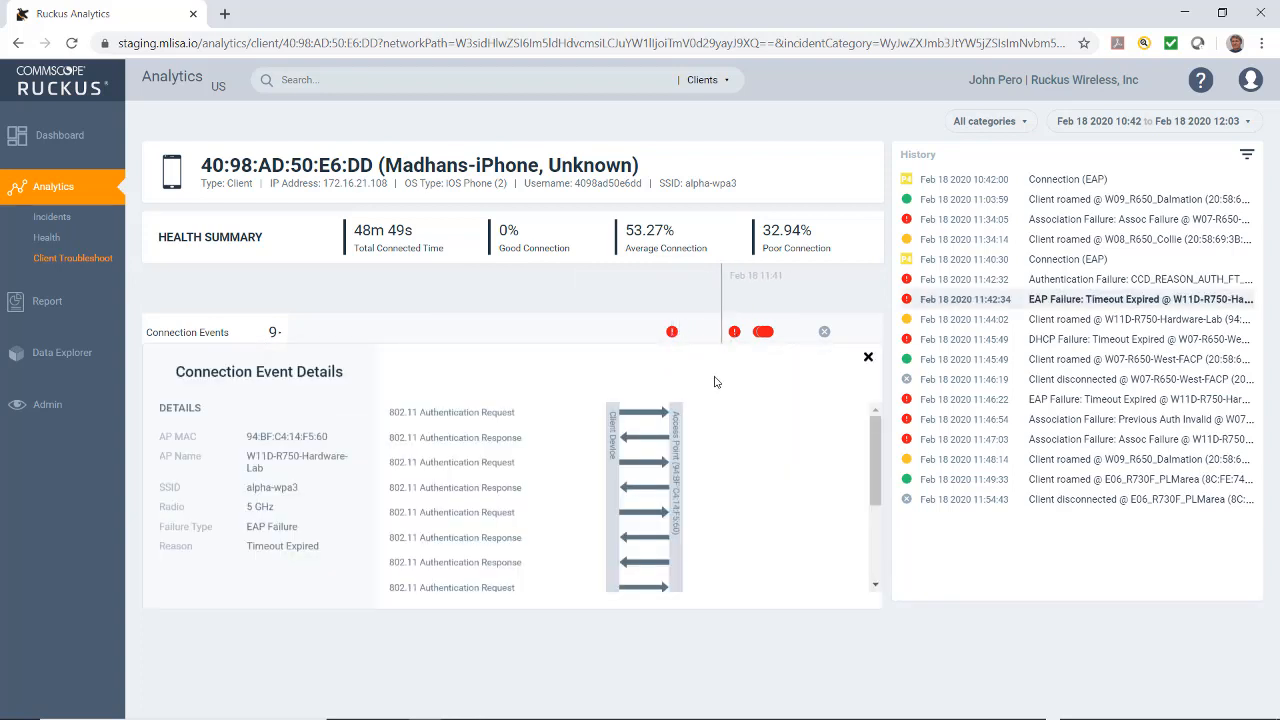
pyautogui.moveTo(788, 480)
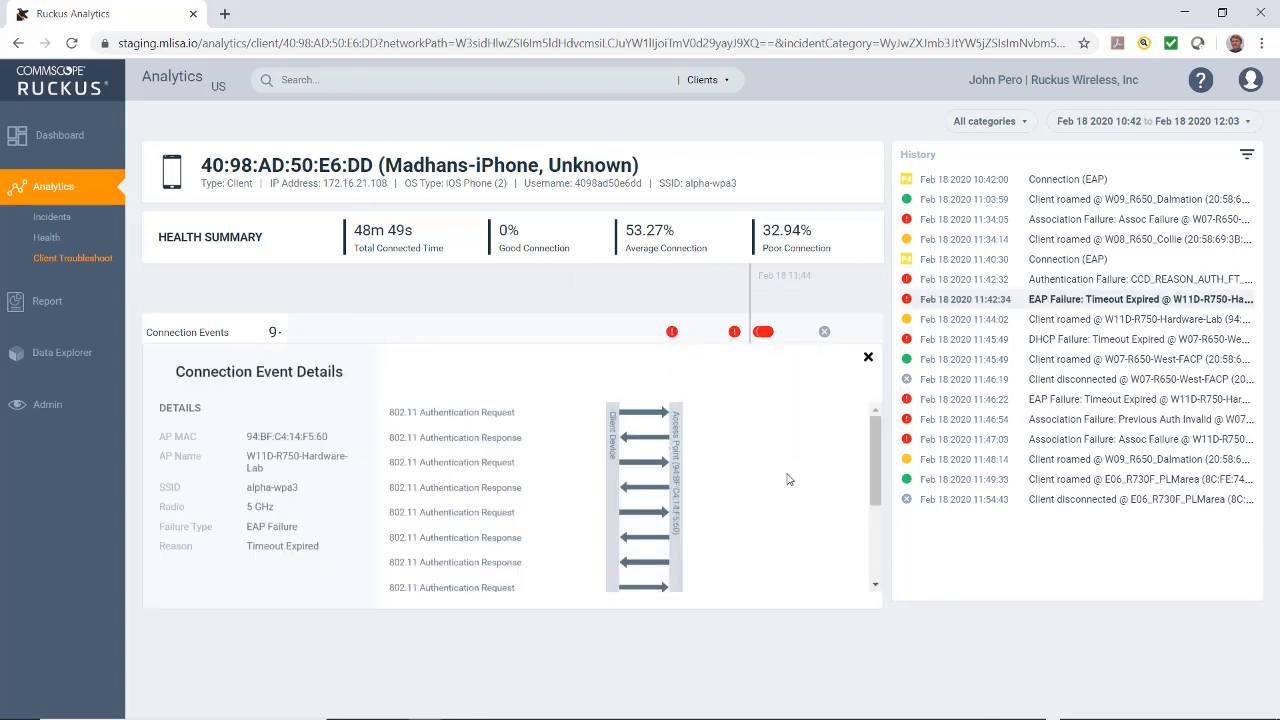
pyautogui.scroll(-3)
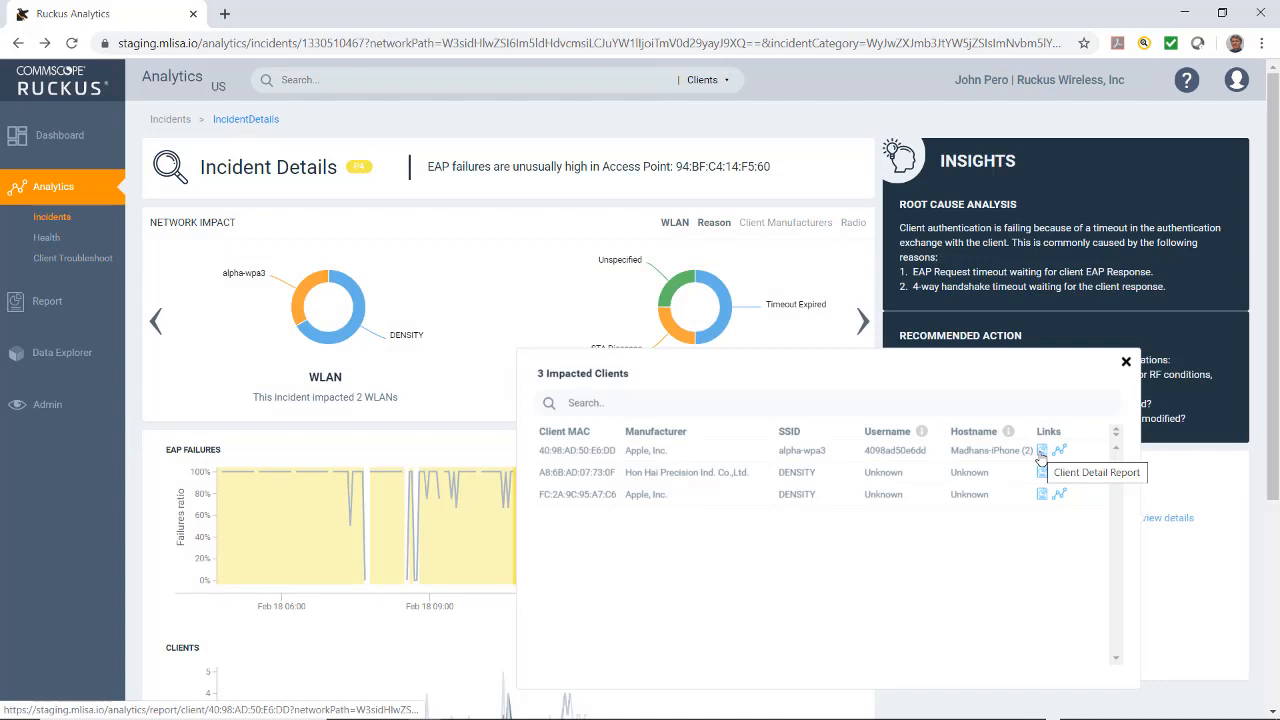
# Step: Review Madhans-iPhone's Client Details Report: summary, stats, top applications, traffic, RSS and SNR trends, and sessions
pyautogui.click(1040, 452)
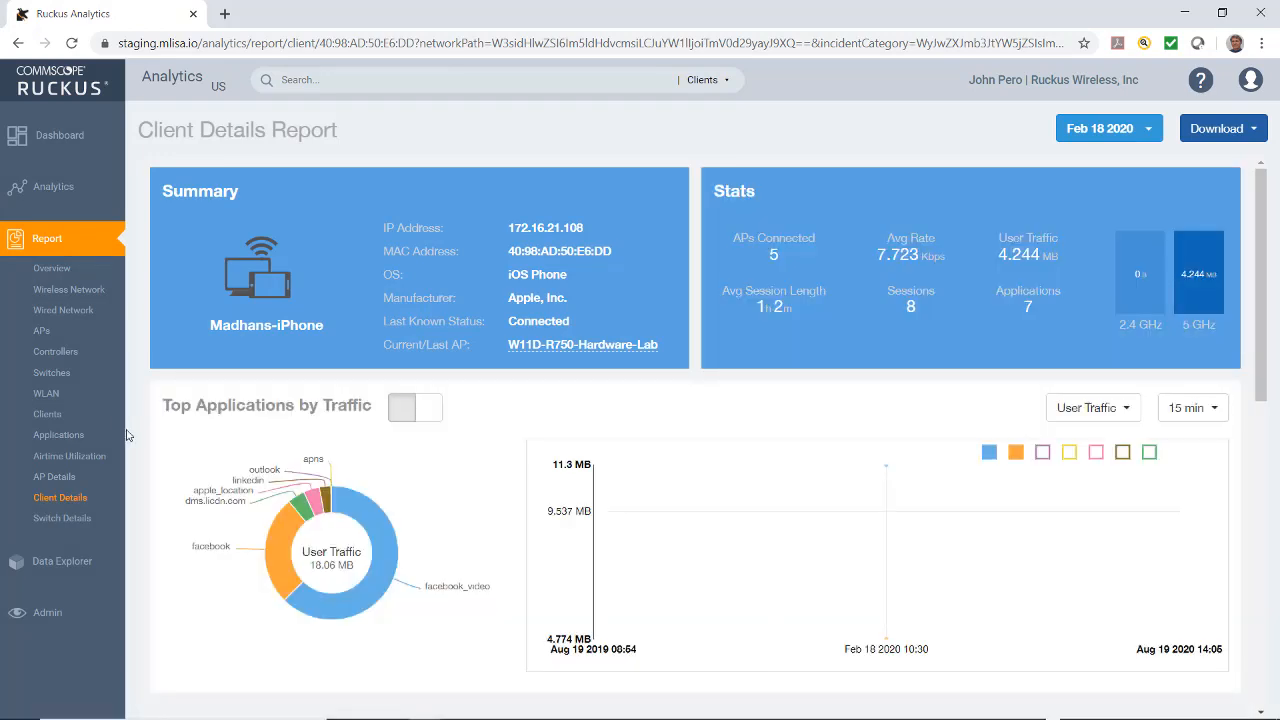
pyautogui.scroll(-3)
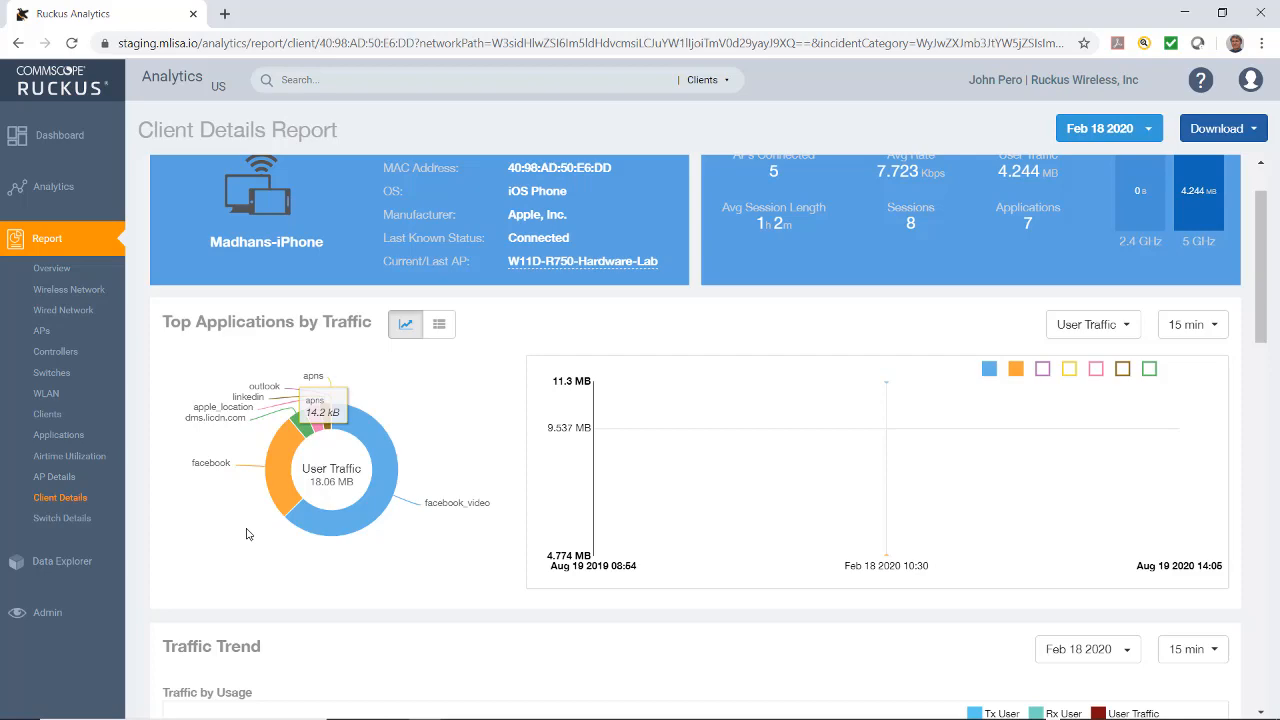
pyautogui.scroll(-3)
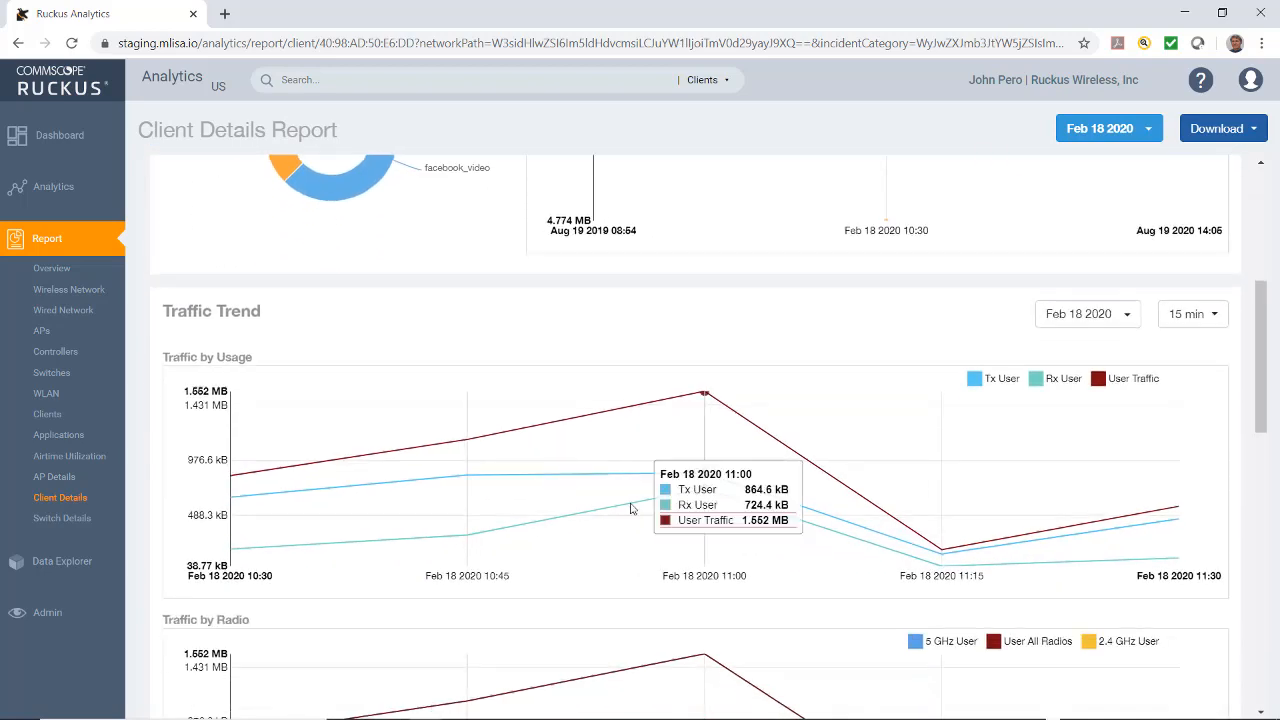
pyautogui.scroll(-3)
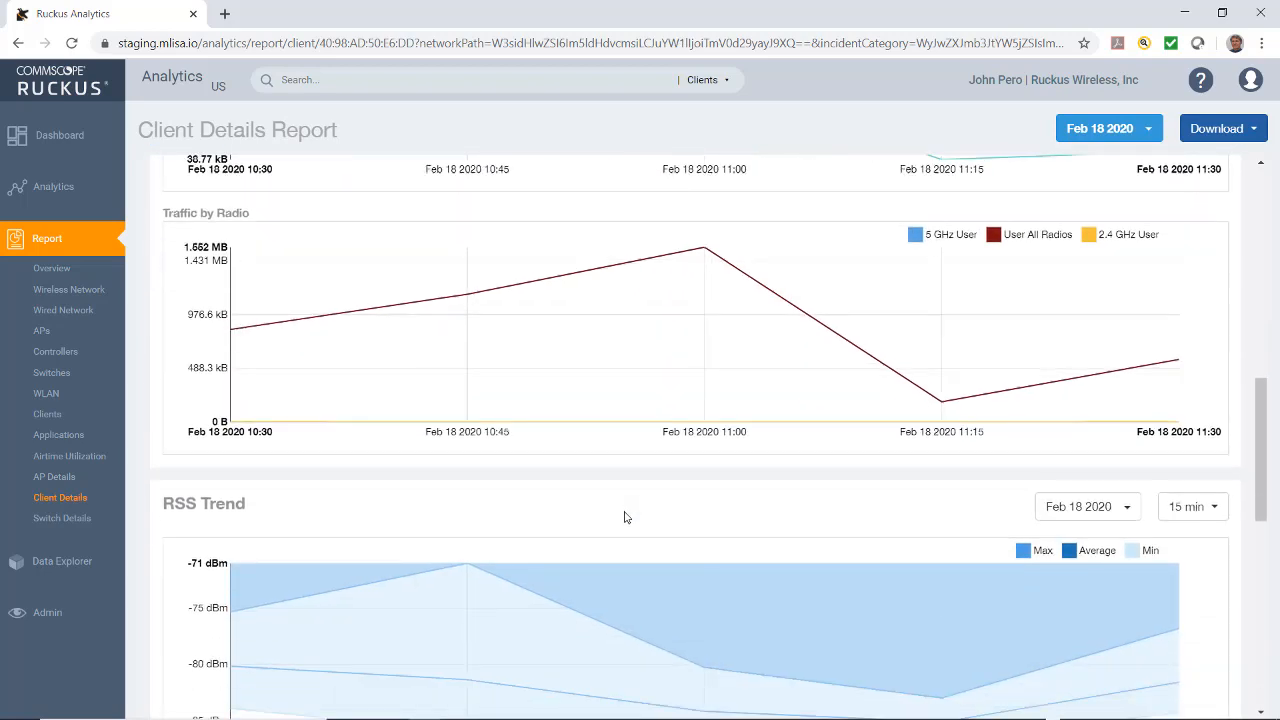
pyautogui.scroll(-3)
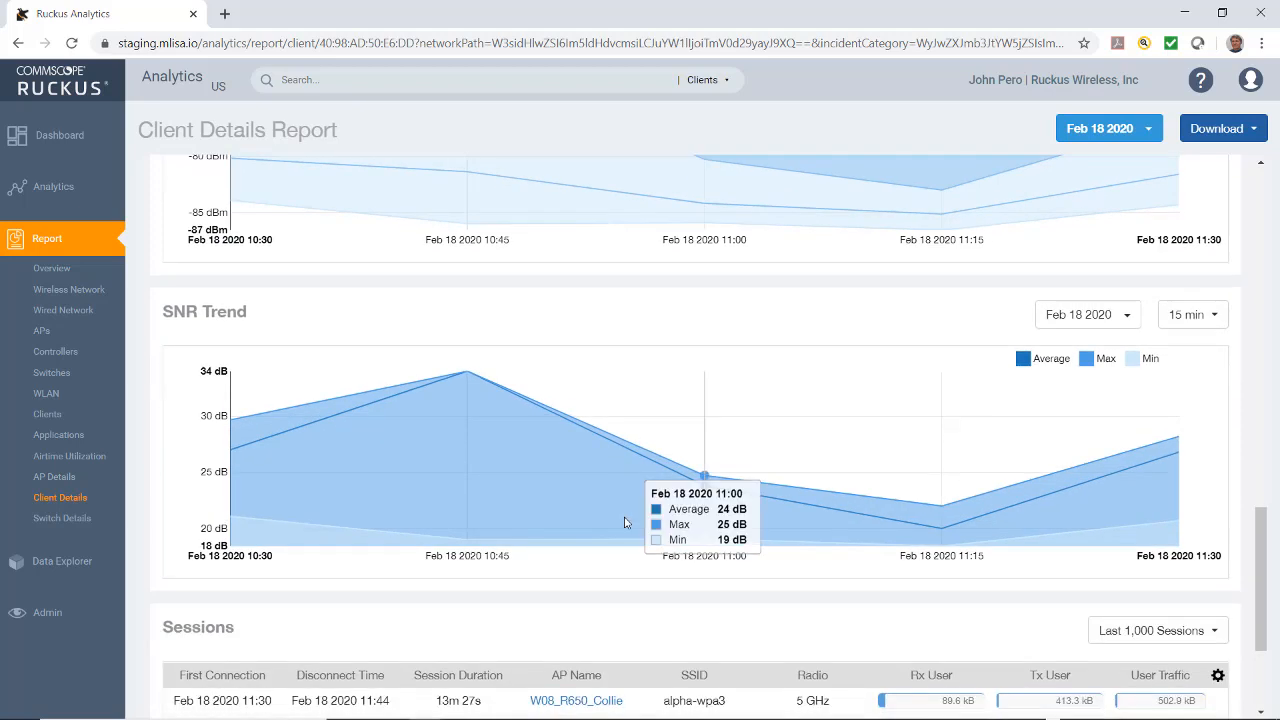